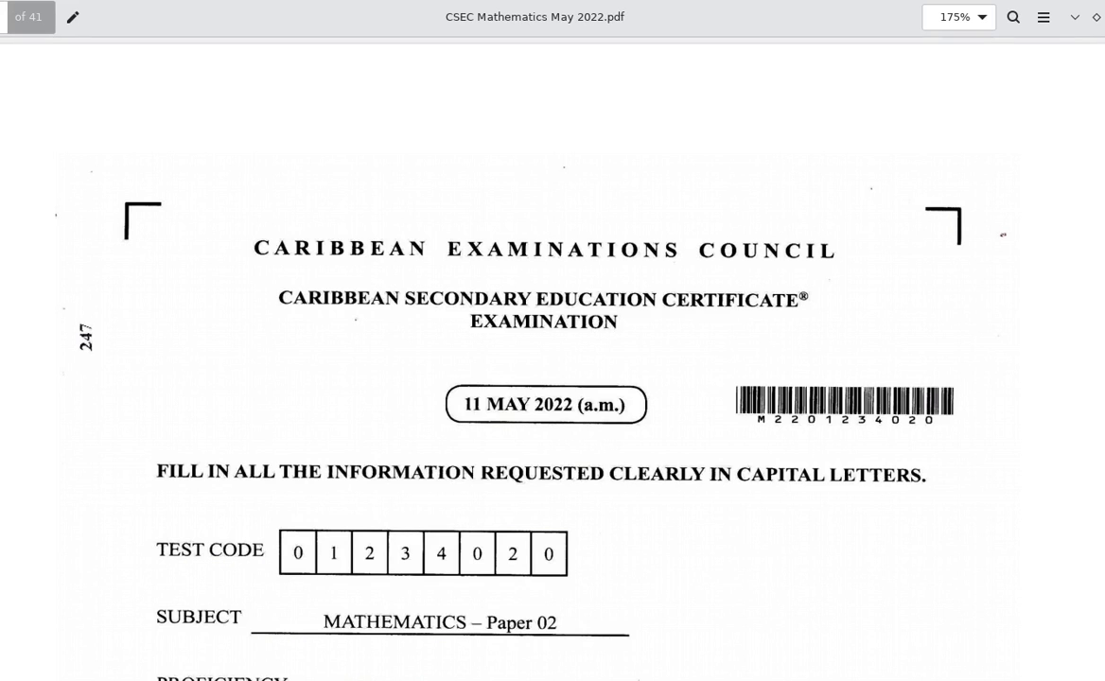
pyautogui.scroll(-3)
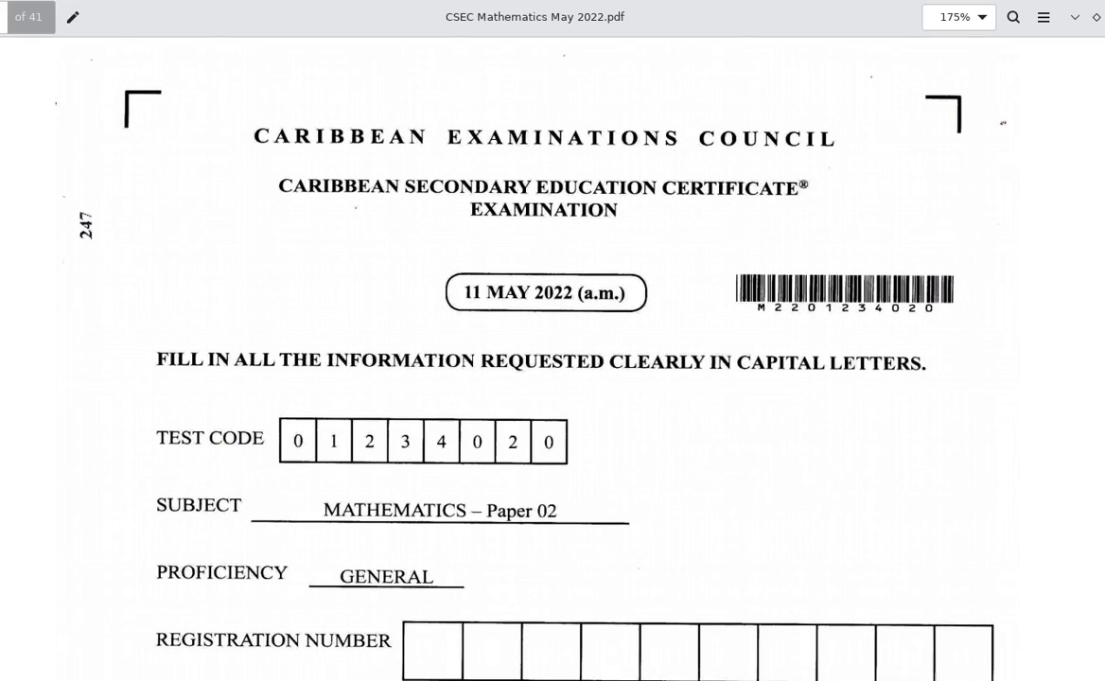
pyautogui.scroll(-3)
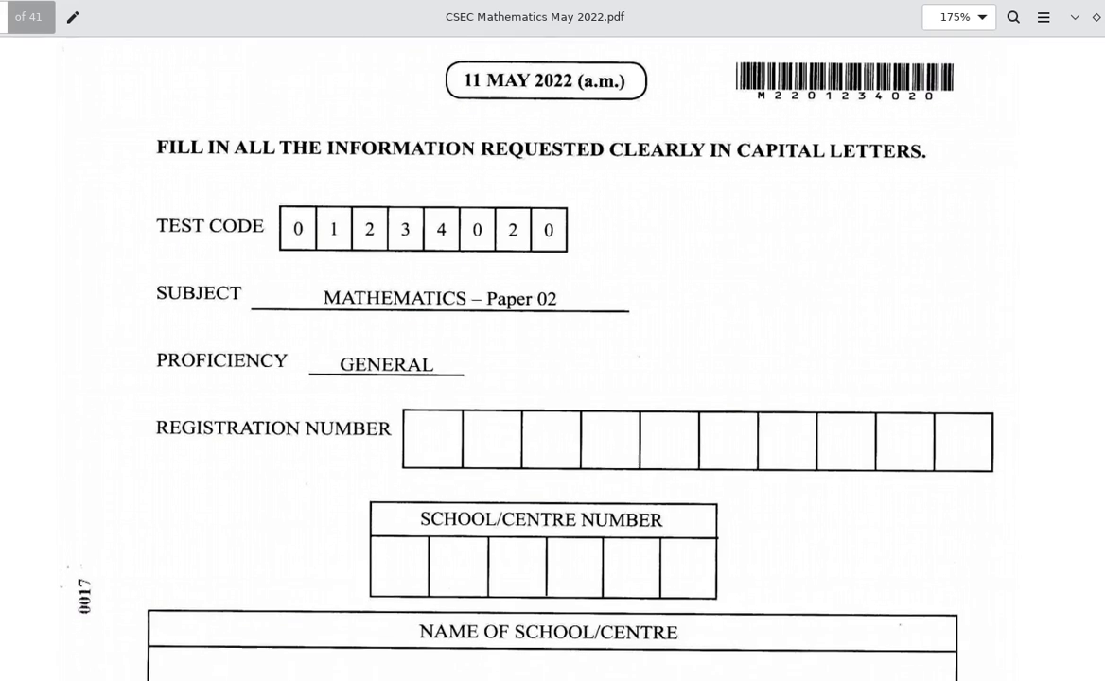
pyautogui.scroll(-3)
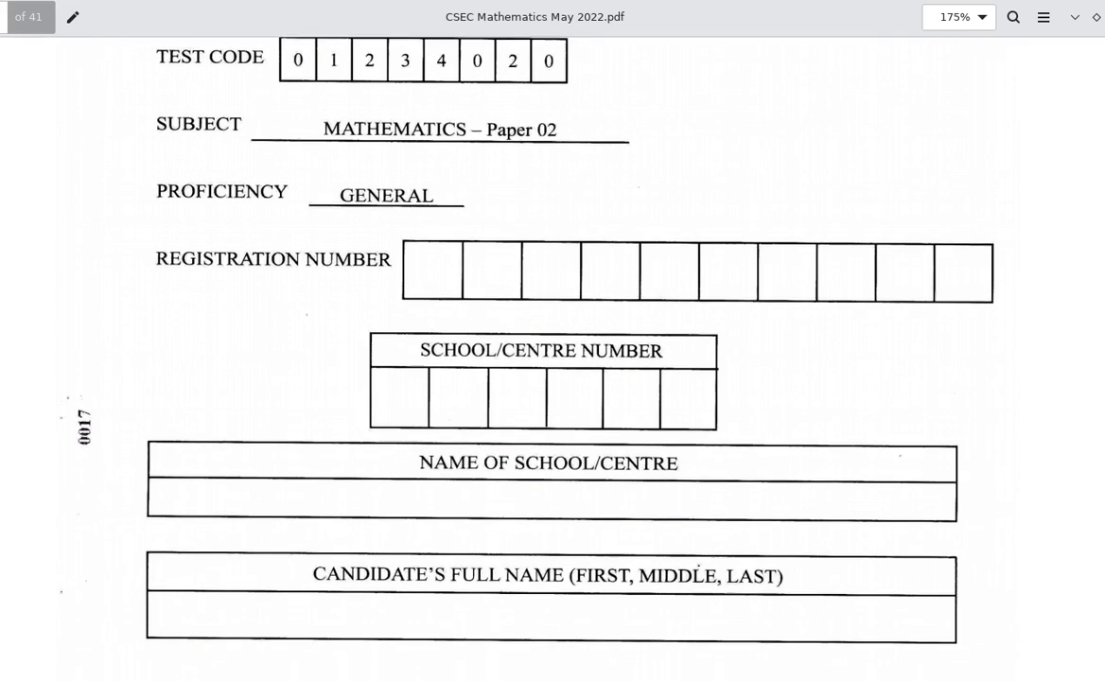
pyautogui.scroll(-3)
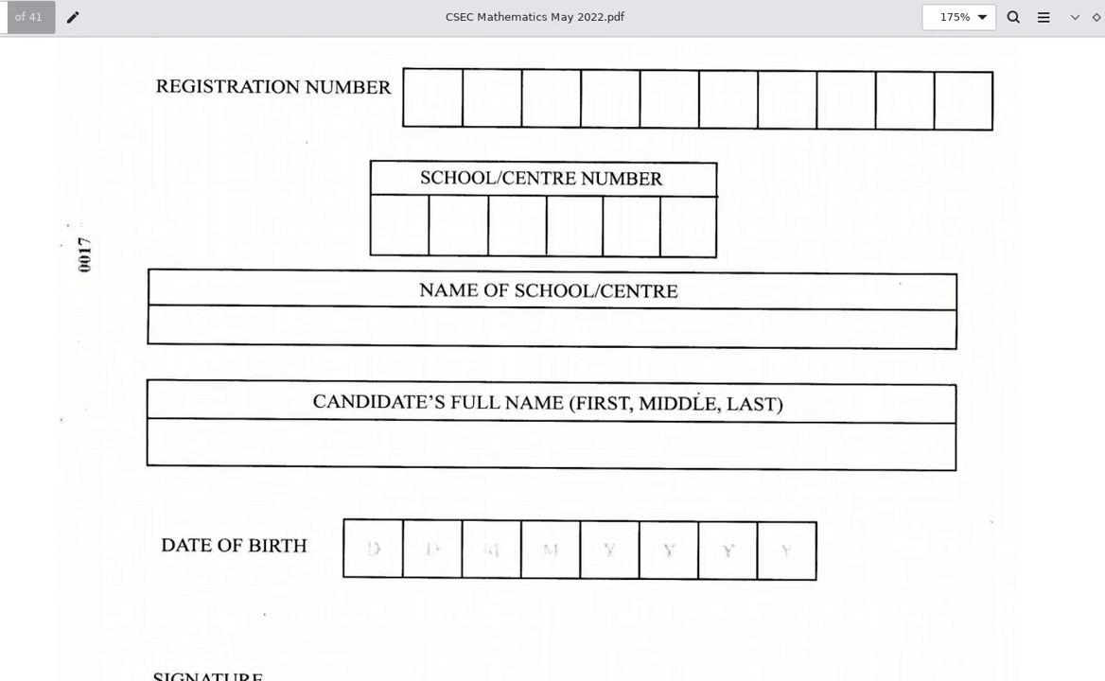
pyautogui.scroll(-3)
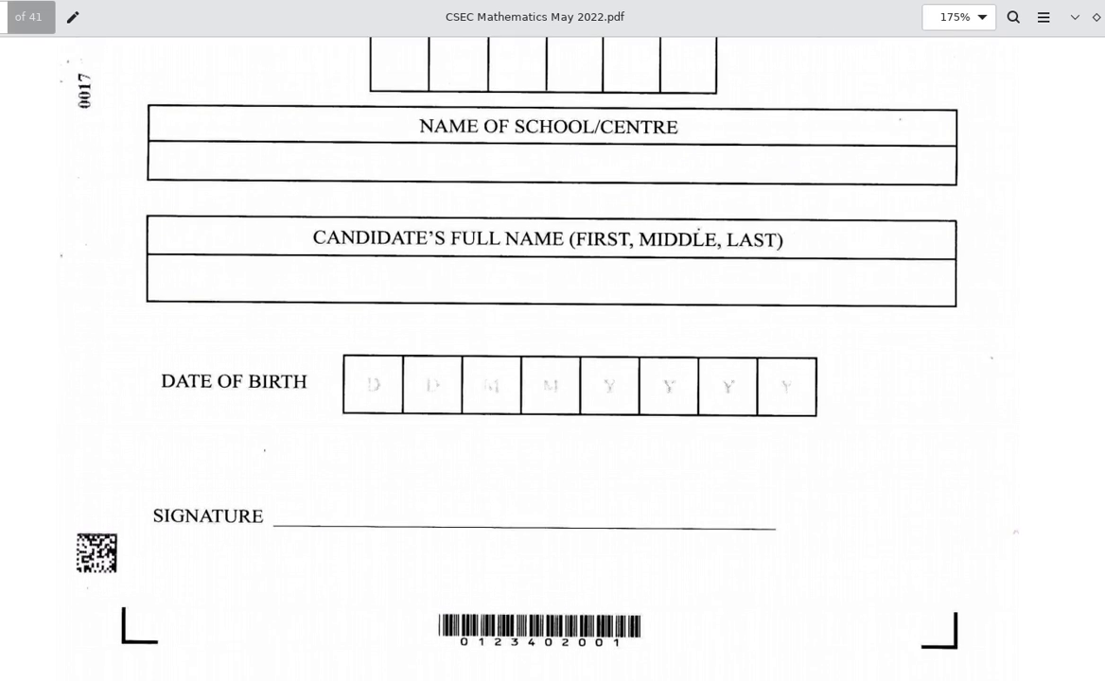
pyautogui.scroll(-3)
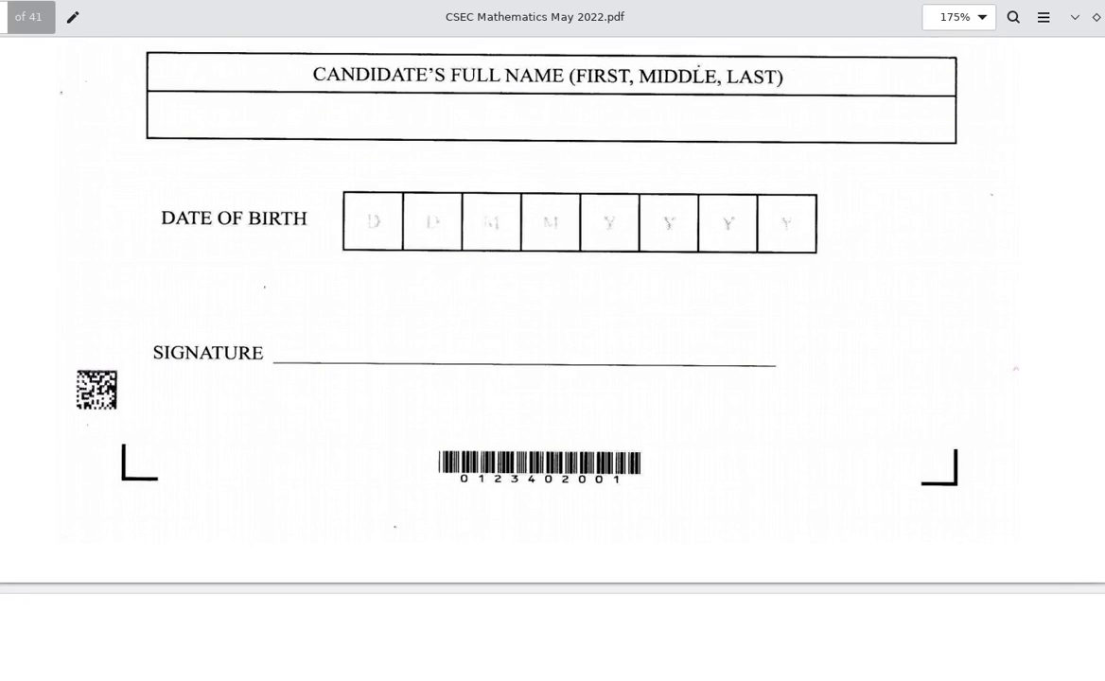
pyautogui.scroll(-3)
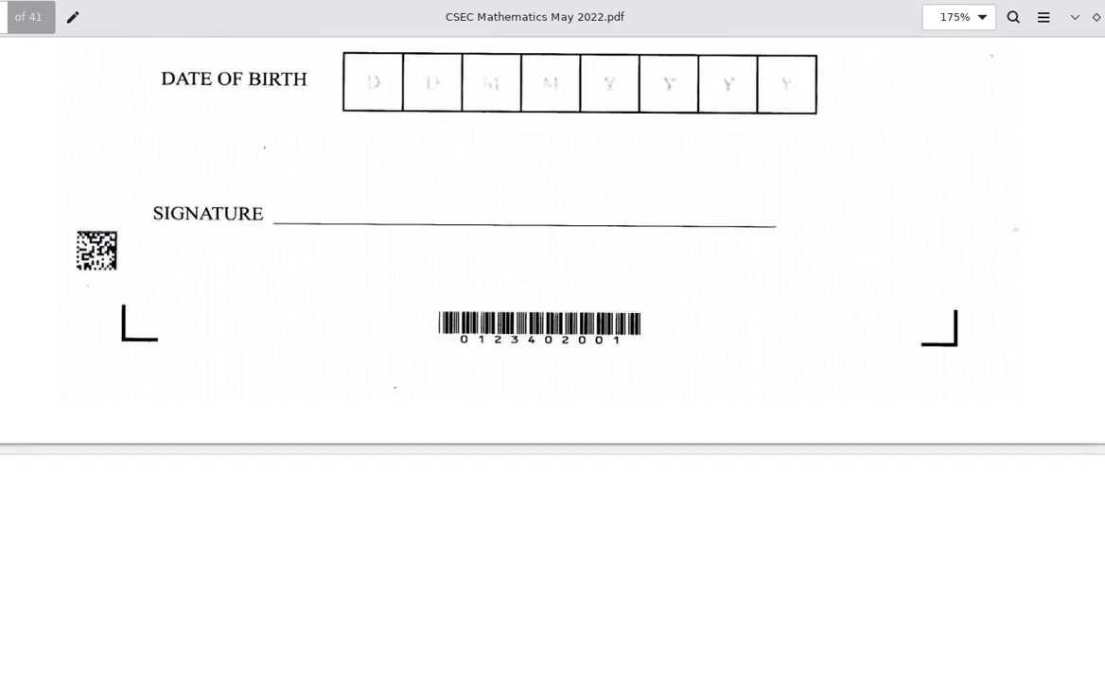
pyautogui.scroll(-3)
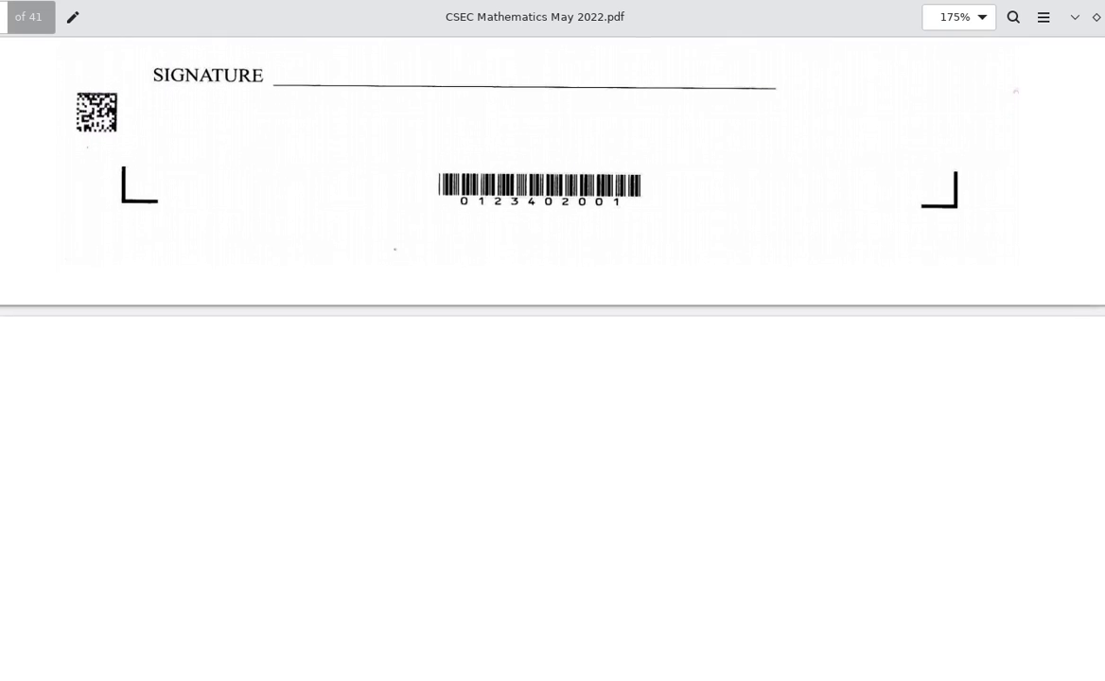
pyautogui.scroll(-3)
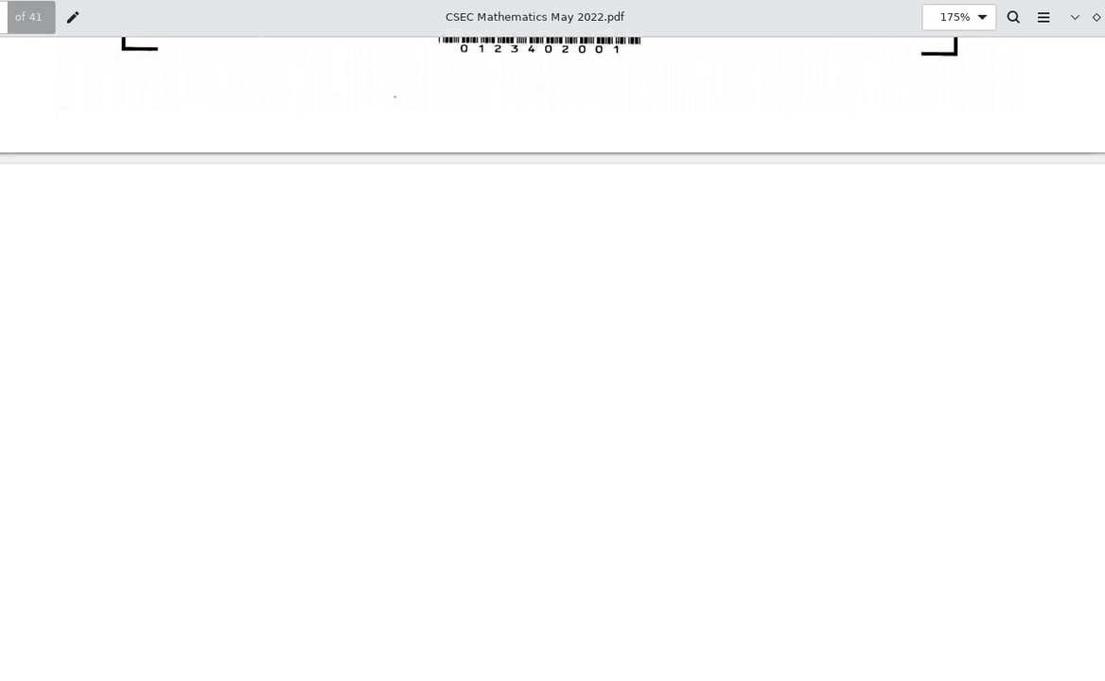
pyautogui.scroll(-3)
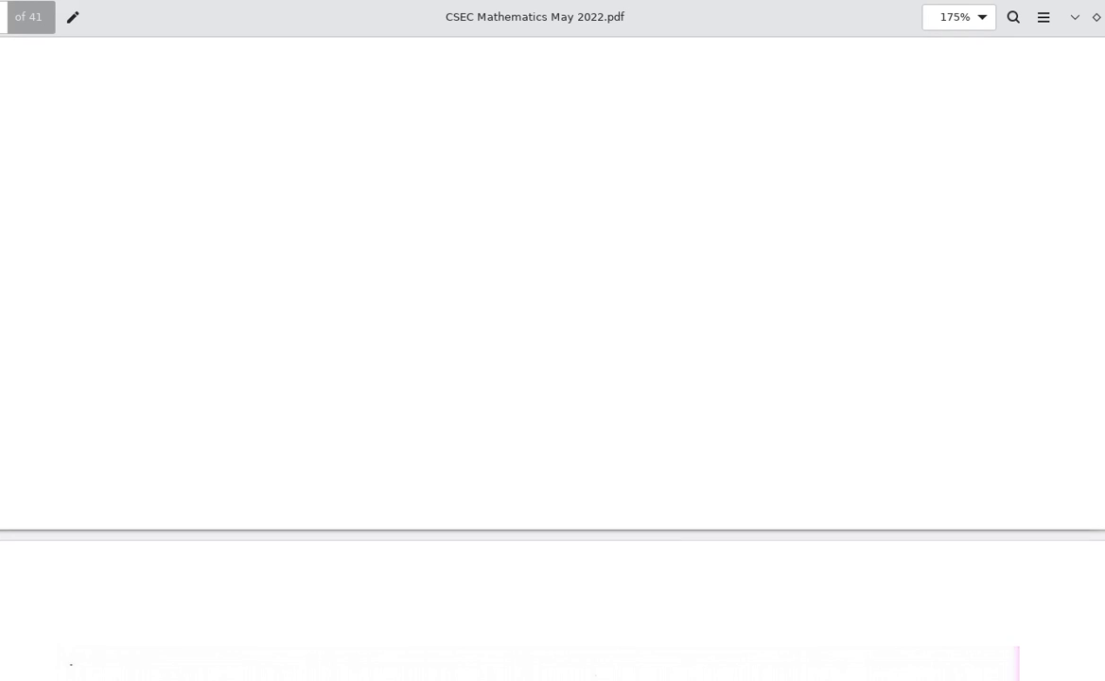
pyautogui.scroll(-3)
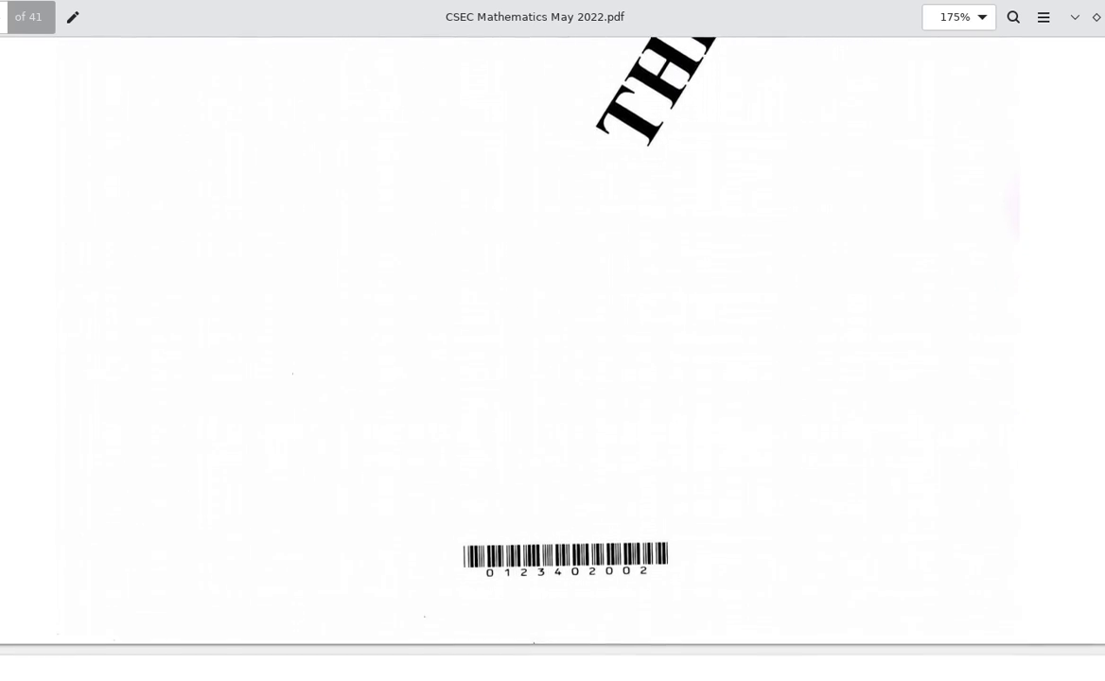
pyautogui.scroll(-3)
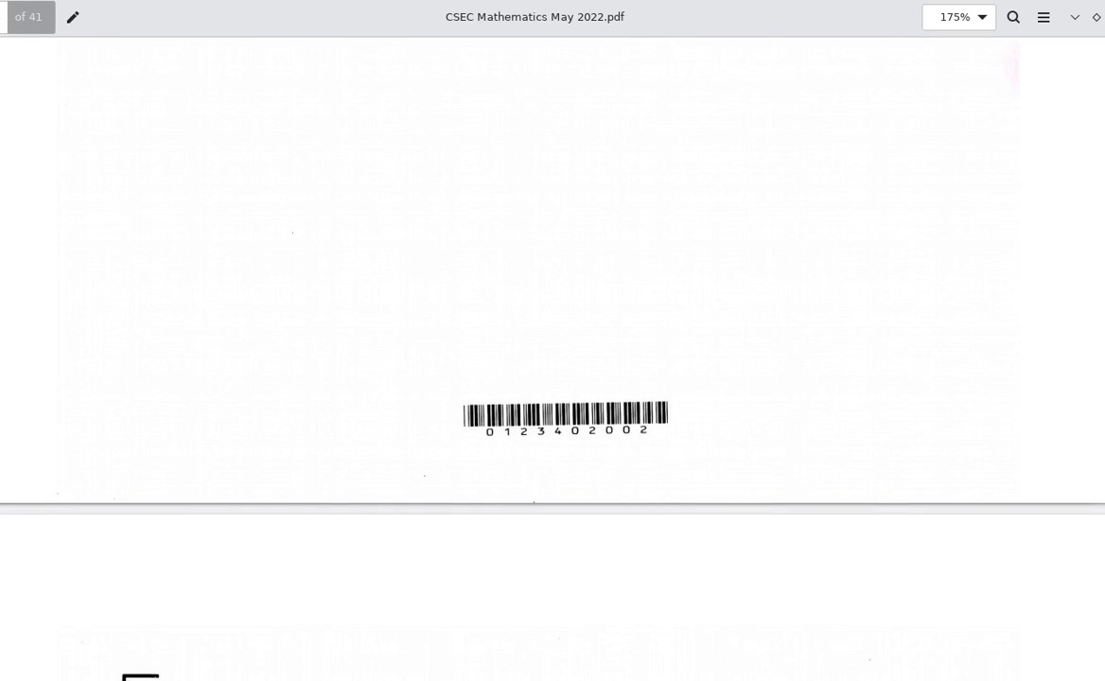
pyautogui.scroll(-3)
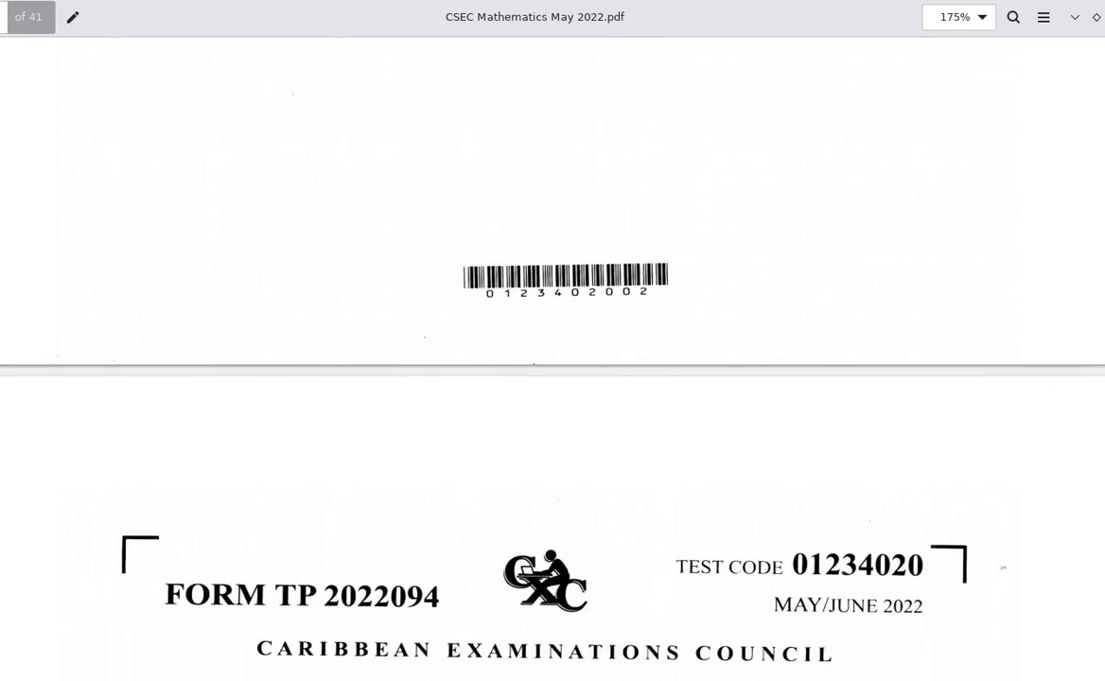
pyautogui.scroll(-3)
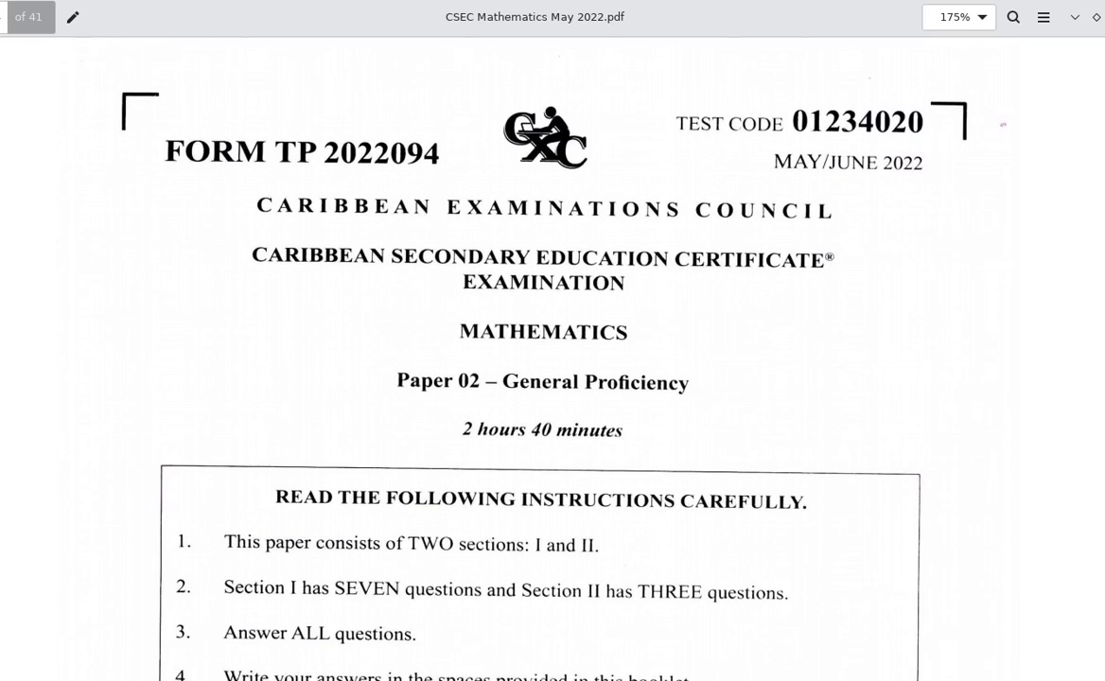
pyautogui.scroll(-3)
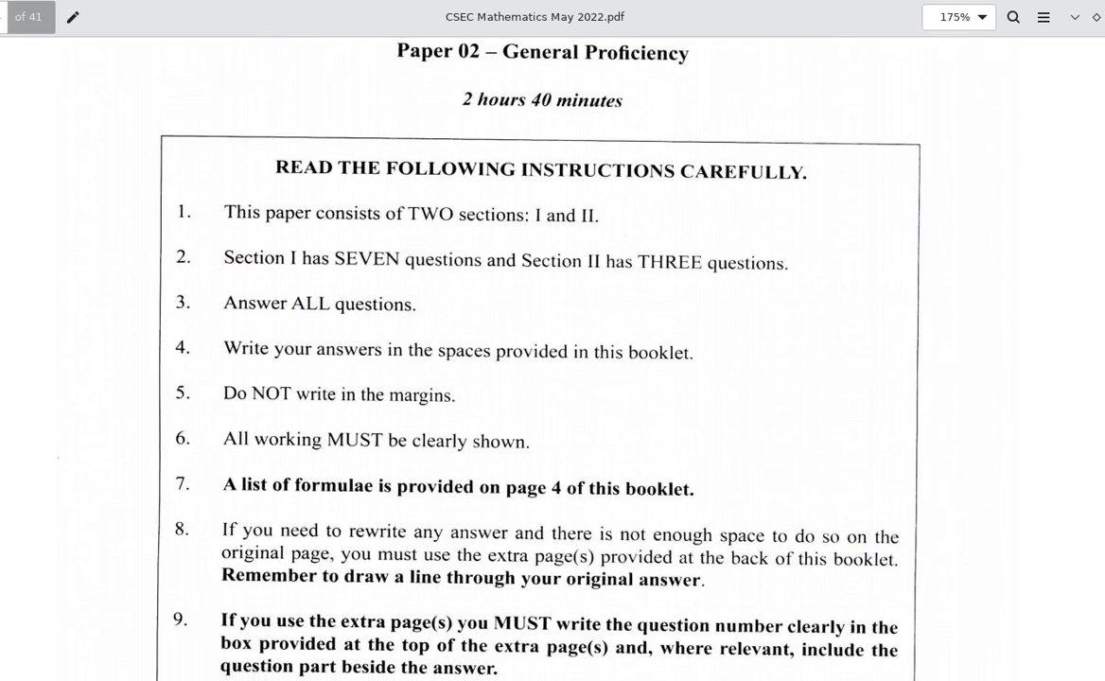
pyautogui.scroll(-3)
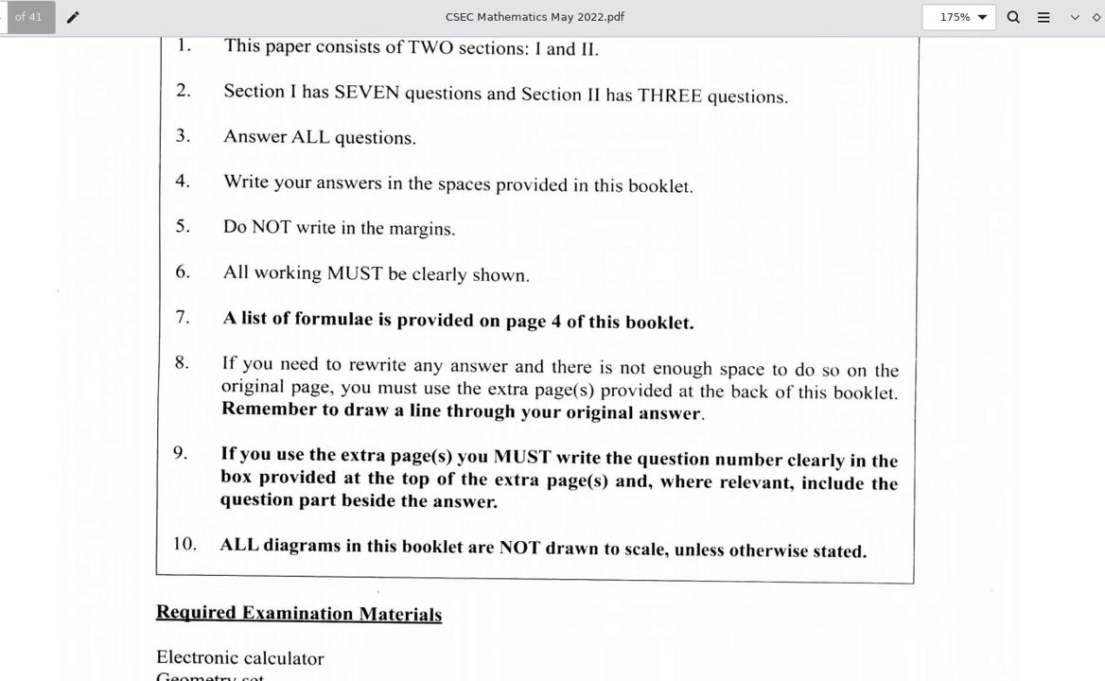
pyautogui.scroll(-3)
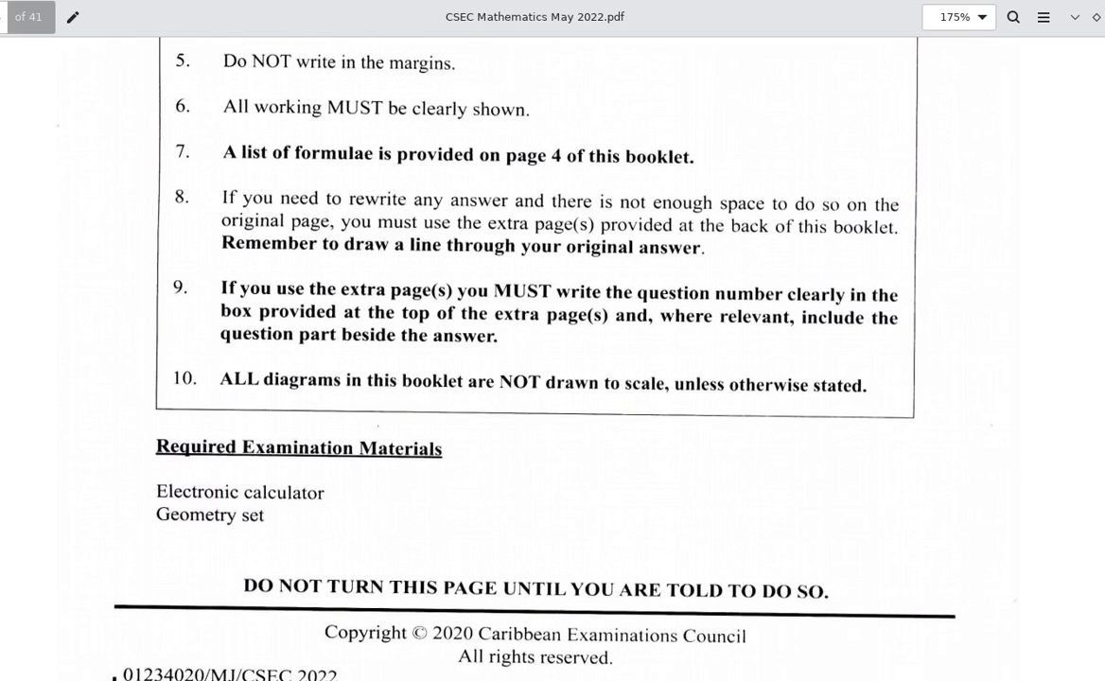
pyautogui.scroll(-3)
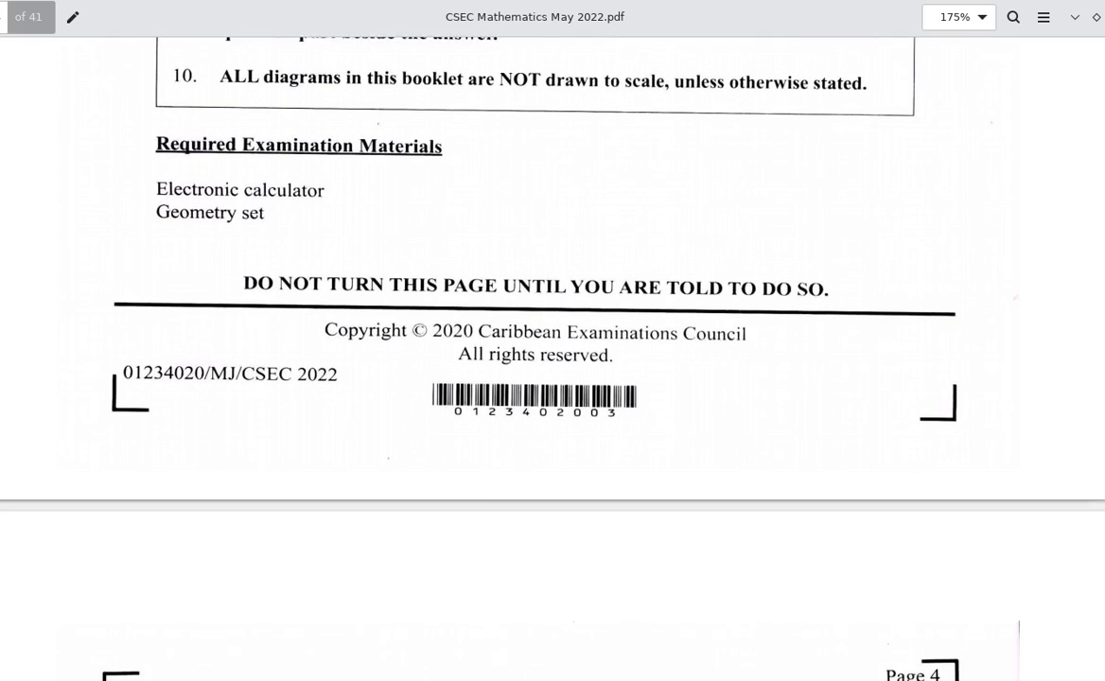
pyautogui.scroll(-3)
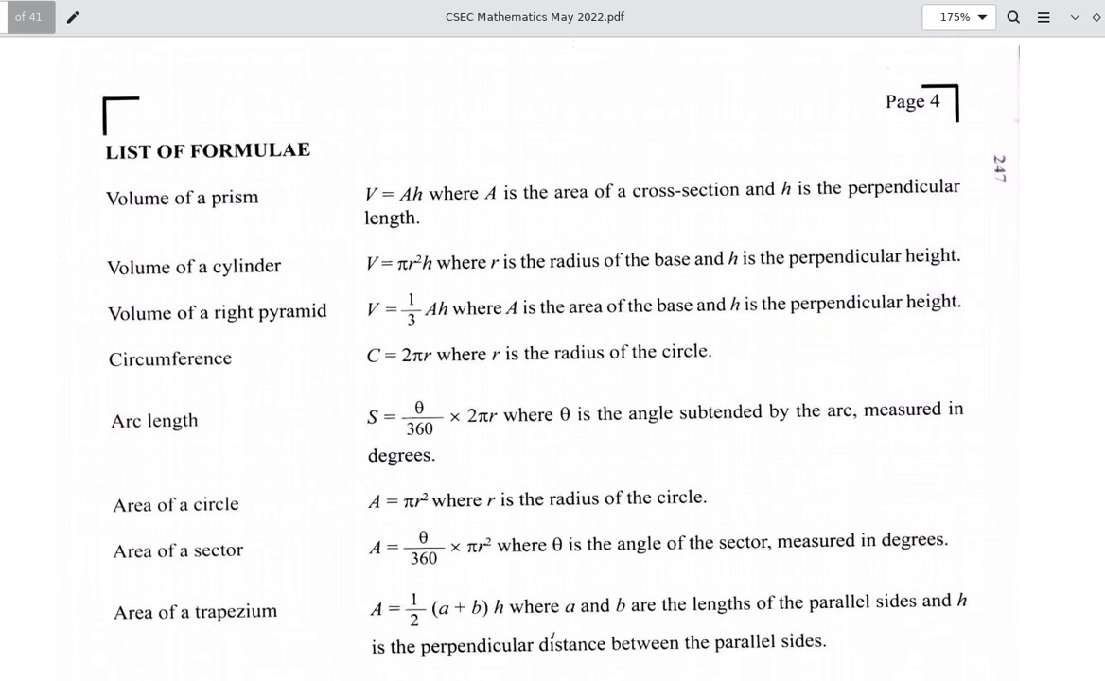
pyautogui.scroll(-3)
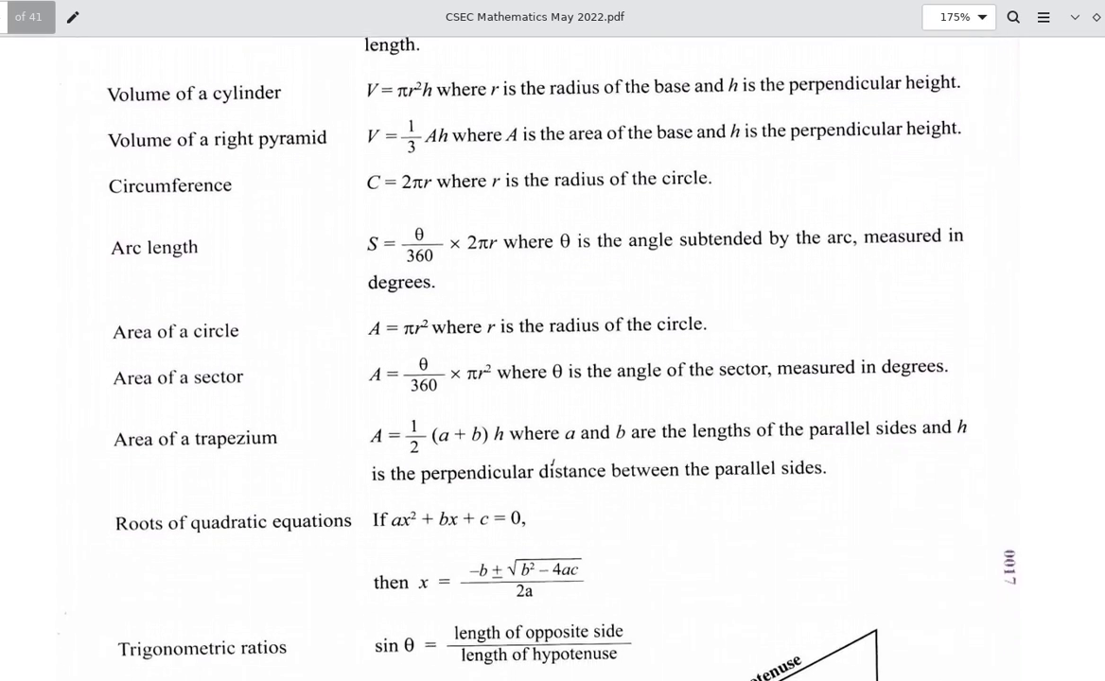
pyautogui.scroll(-3)
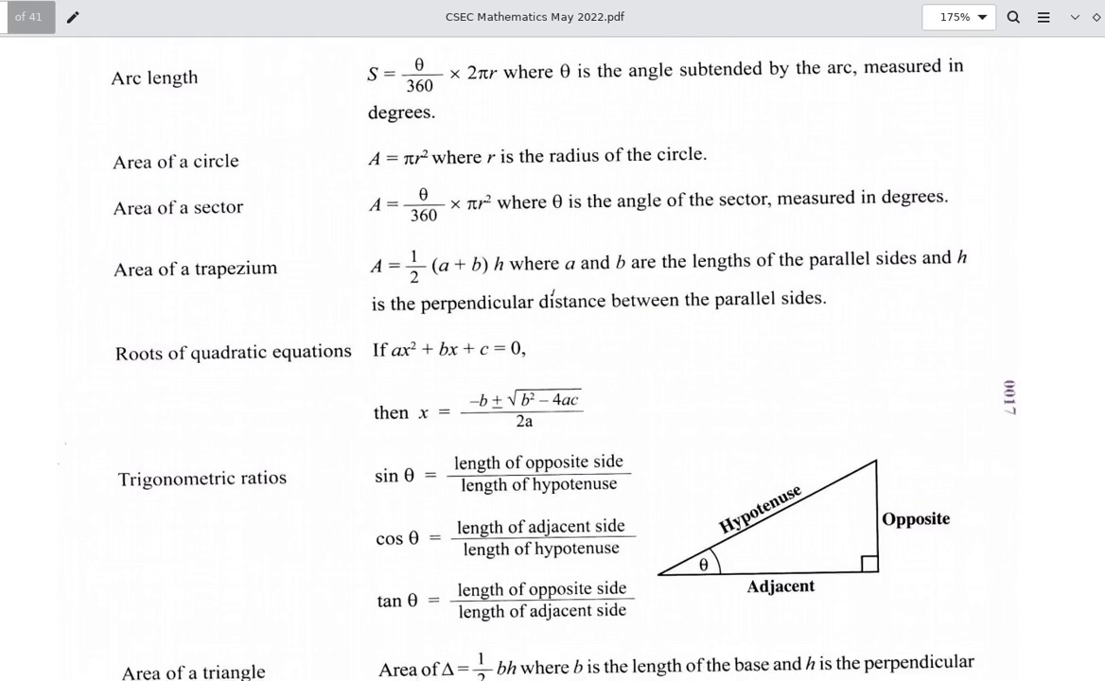
pyautogui.scroll(-3)
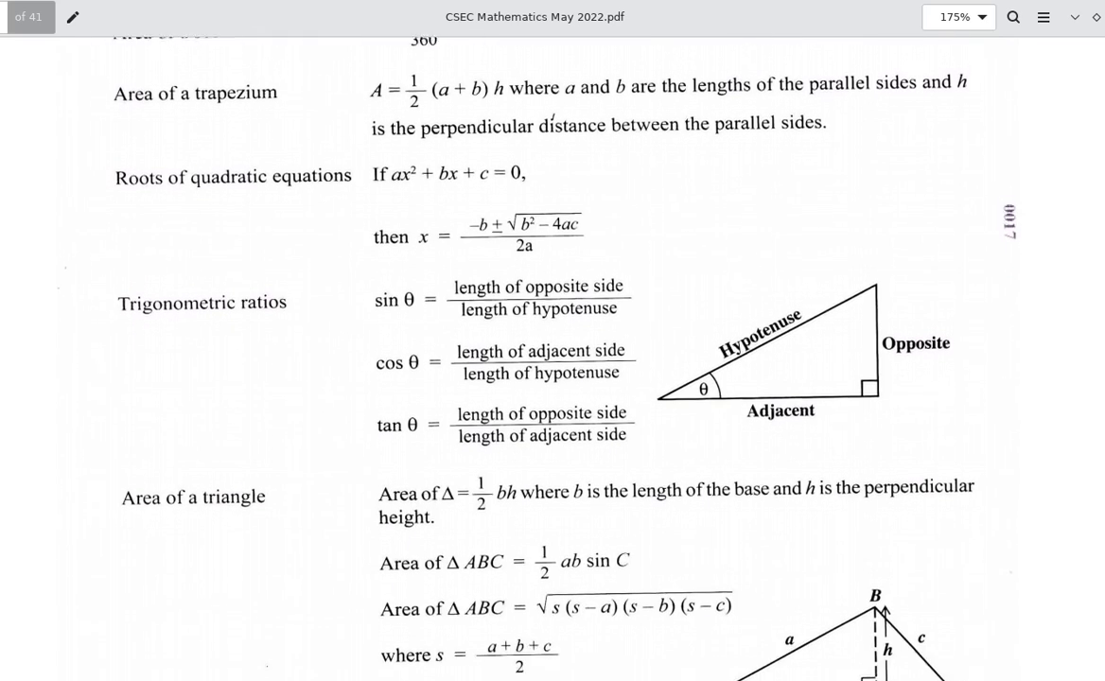
pyautogui.scroll(-3)
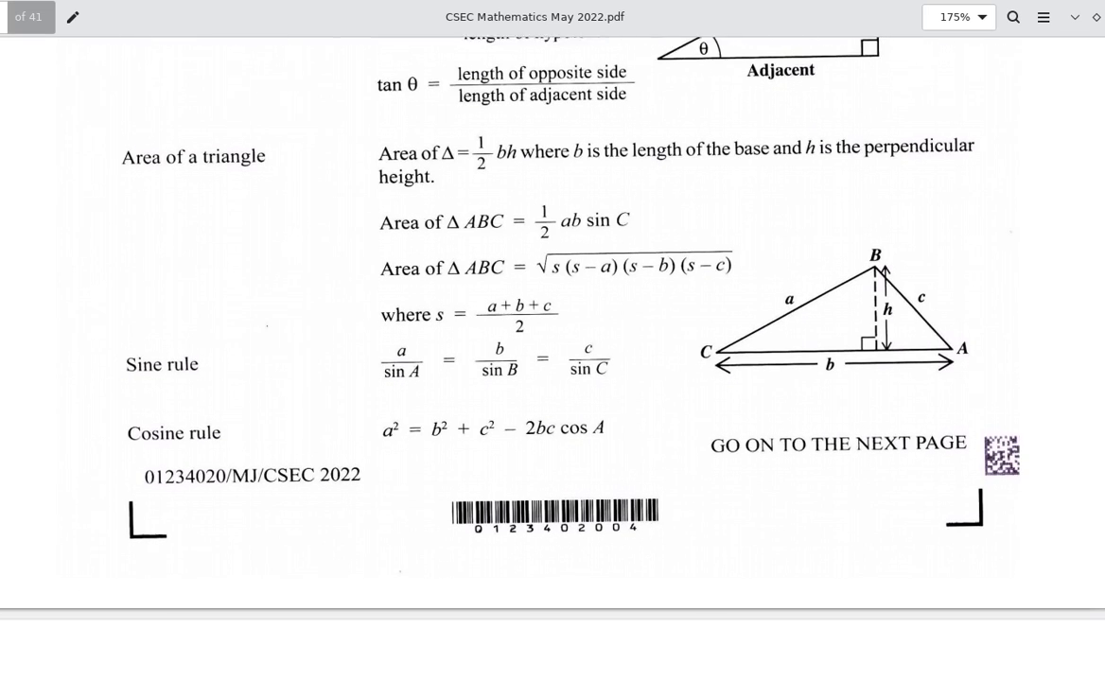
pyautogui.scroll(-3)
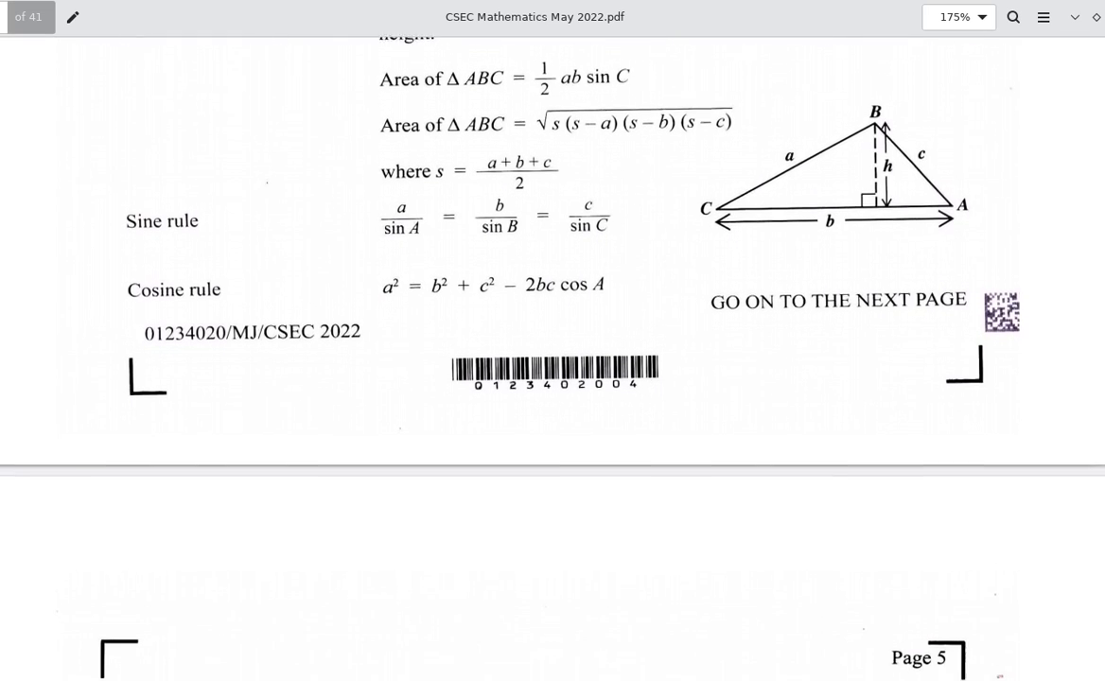
pyautogui.scroll(-3)
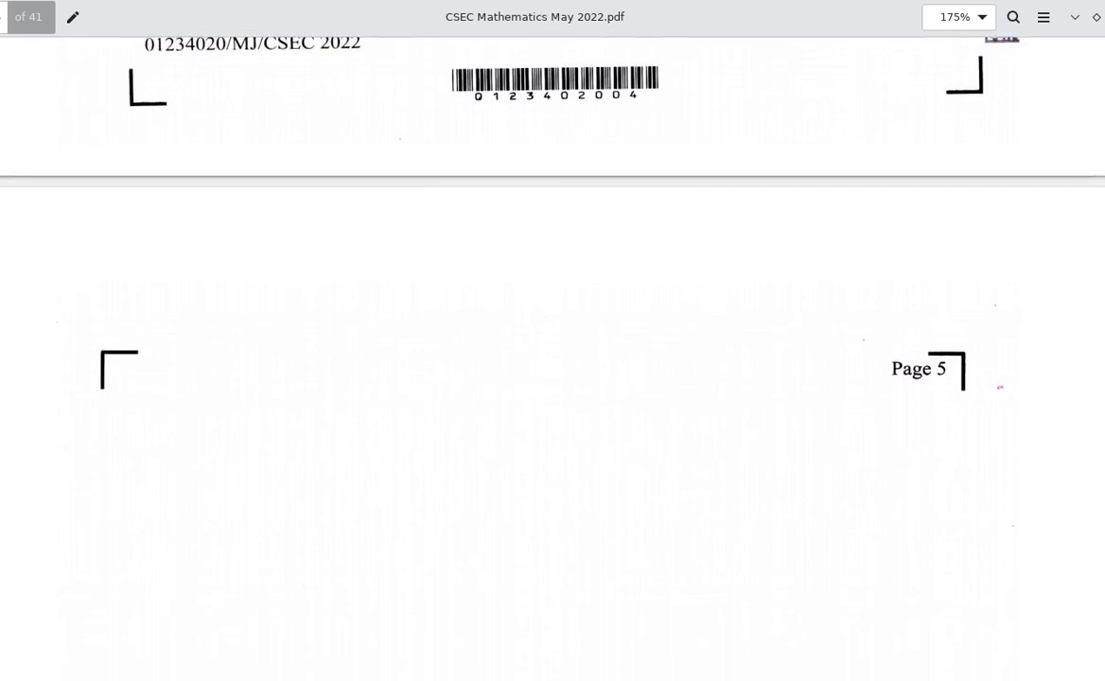
pyautogui.scroll(-3)
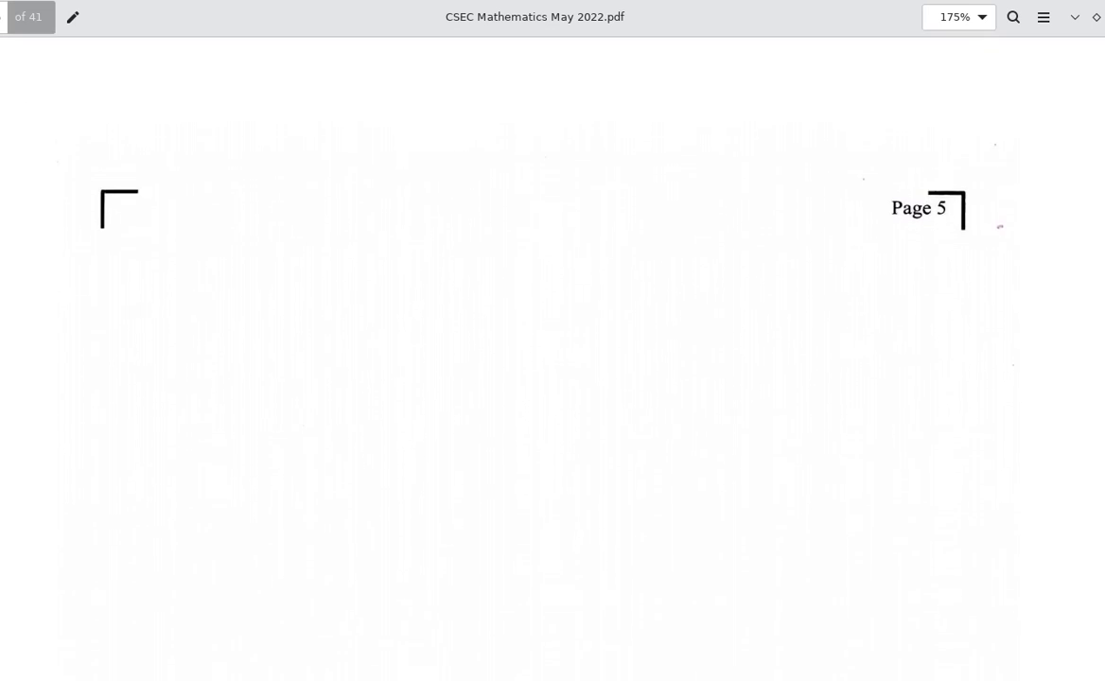
pyautogui.scroll(-3)
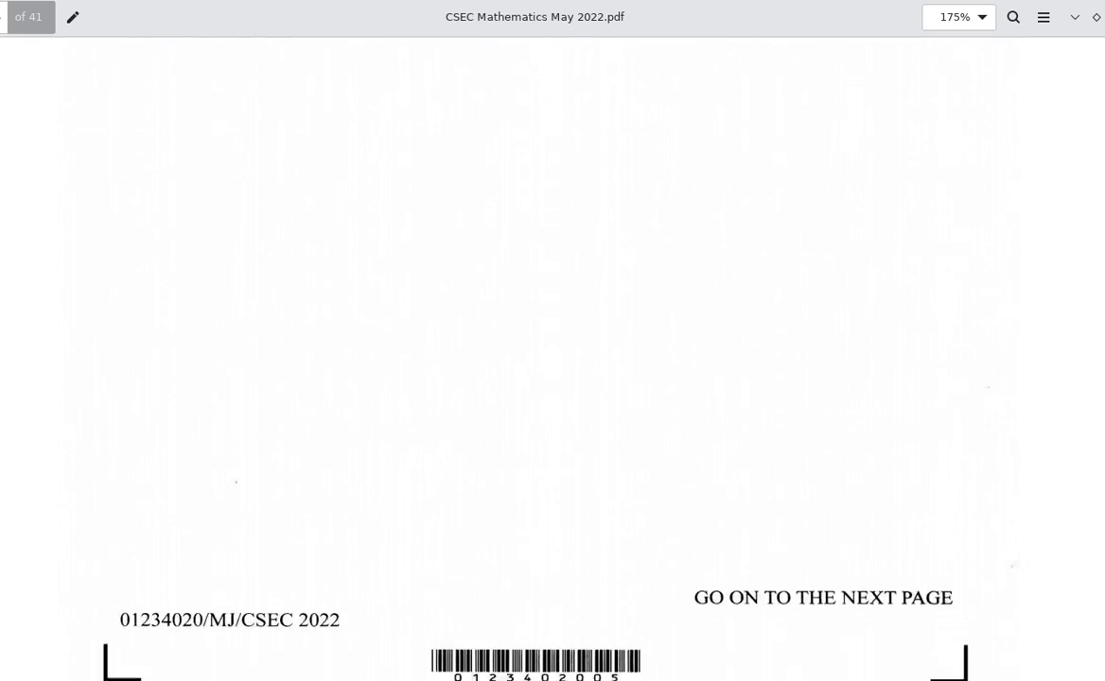
pyautogui.scroll(-3)
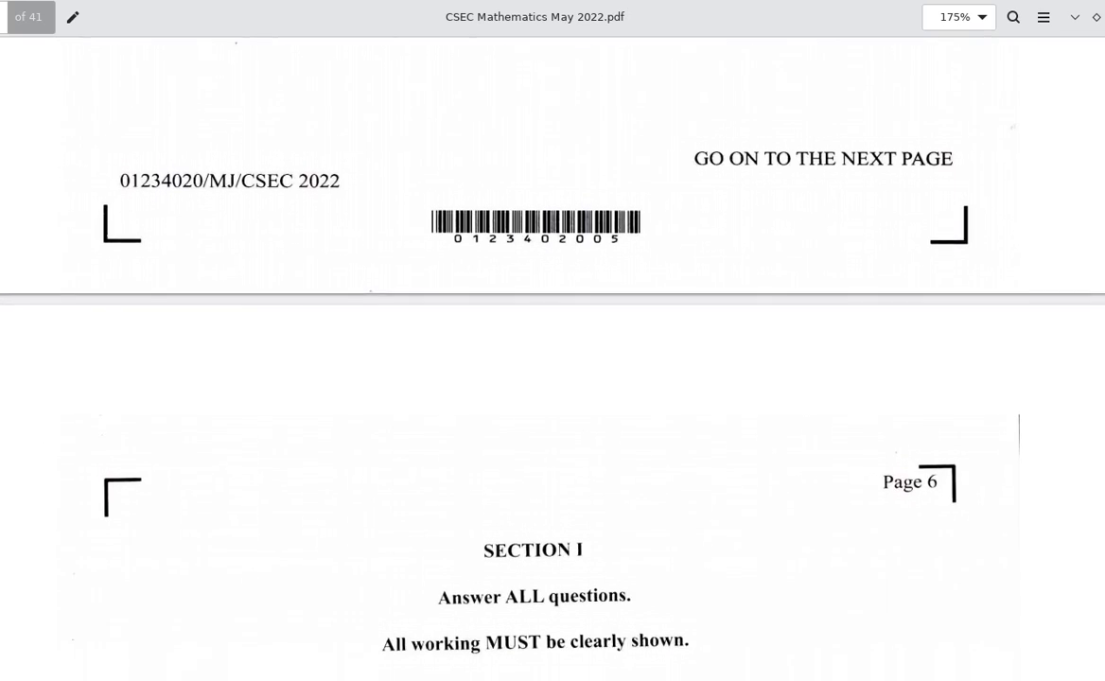
pyautogui.scroll(-3)
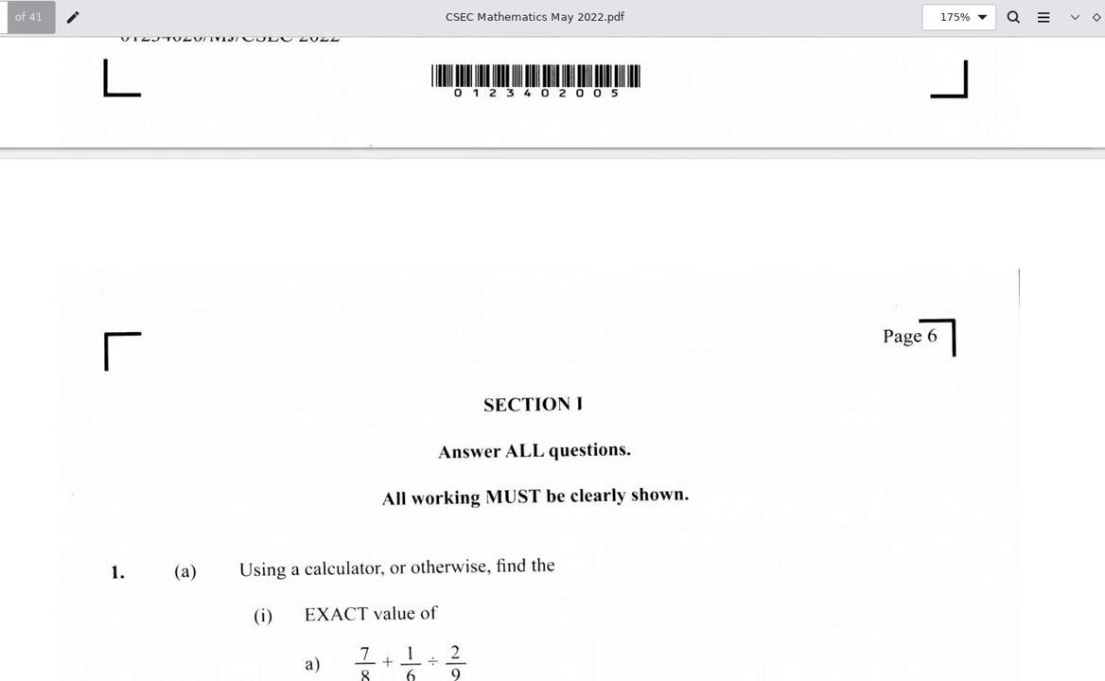
pyautogui.scroll(-3)
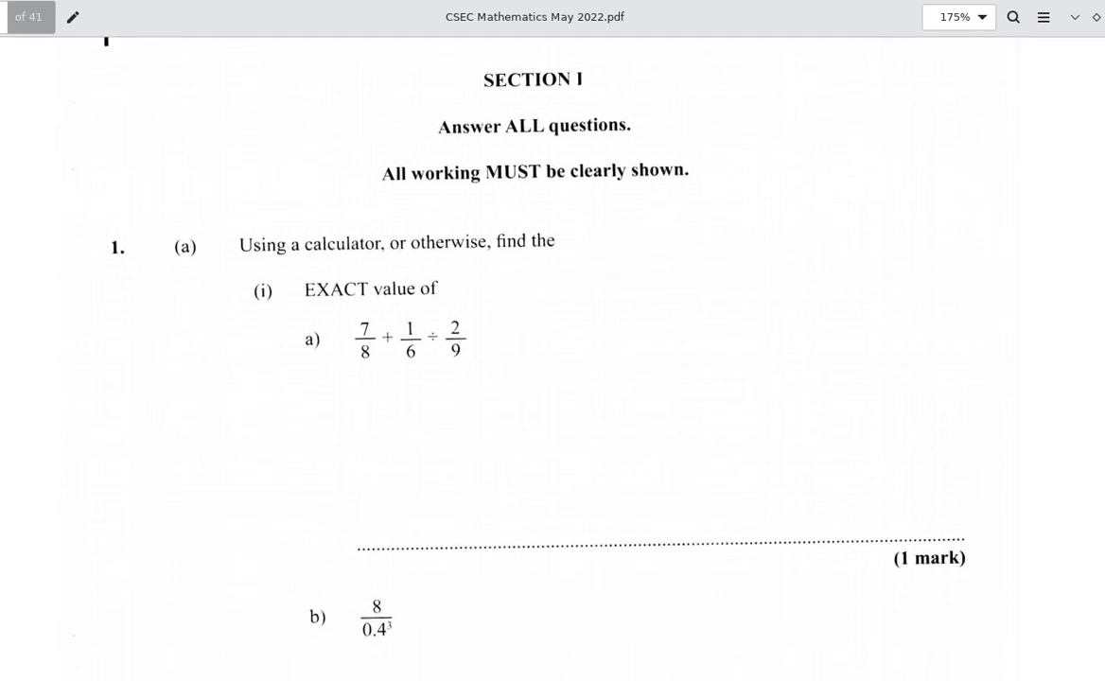
pyautogui.scroll(-3)
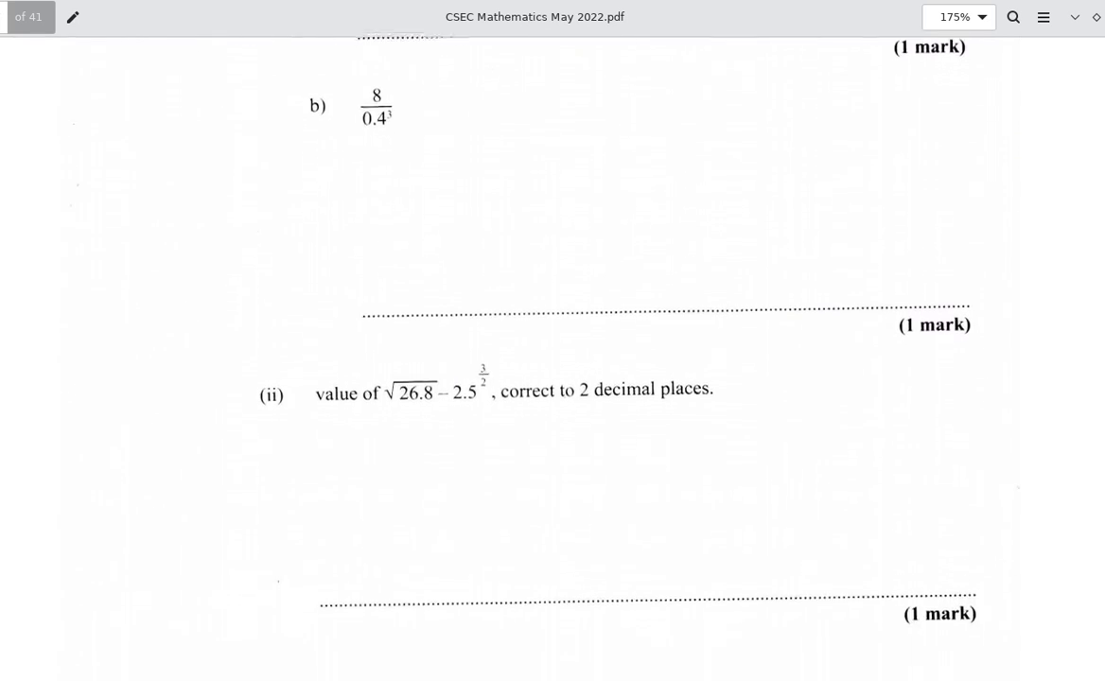
pyautogui.scroll(-3)
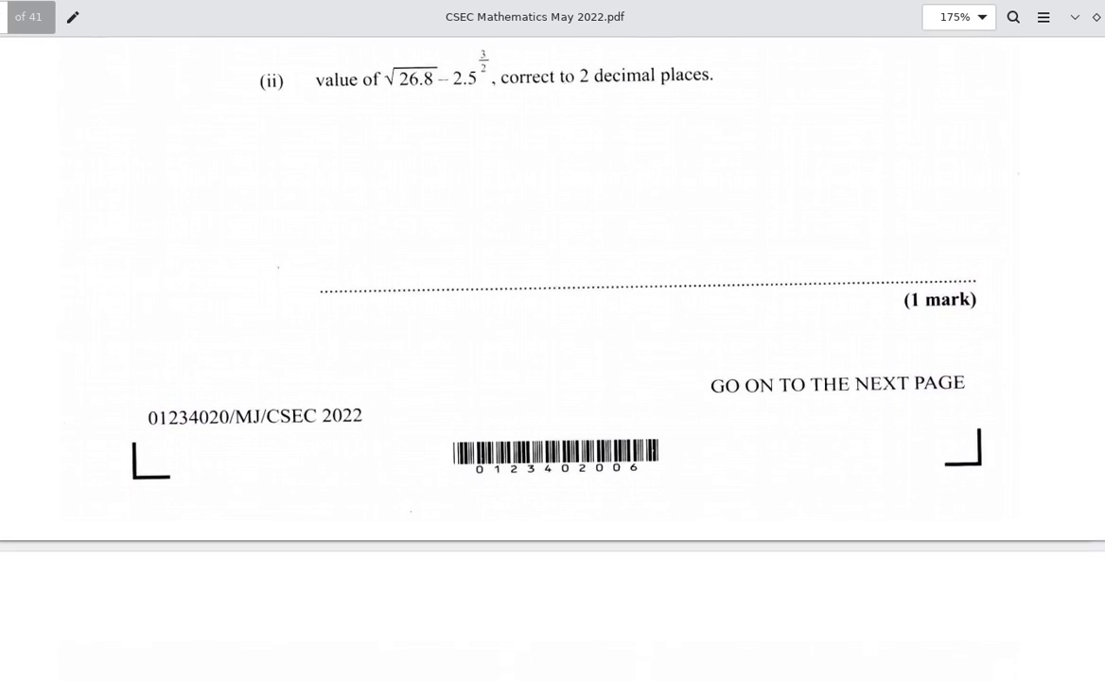
pyautogui.scroll(-3)
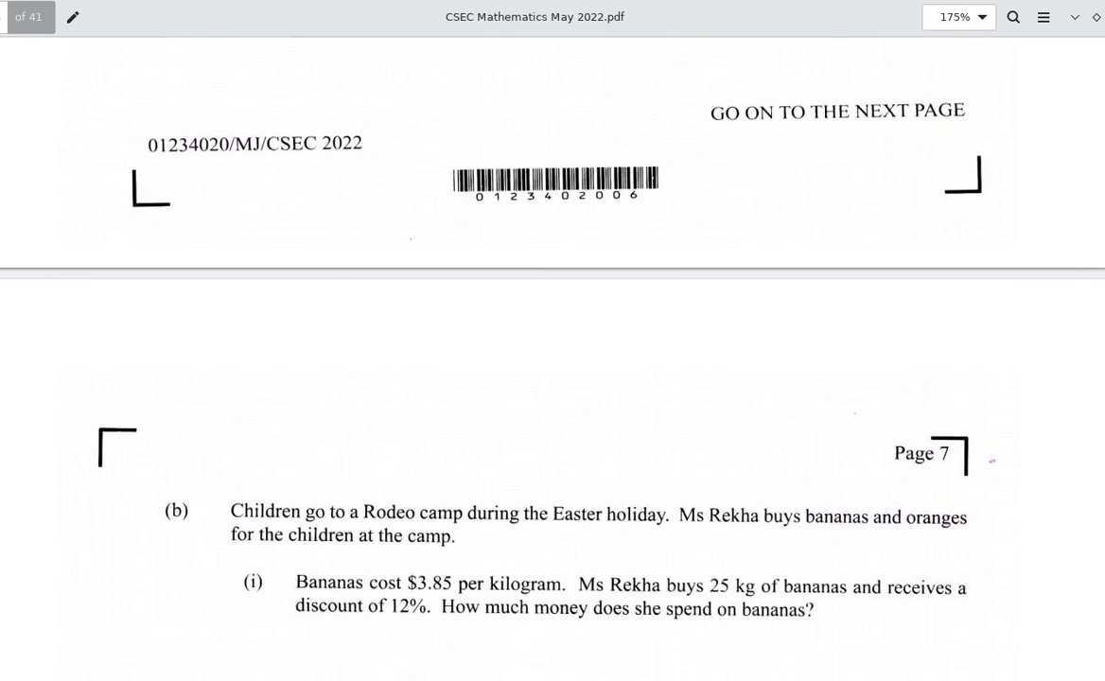
pyautogui.scroll(-3)
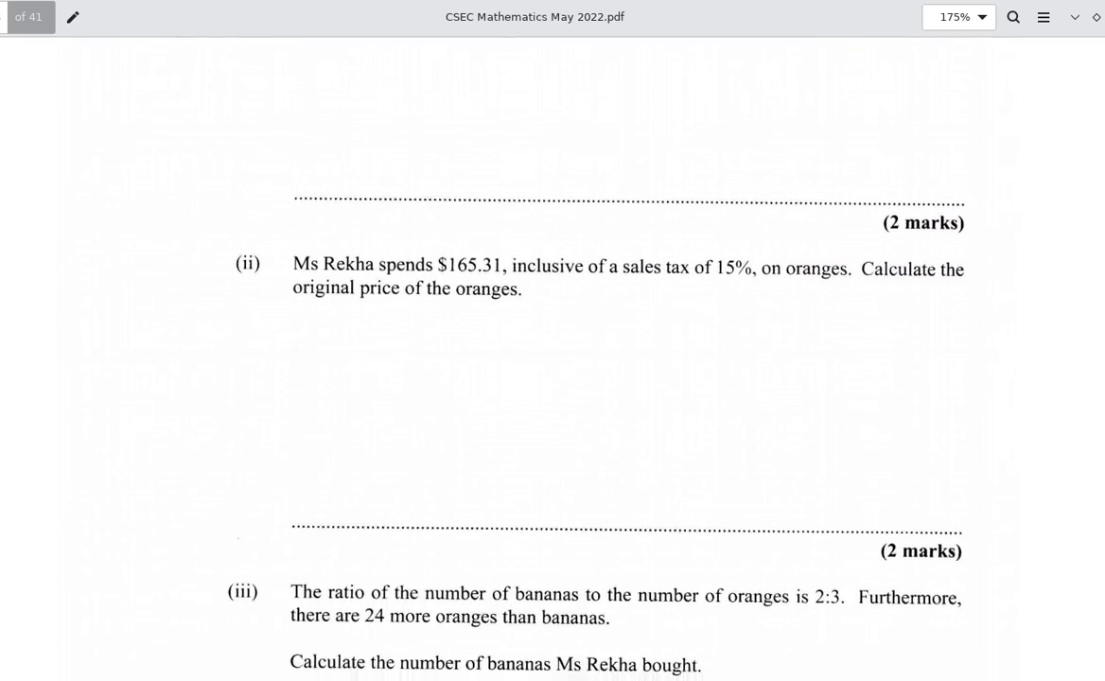
pyautogui.scroll(-3)
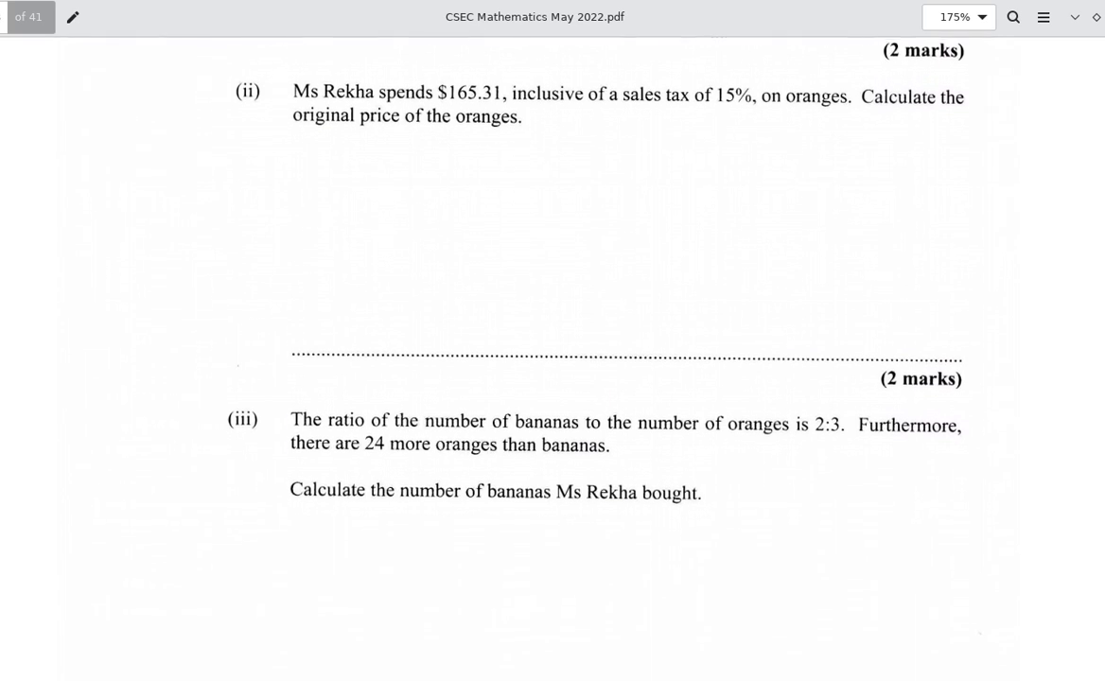
pyautogui.scroll(-3)
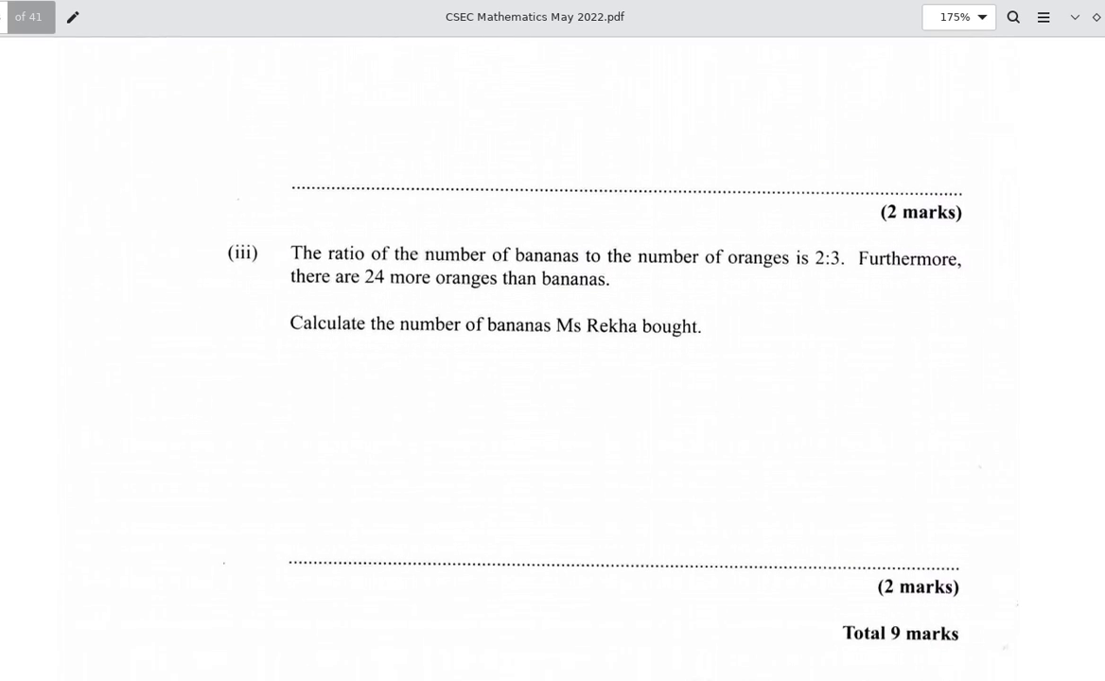
pyautogui.scroll(-3)
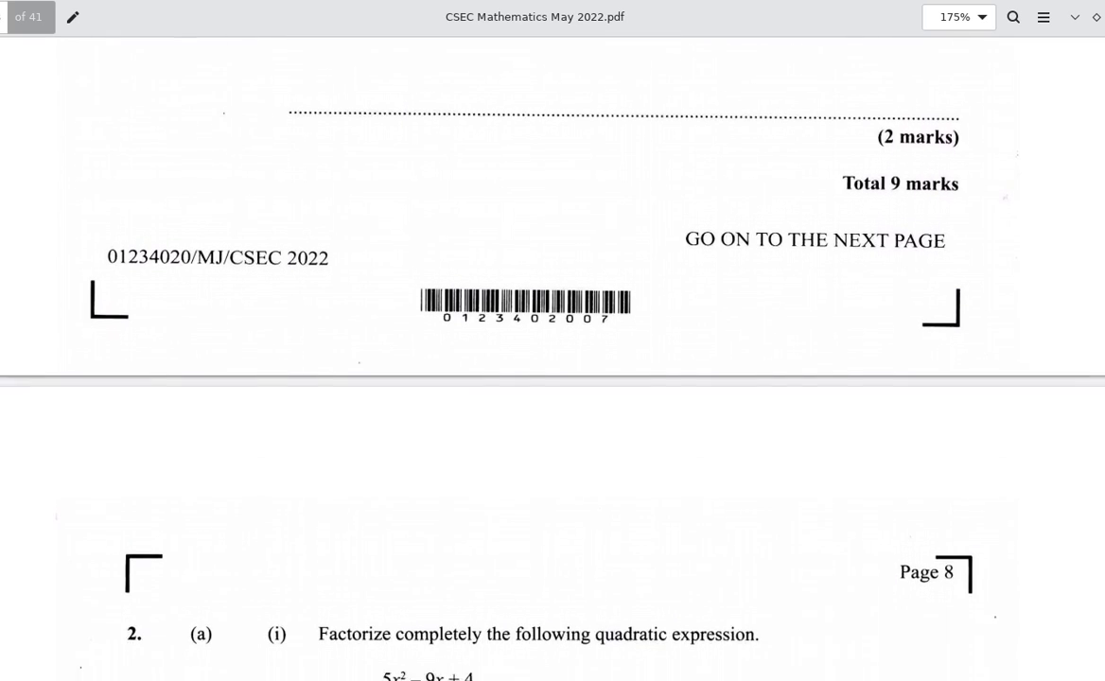
pyautogui.scroll(-3)
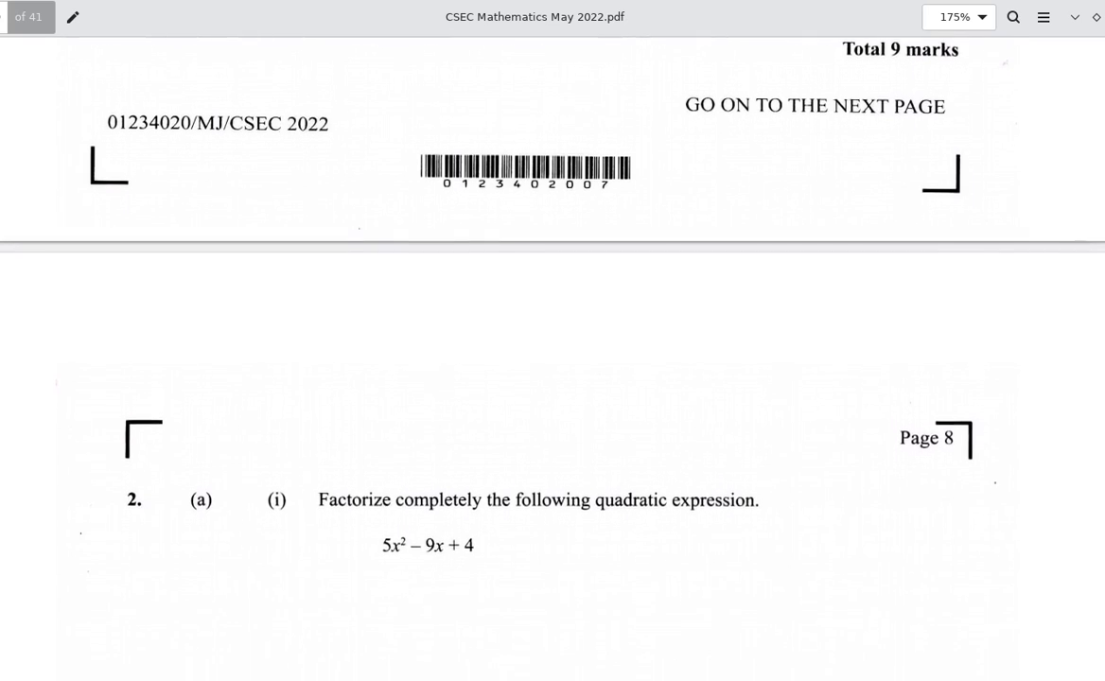
pyautogui.scroll(-3)
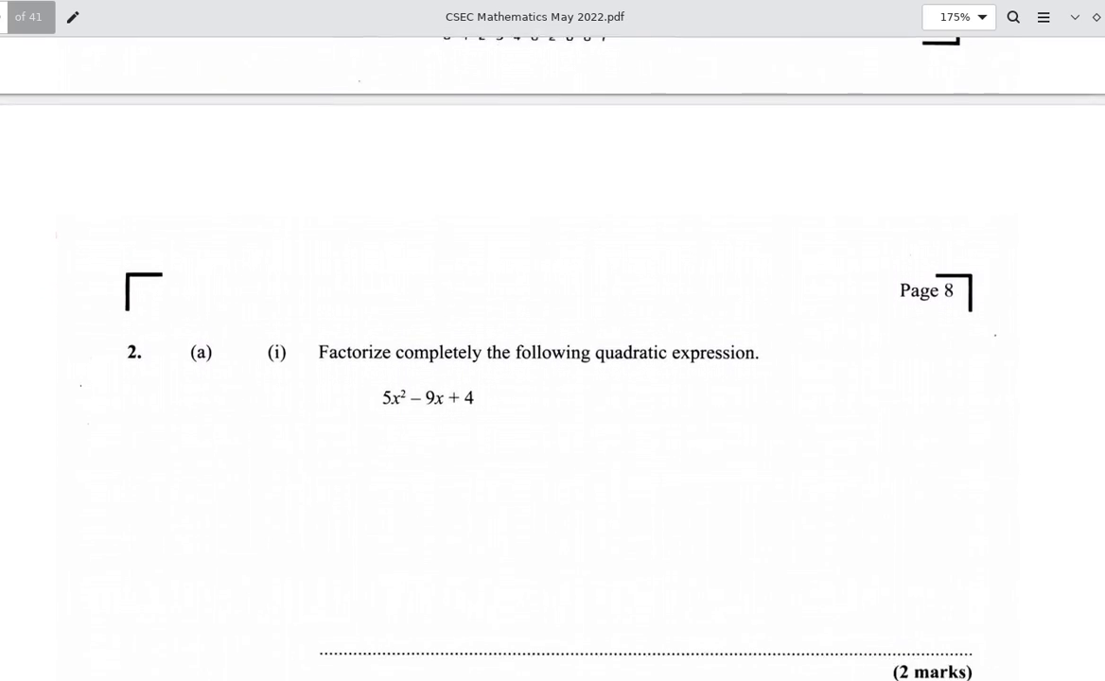
pyautogui.scroll(-3)
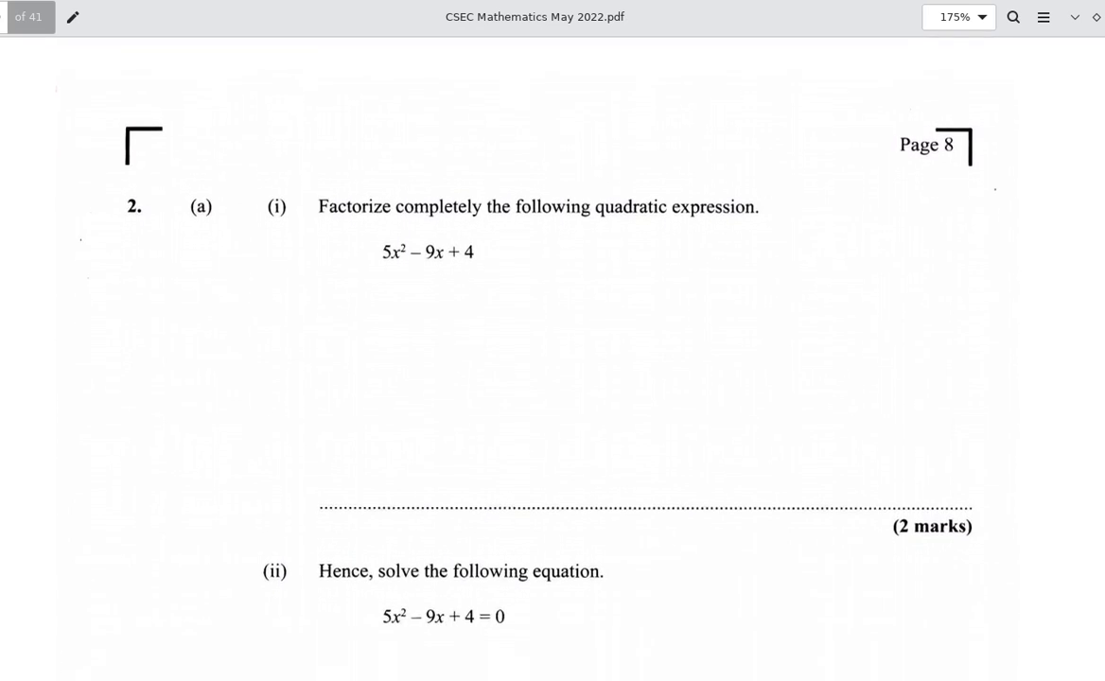
pyautogui.scroll(-3)
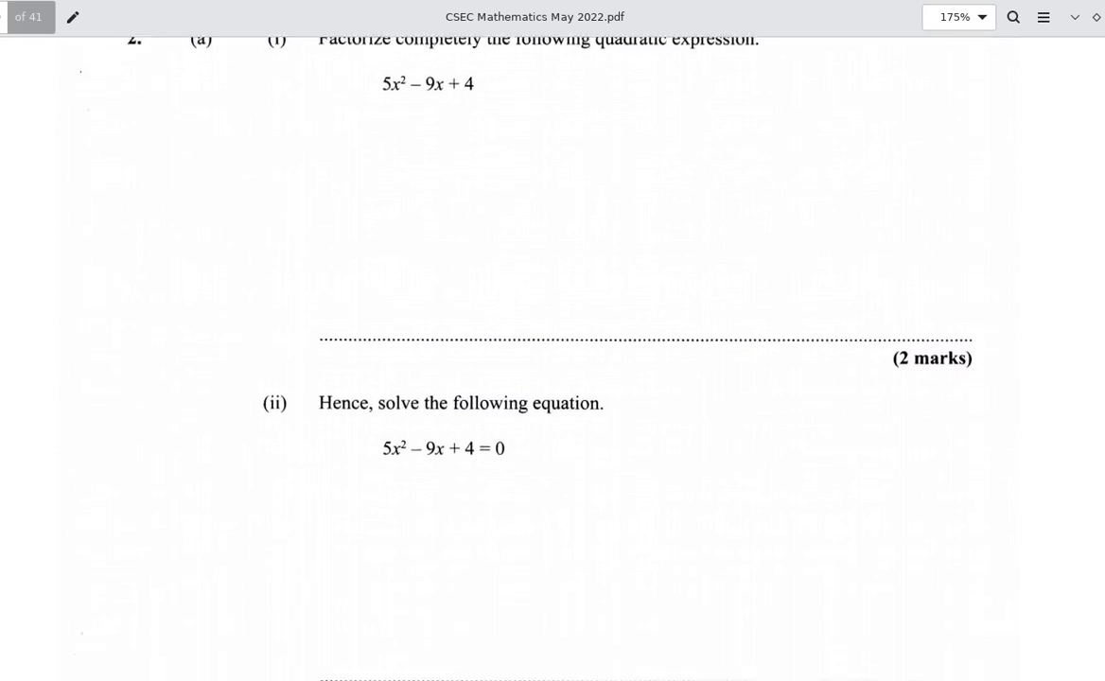
pyautogui.scroll(-3)
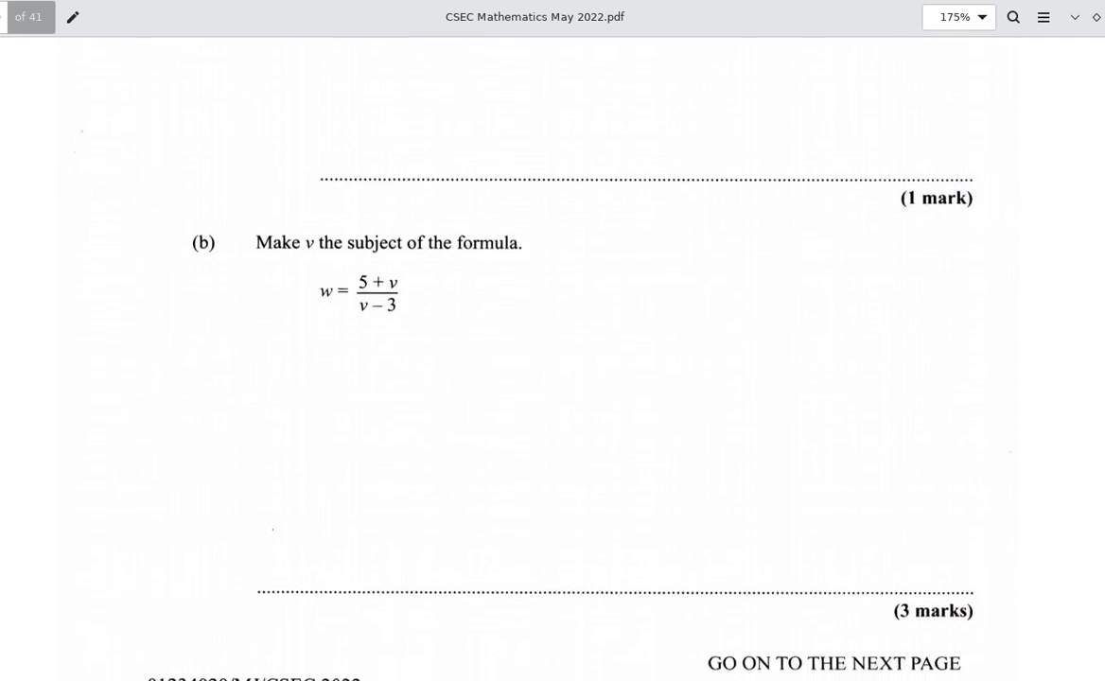
pyautogui.scroll(-3)
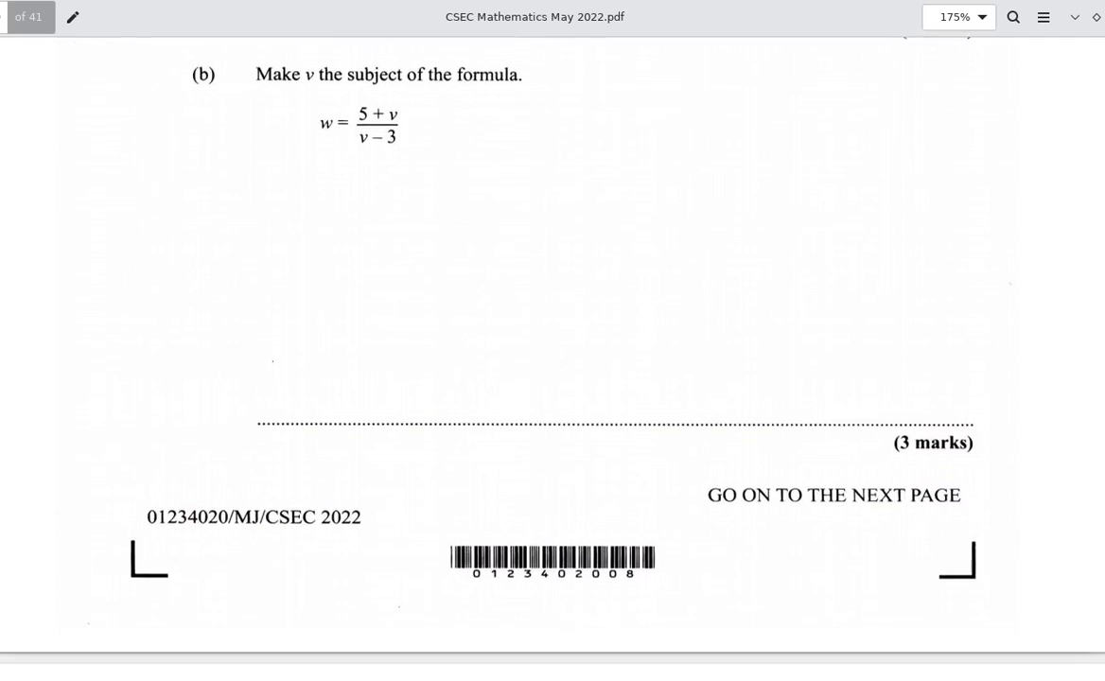
pyautogui.scroll(-3)
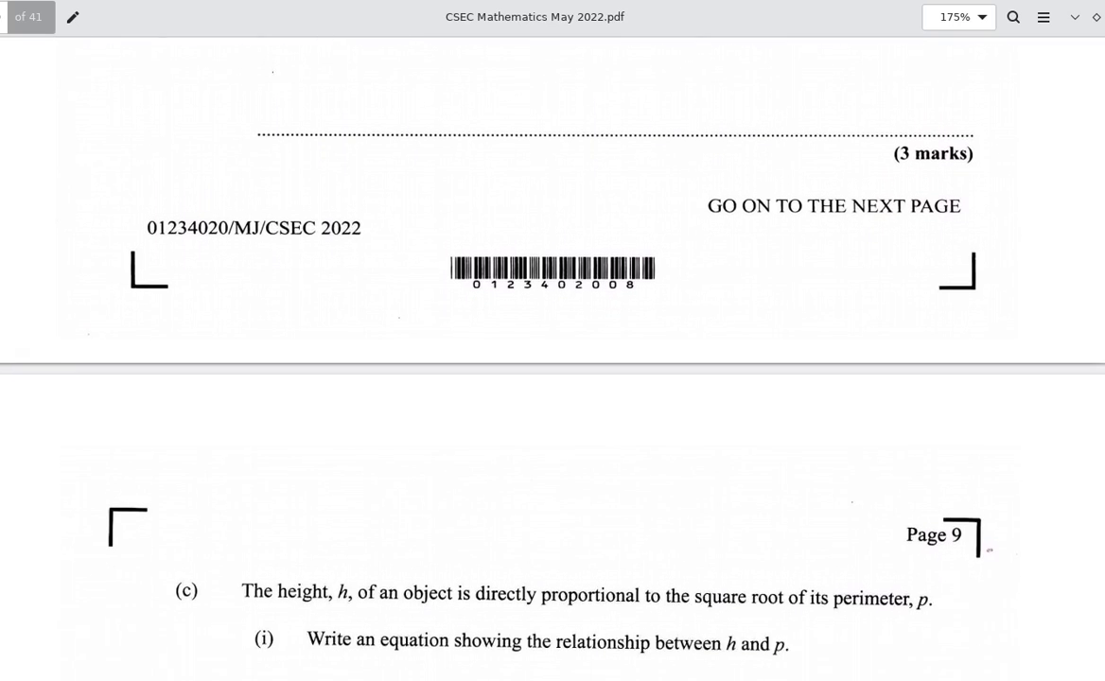
pyautogui.scroll(-3)
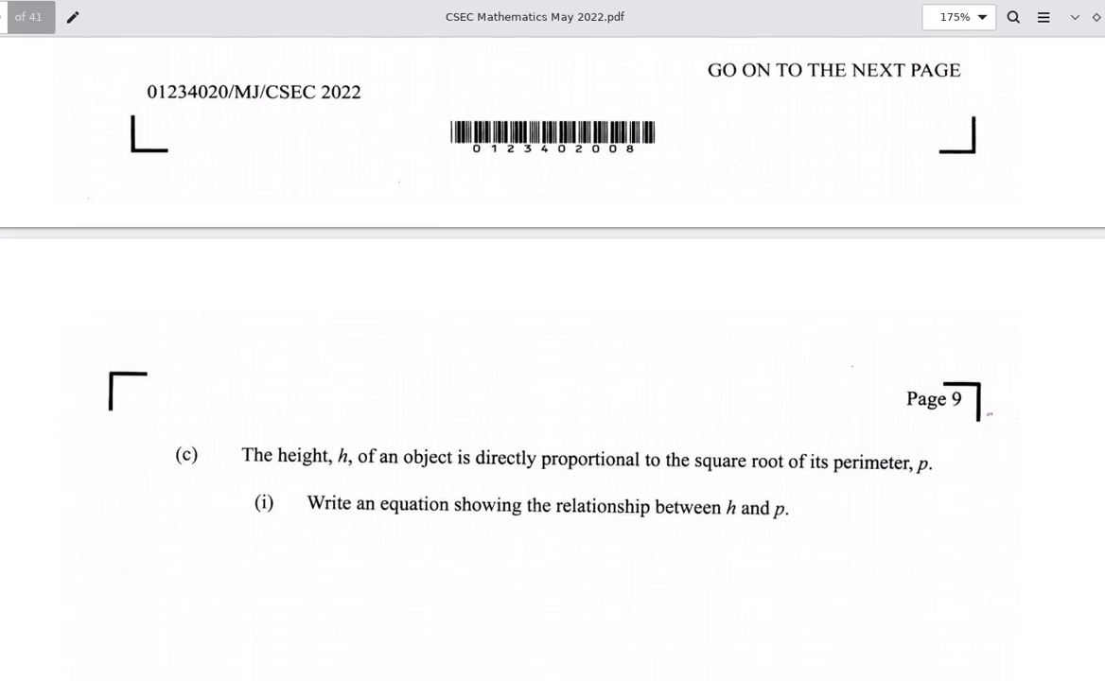
pyautogui.scroll(-3)
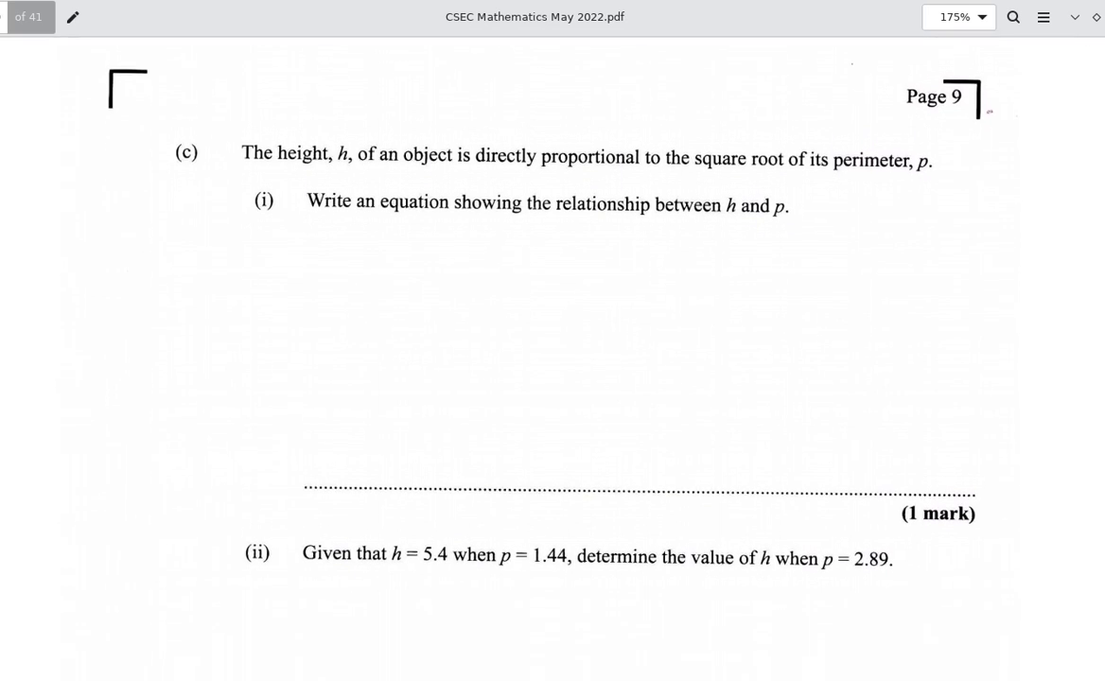
pyautogui.scroll(-3)
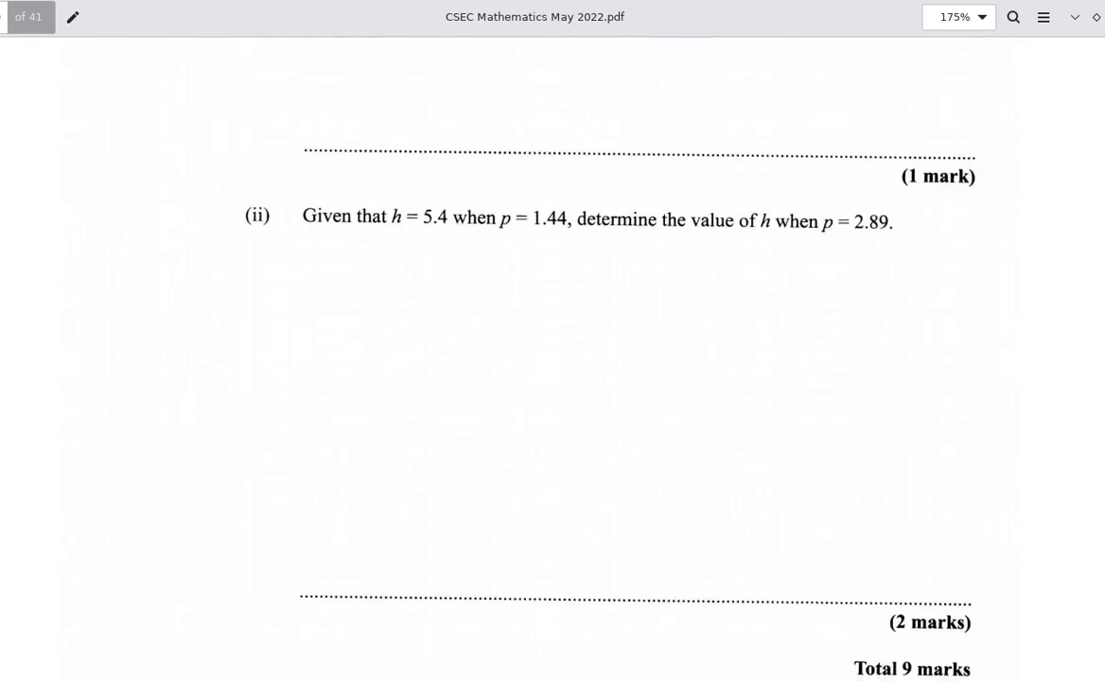
pyautogui.scroll(-3)
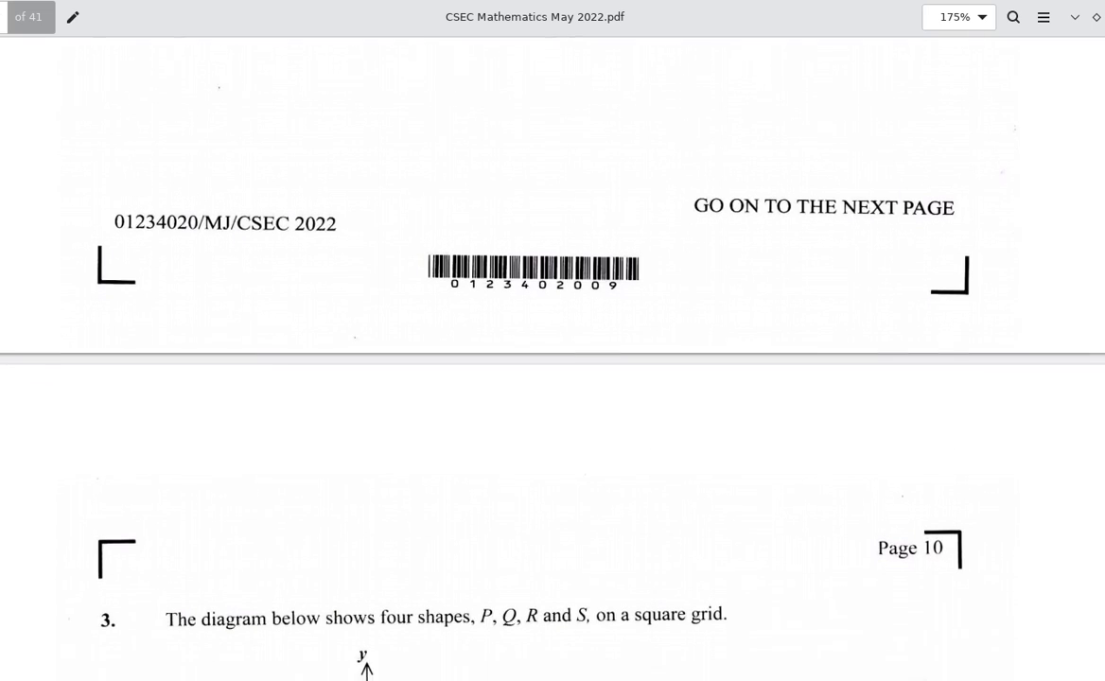
pyautogui.scroll(-3)
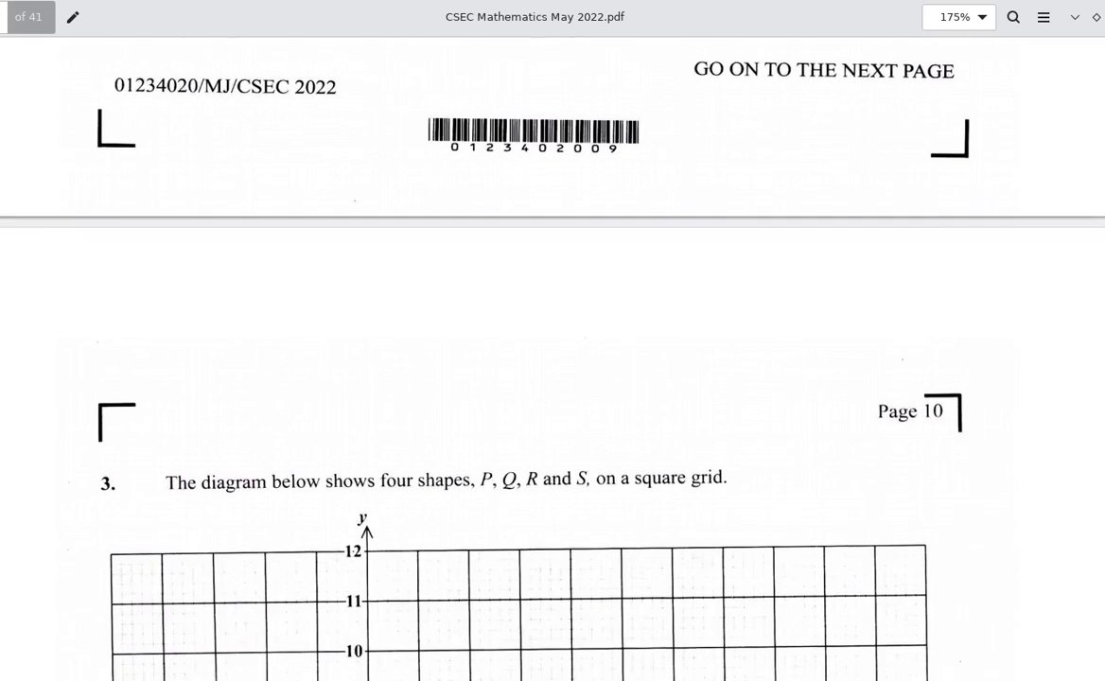
pyautogui.scroll(-3)
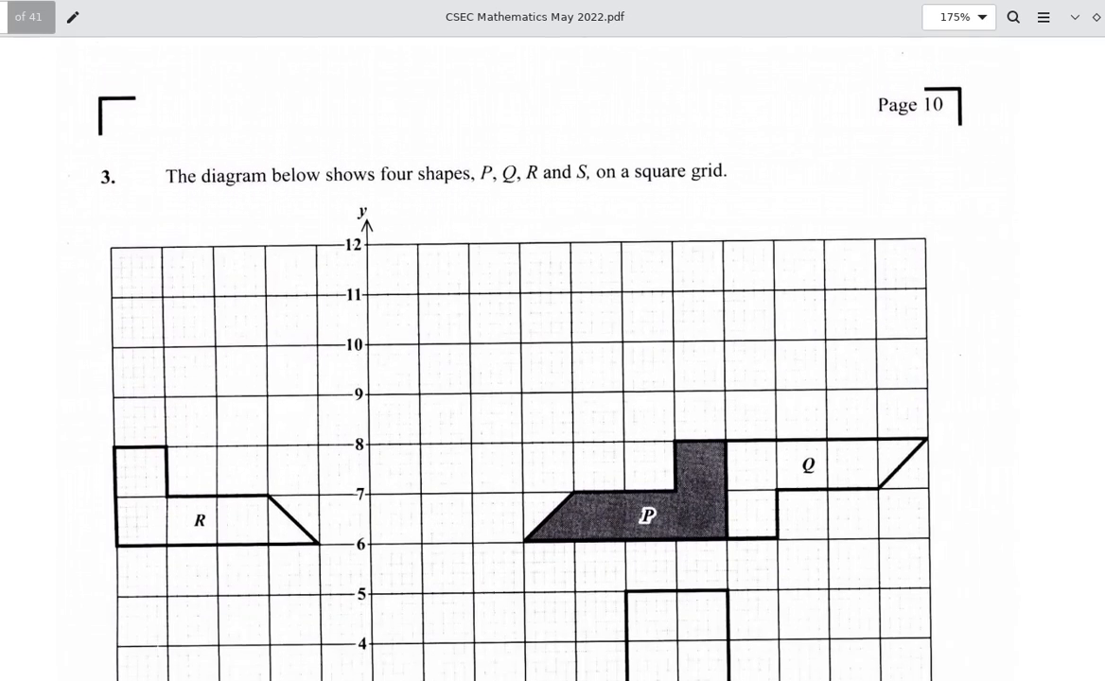
pyautogui.scroll(-3)
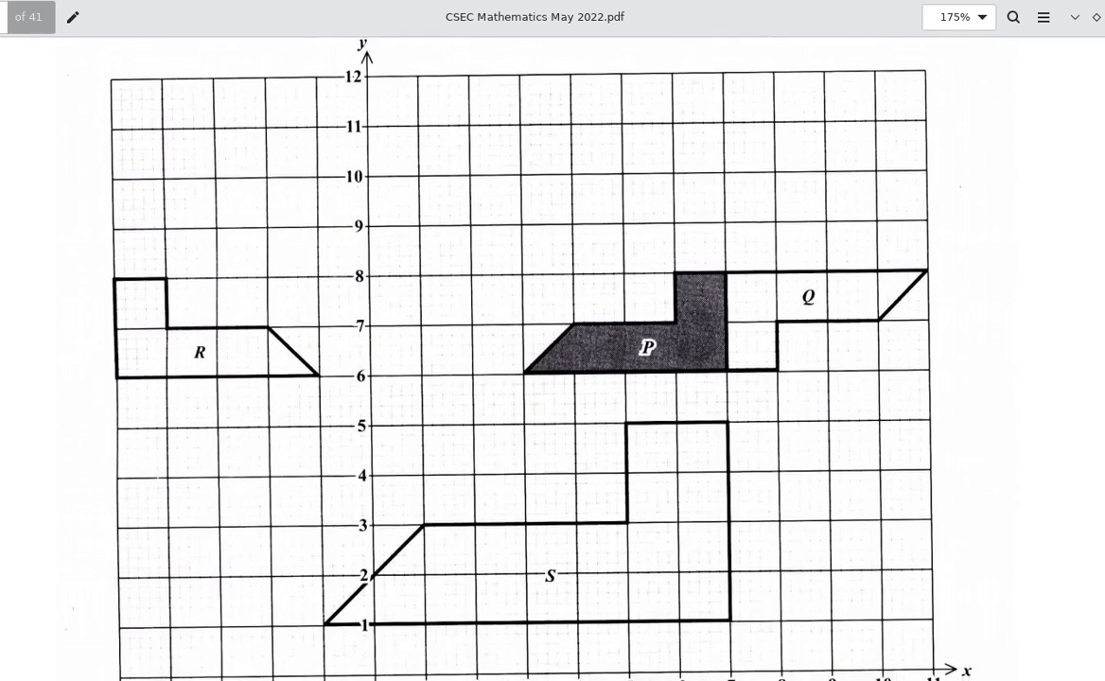
pyautogui.scroll(-3)
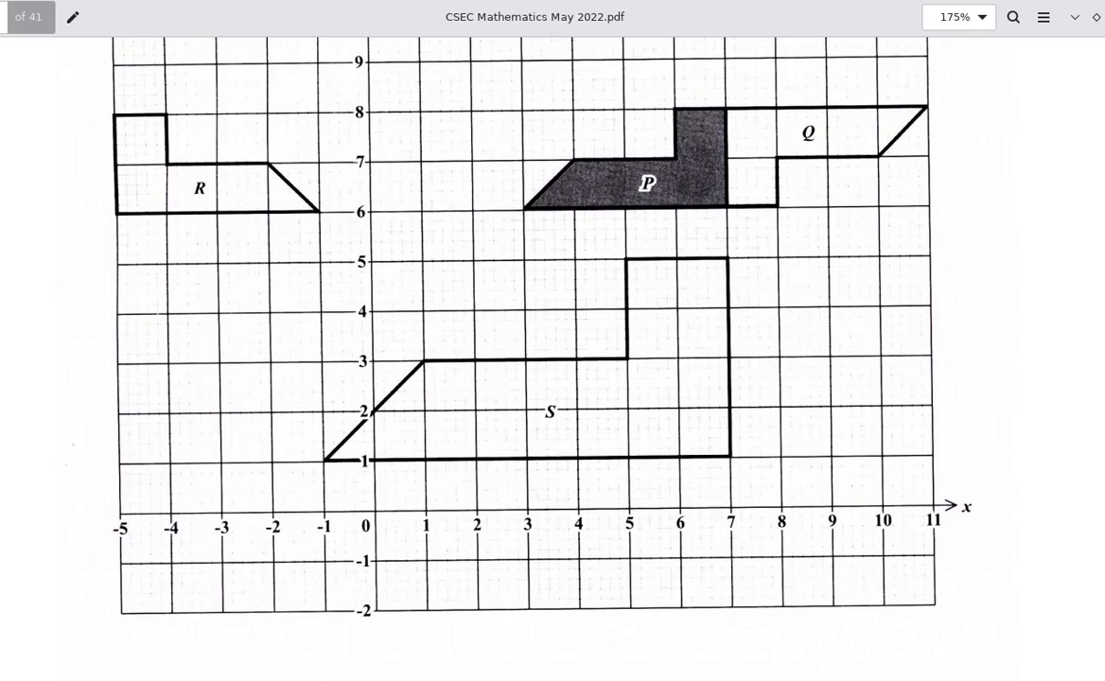
pyautogui.scroll(-3)
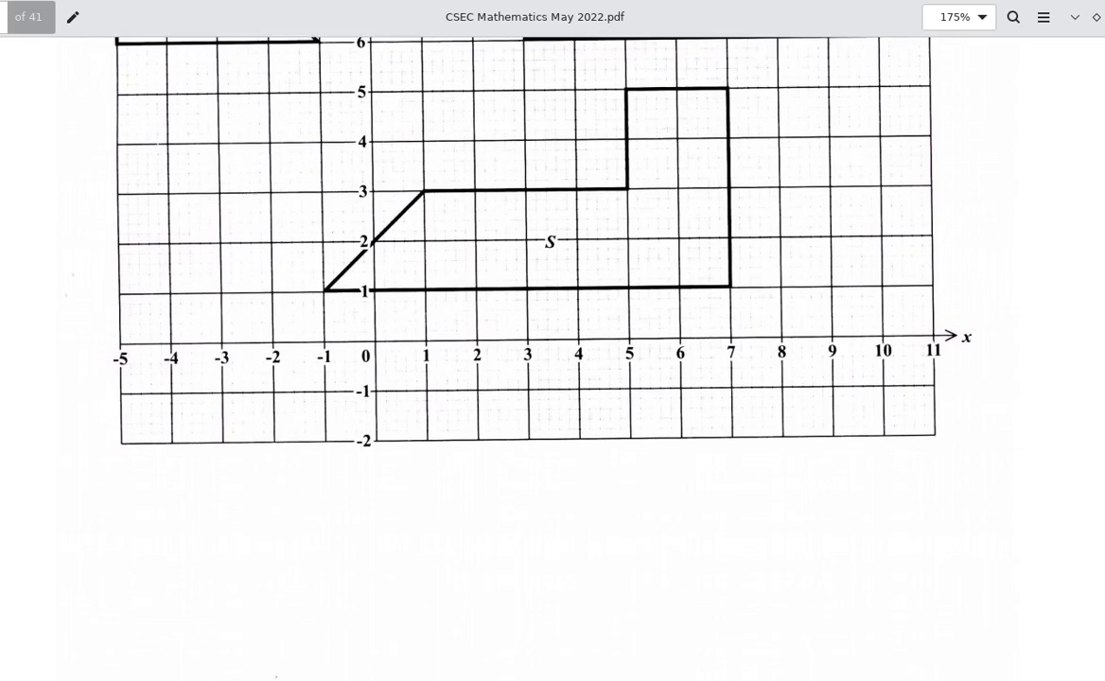
pyautogui.scroll(-3)
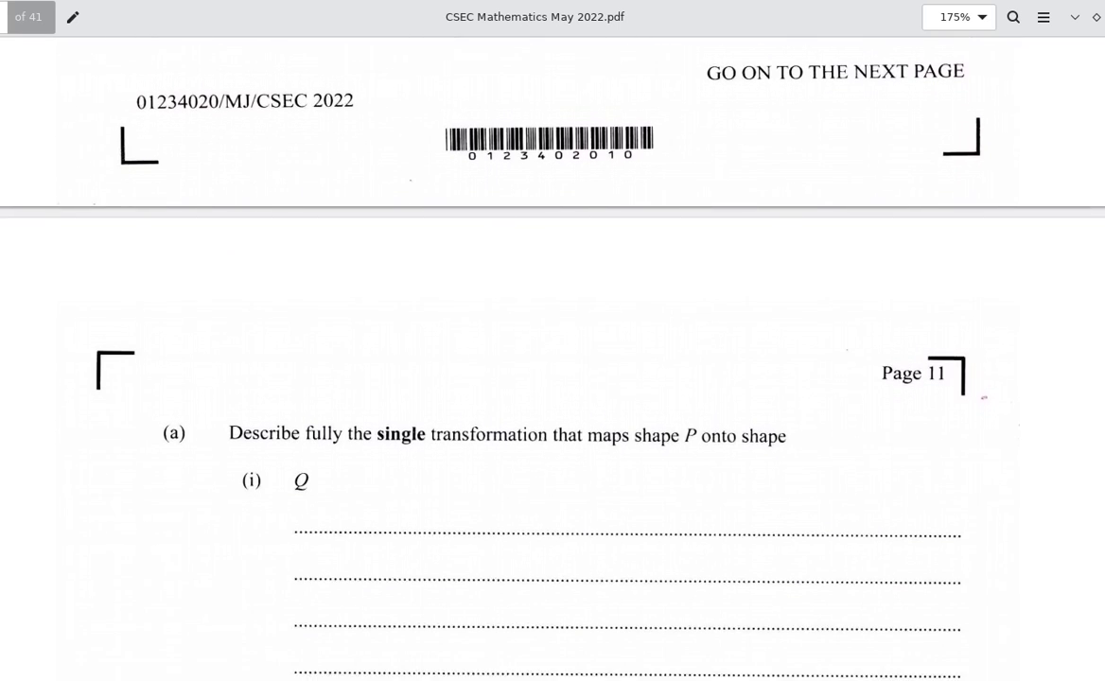
pyautogui.scroll(-3)
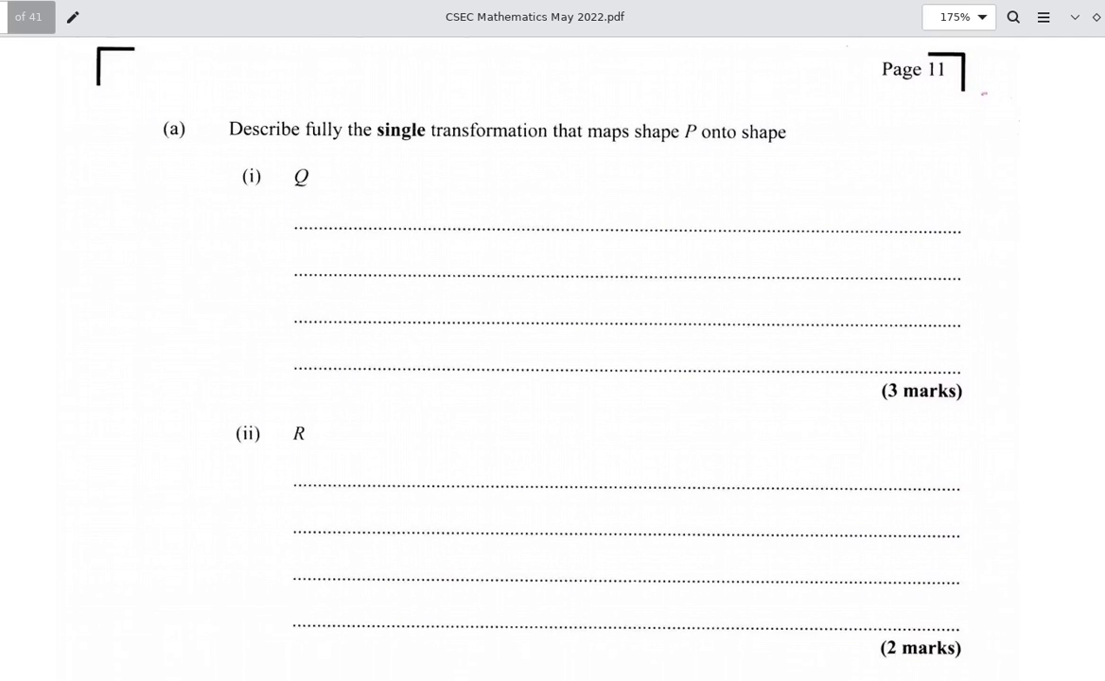
pyautogui.scroll(-3)
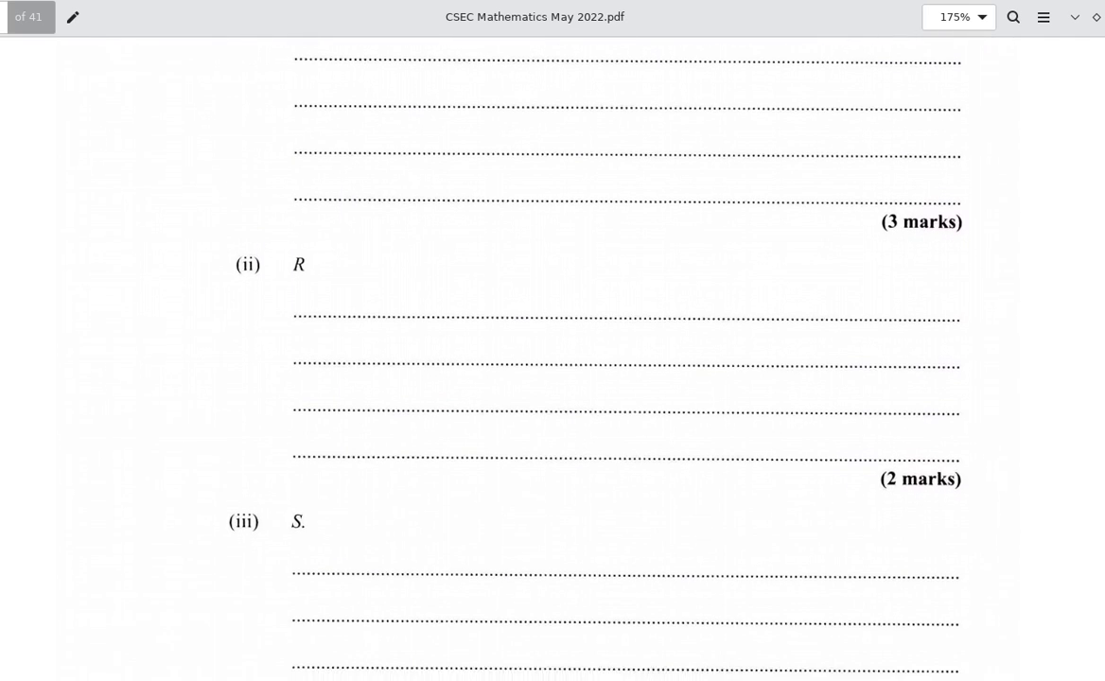
pyautogui.scroll(-3)
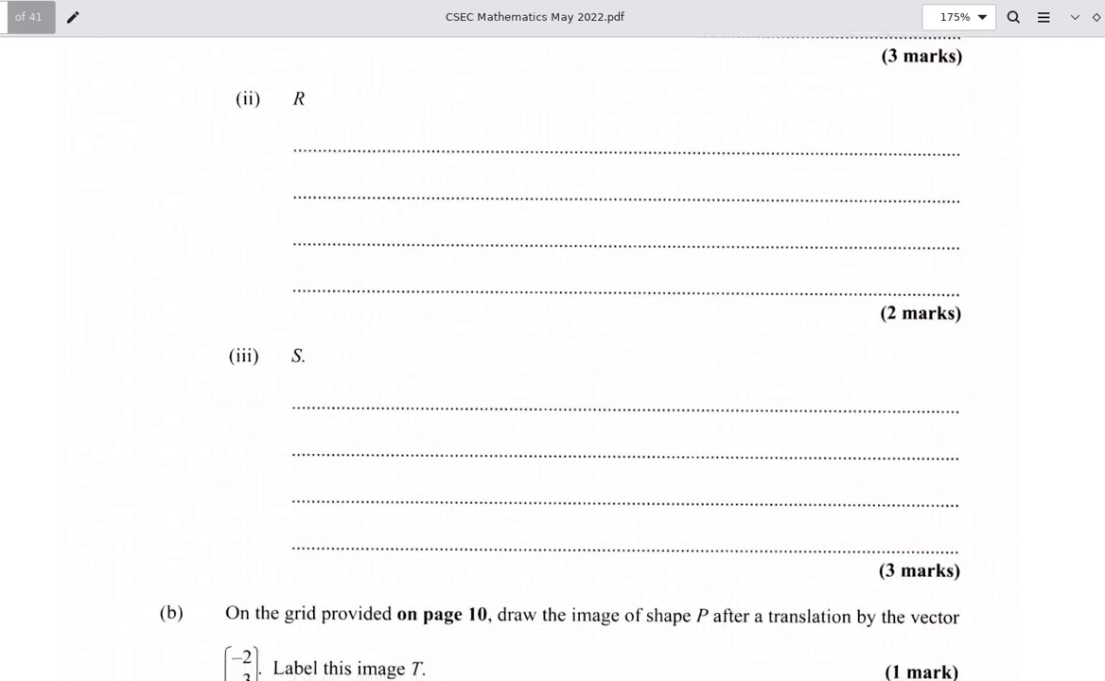
pyautogui.scroll(-3)
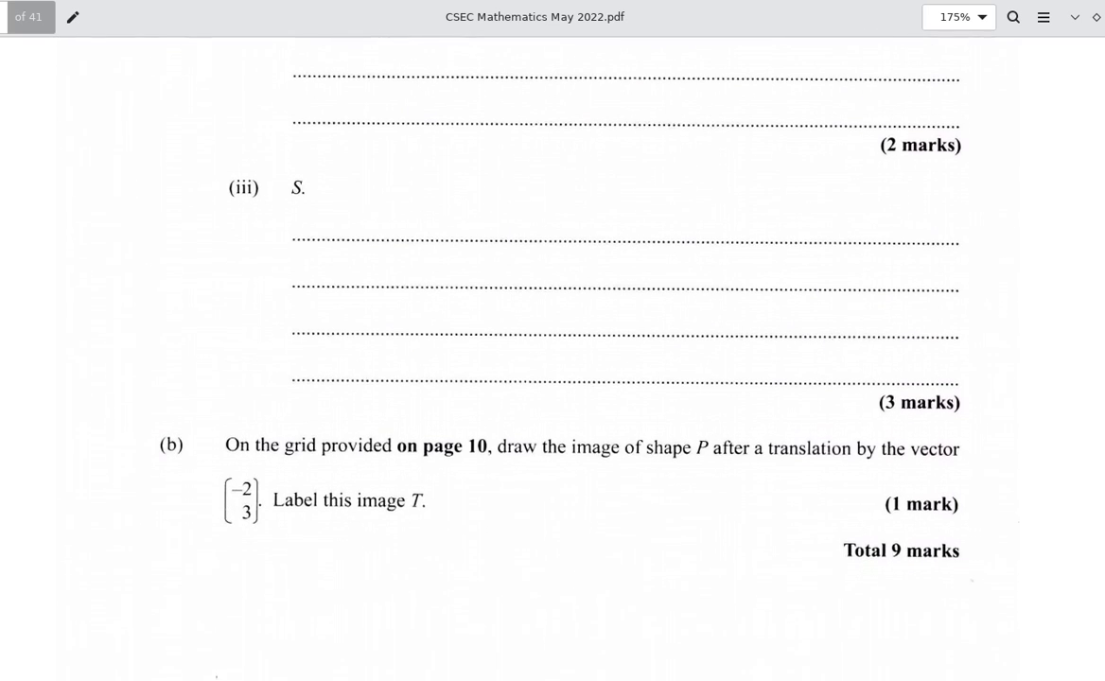
pyautogui.scroll(-3)
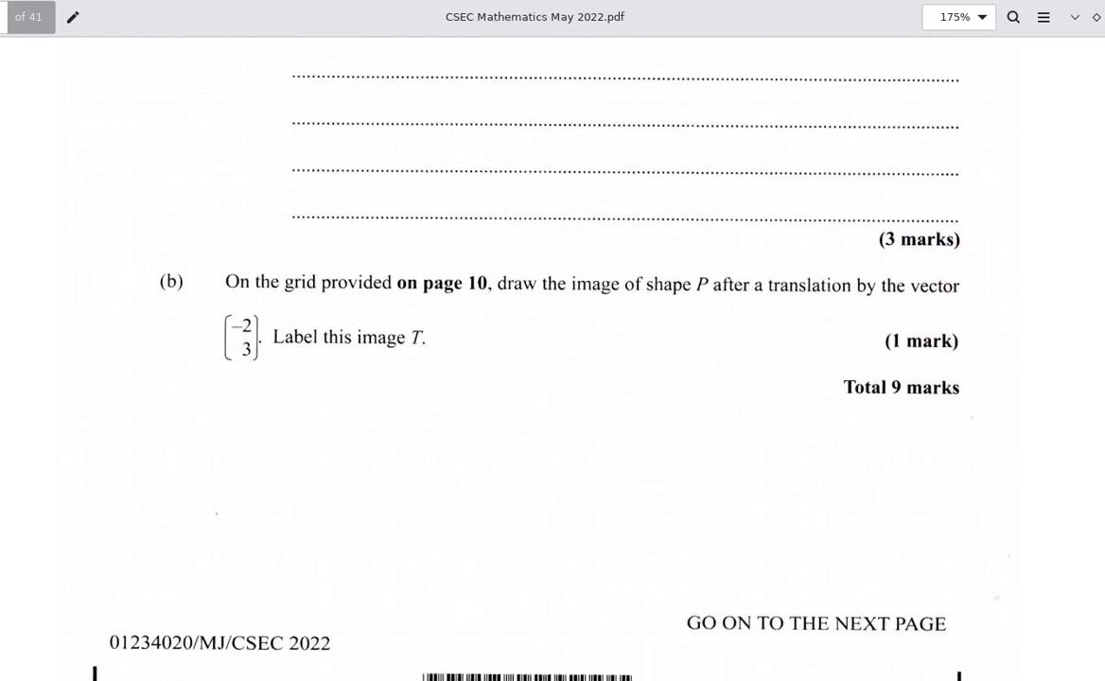
pyautogui.scroll(-3)
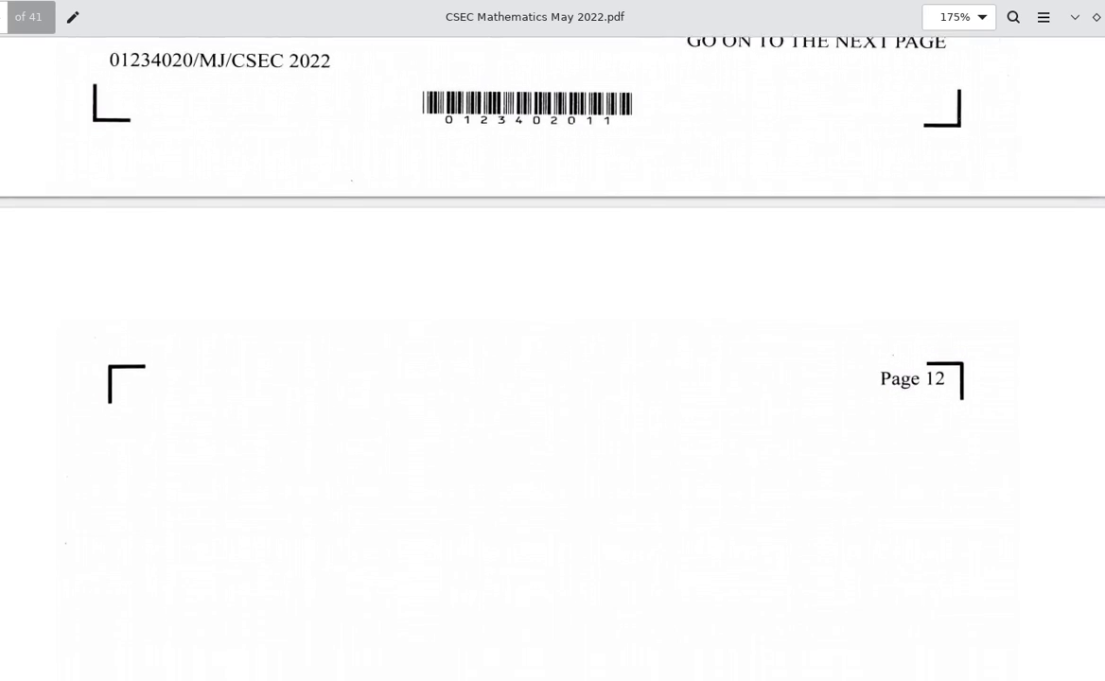
pyautogui.scroll(-3)
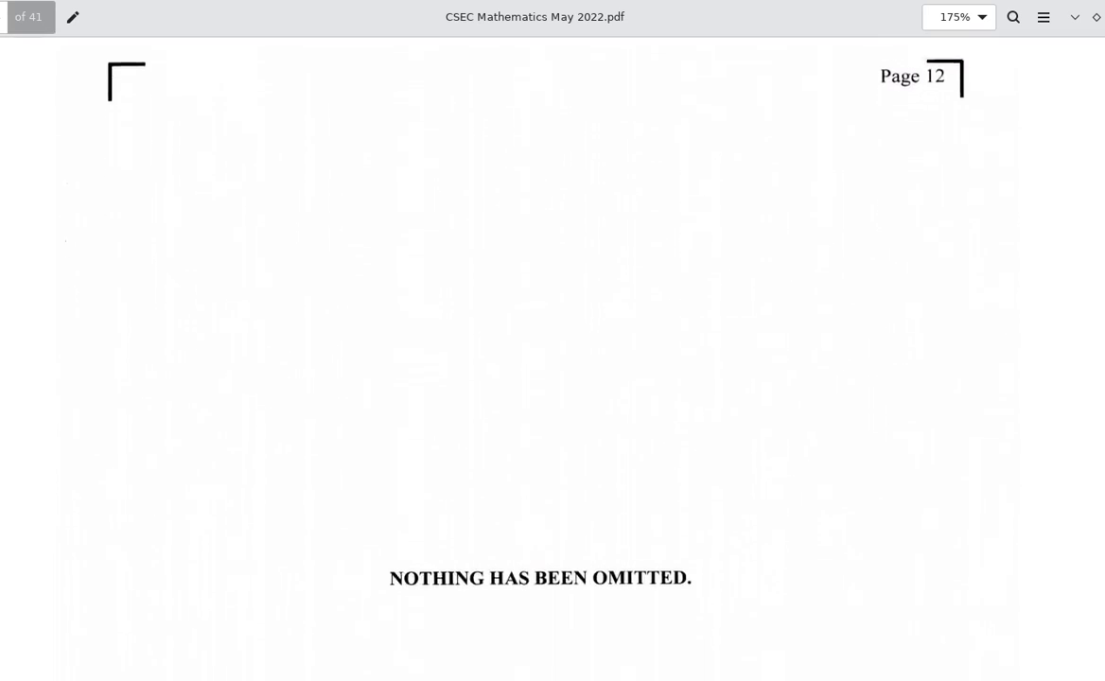
pyautogui.scroll(-3)
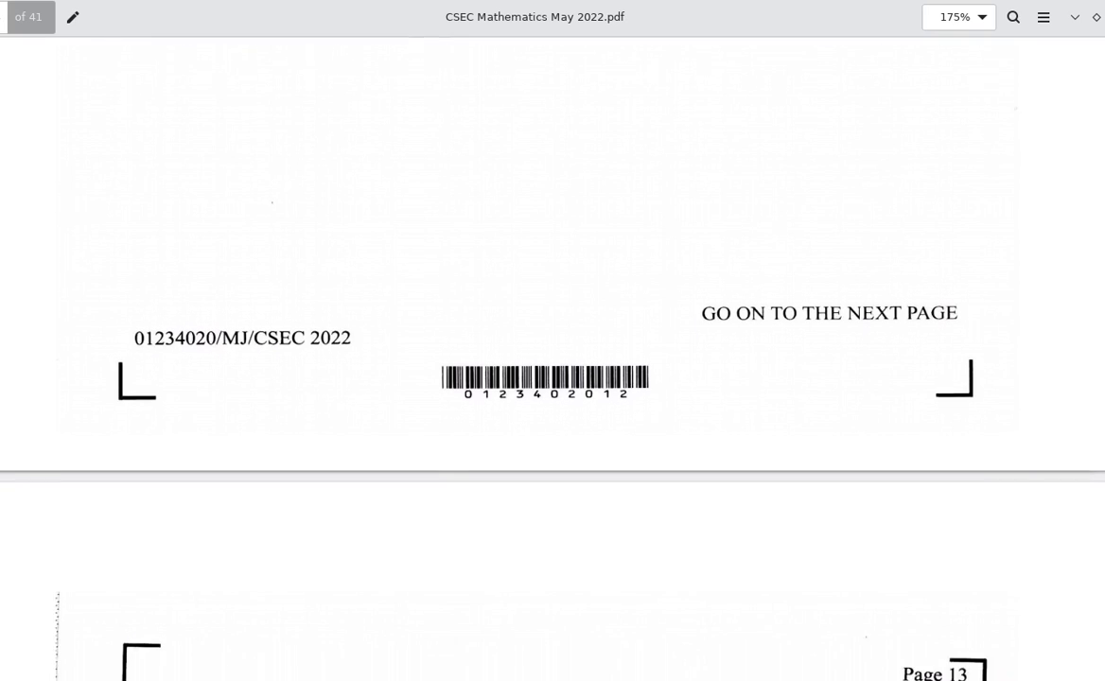
pyautogui.scroll(-3)
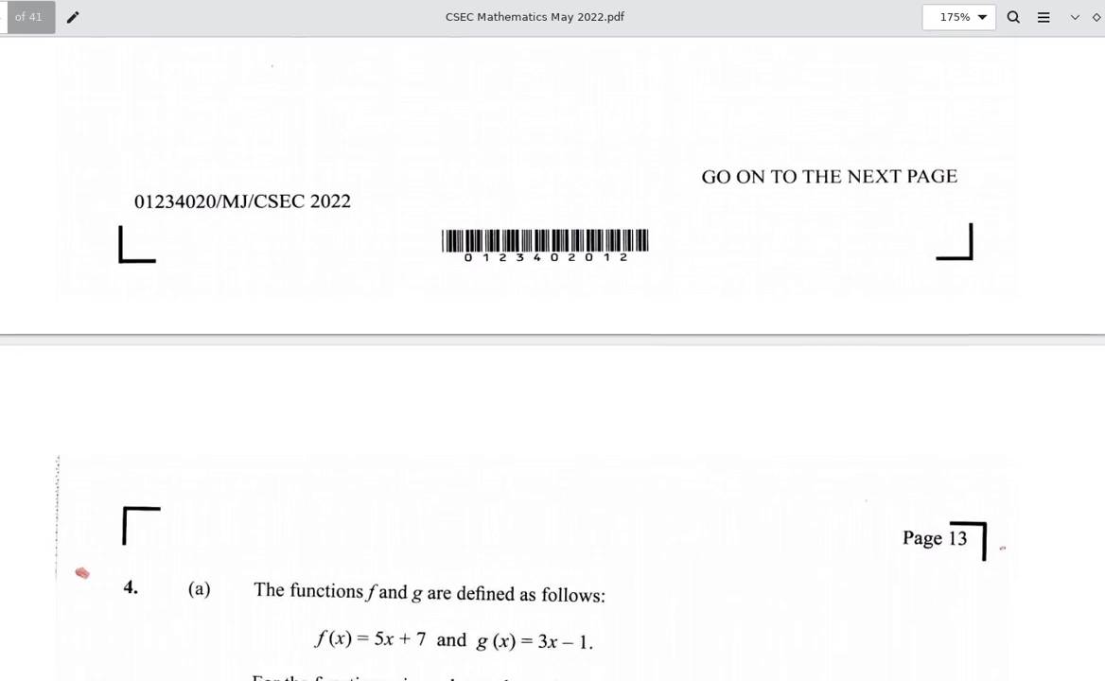
pyautogui.scroll(-3)
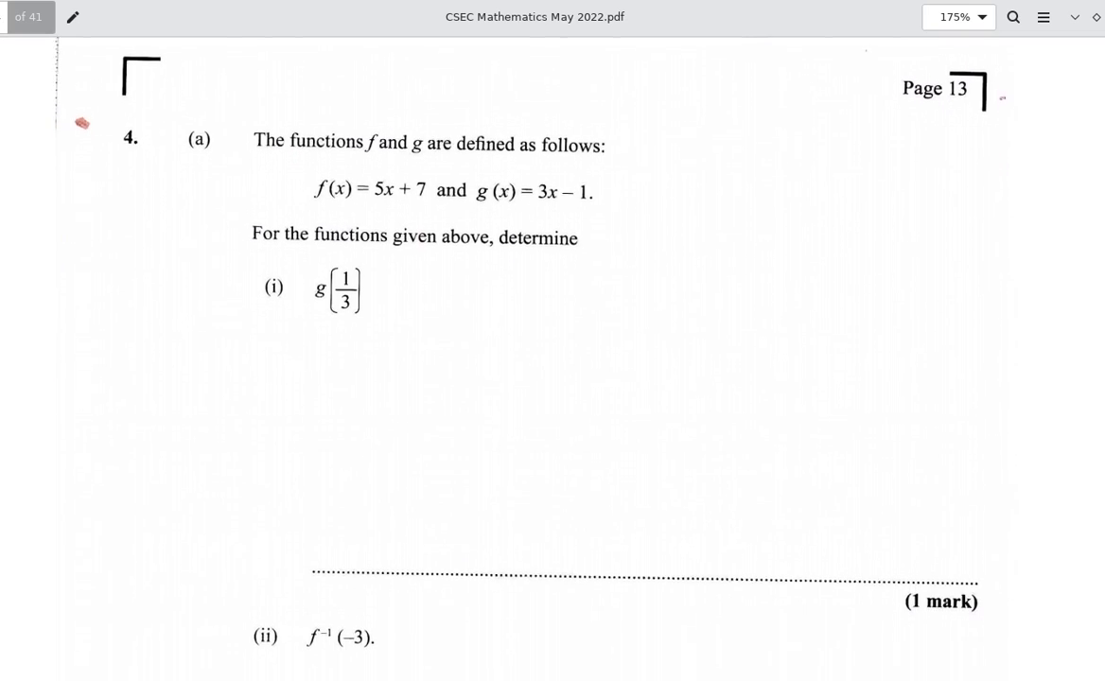
pyautogui.scroll(-3)
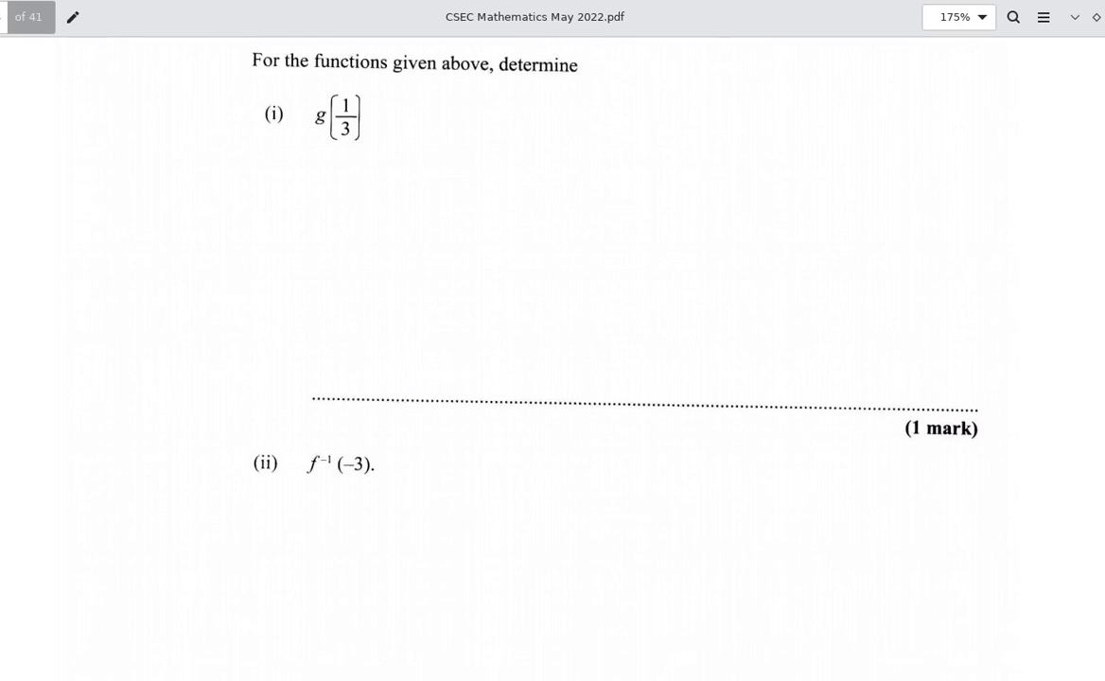
pyautogui.scroll(-3)
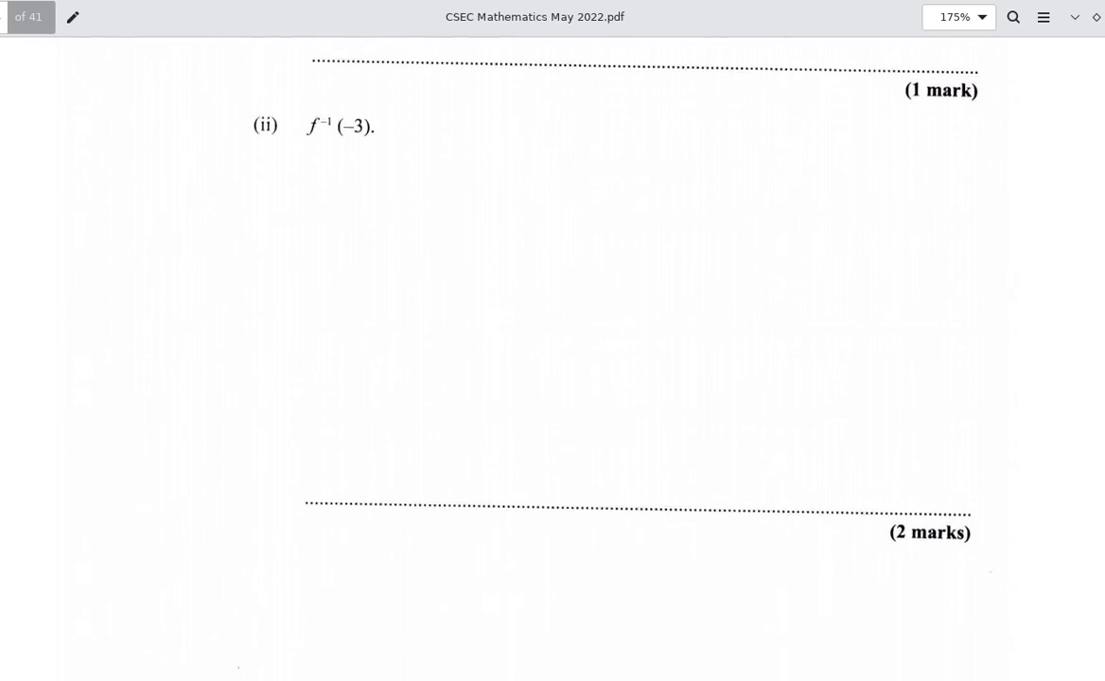
pyautogui.scroll(-3)
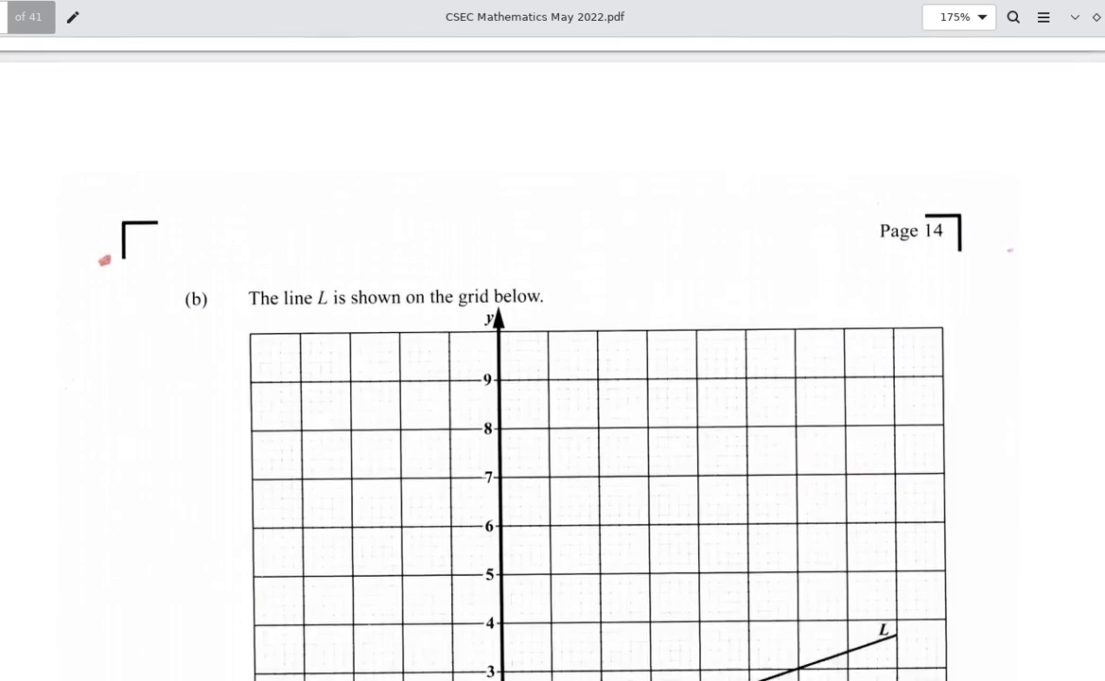
pyautogui.scroll(-3)
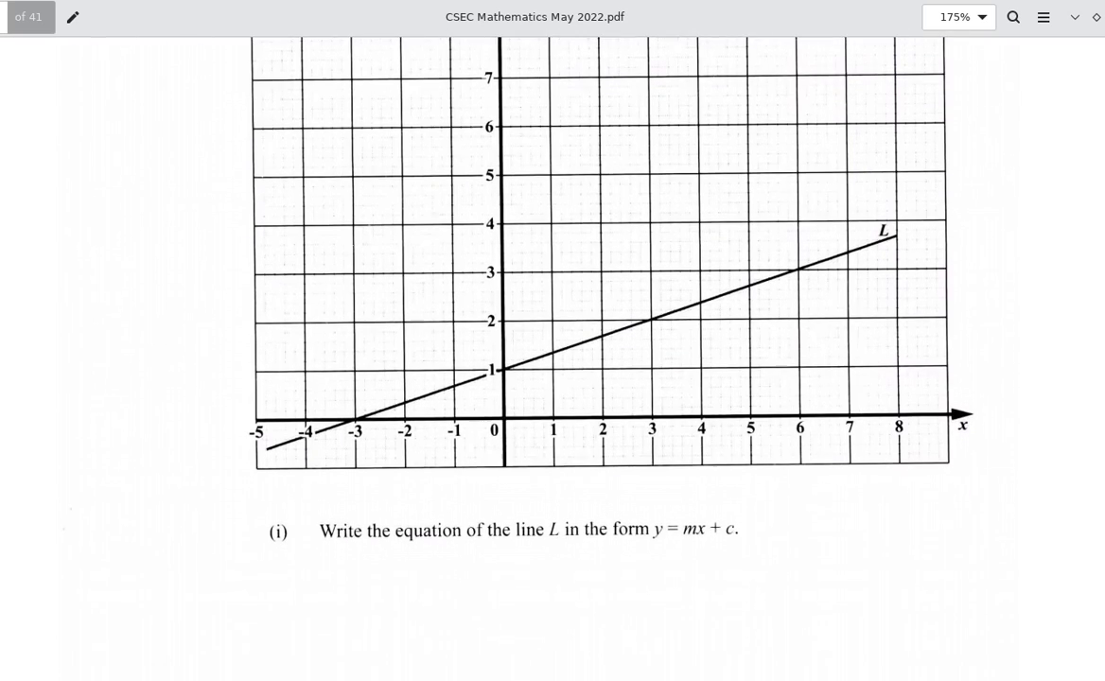
pyautogui.scroll(-3)
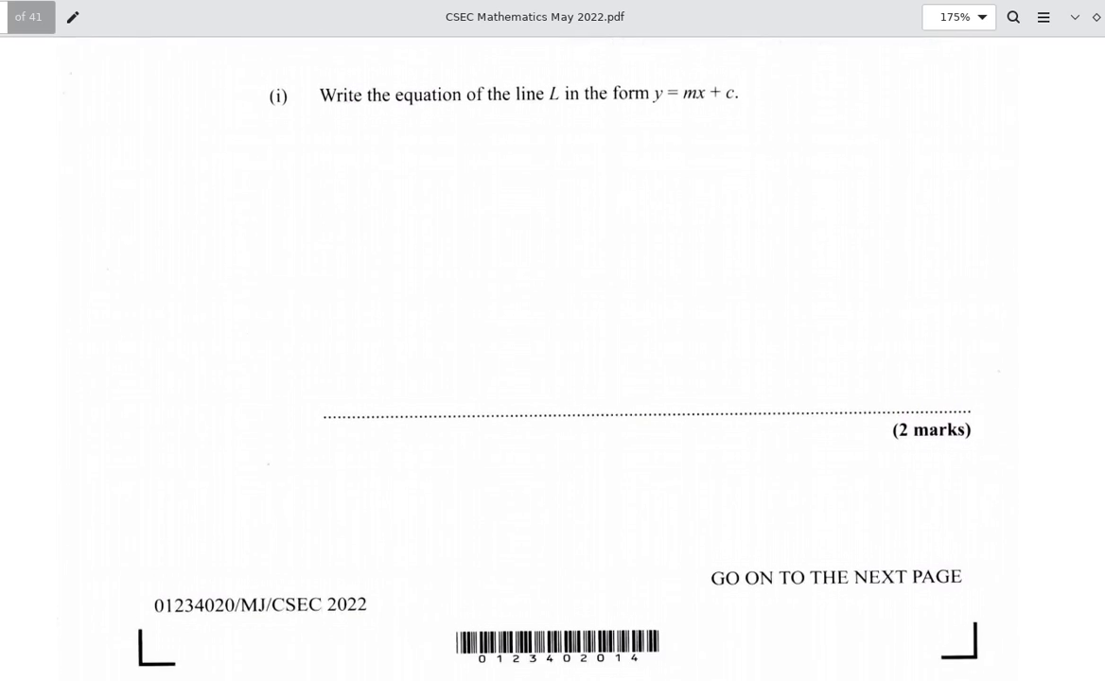
pyautogui.scroll(-3)
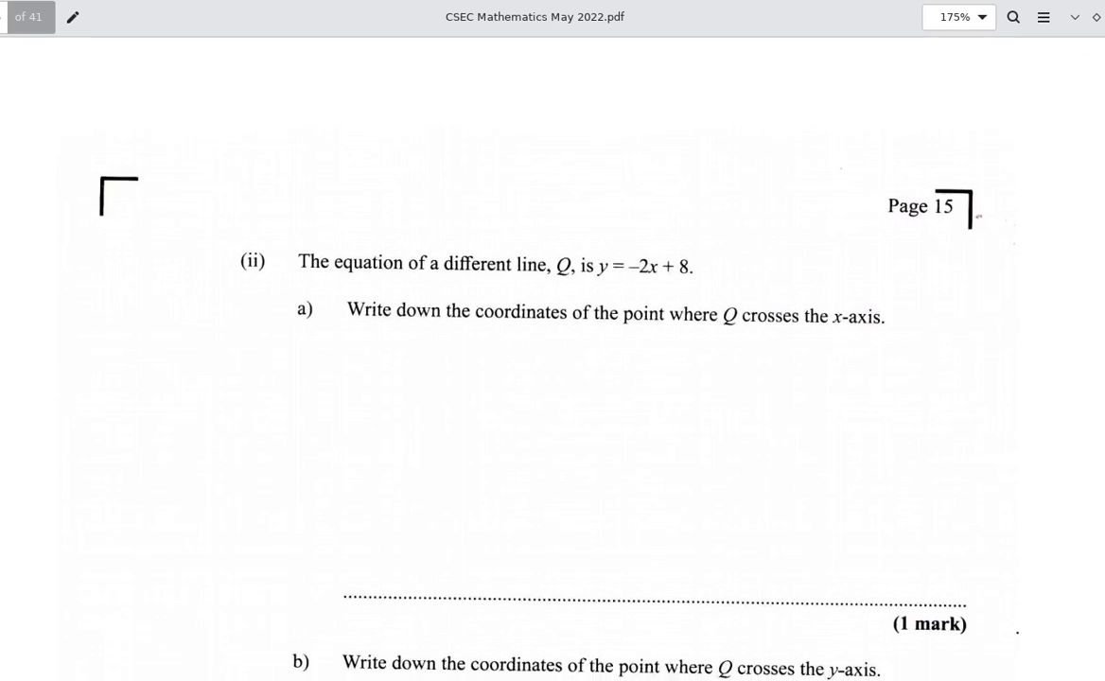
pyautogui.scroll(-3)
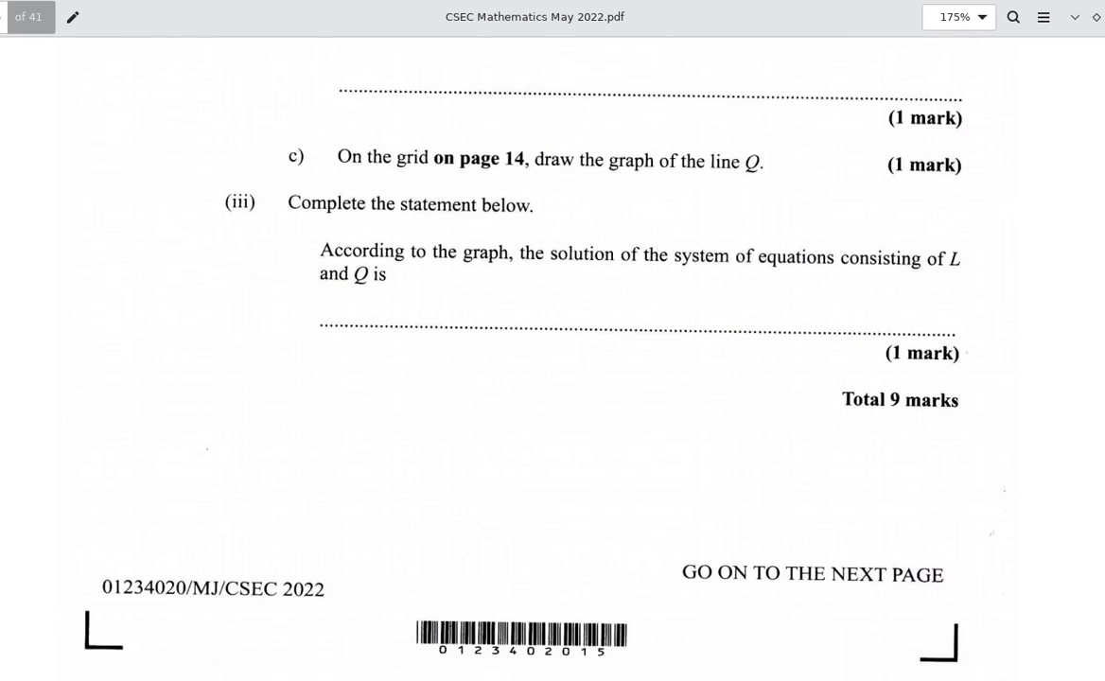
pyautogui.scroll(-3)
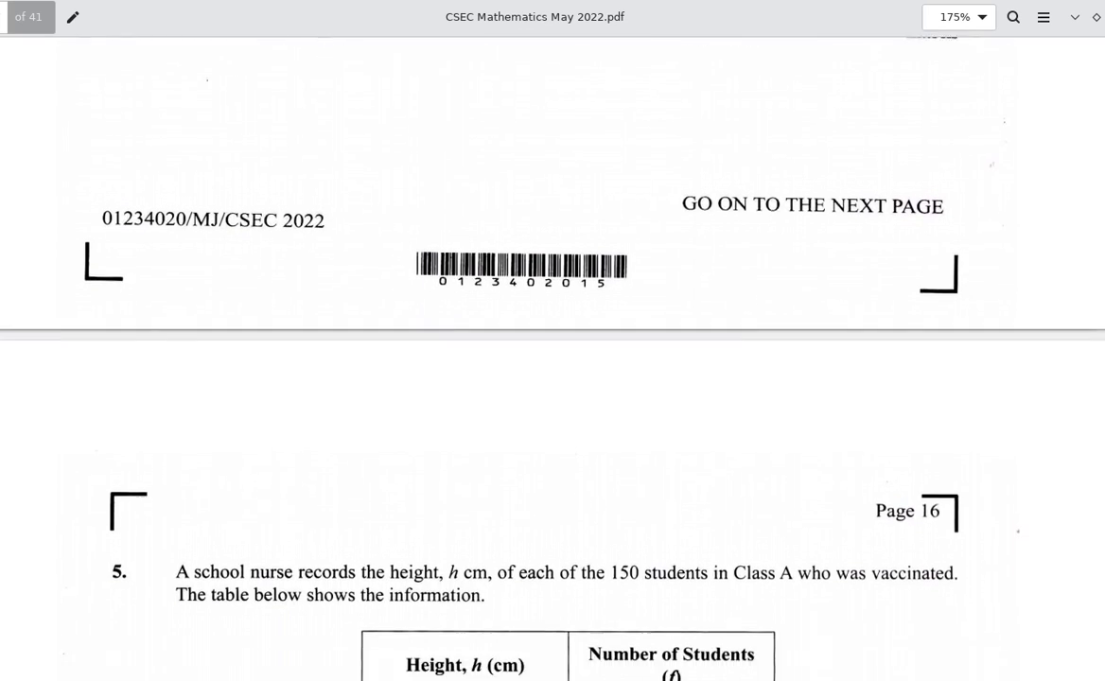
pyautogui.scroll(-3)
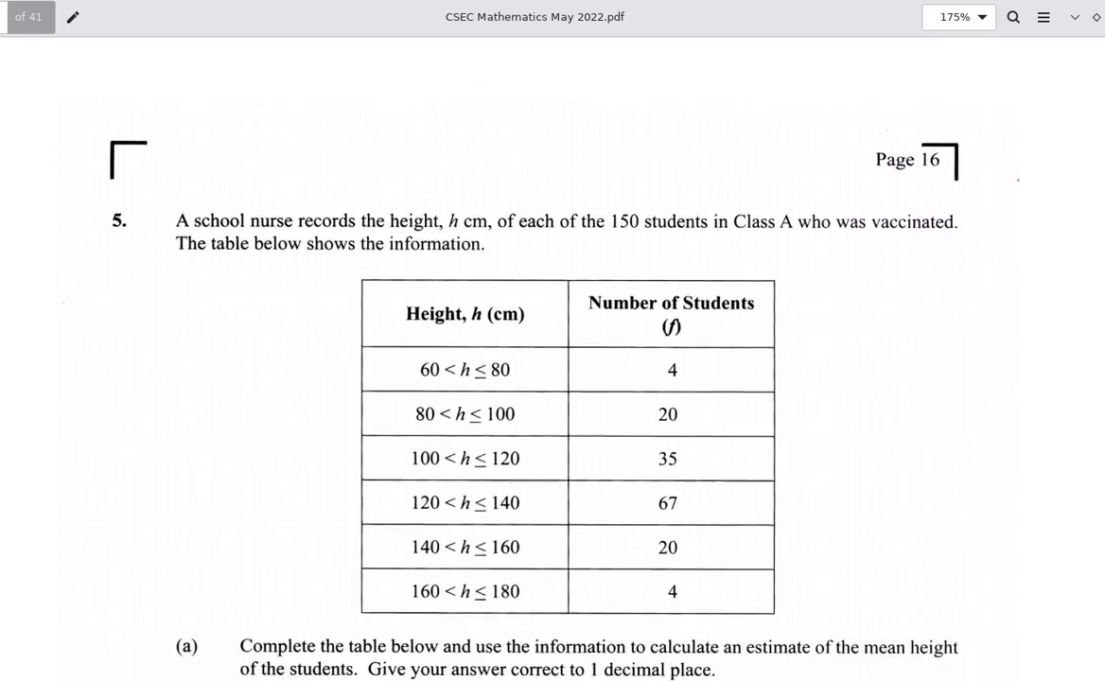
pyautogui.scroll(-3)
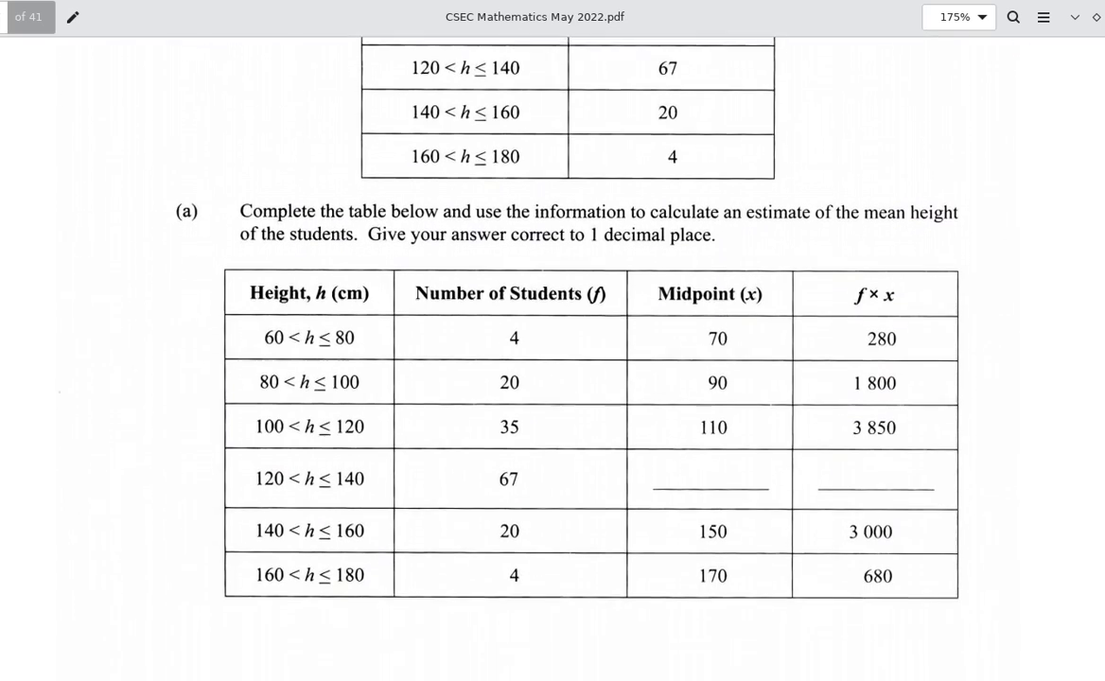
pyautogui.scroll(-3)
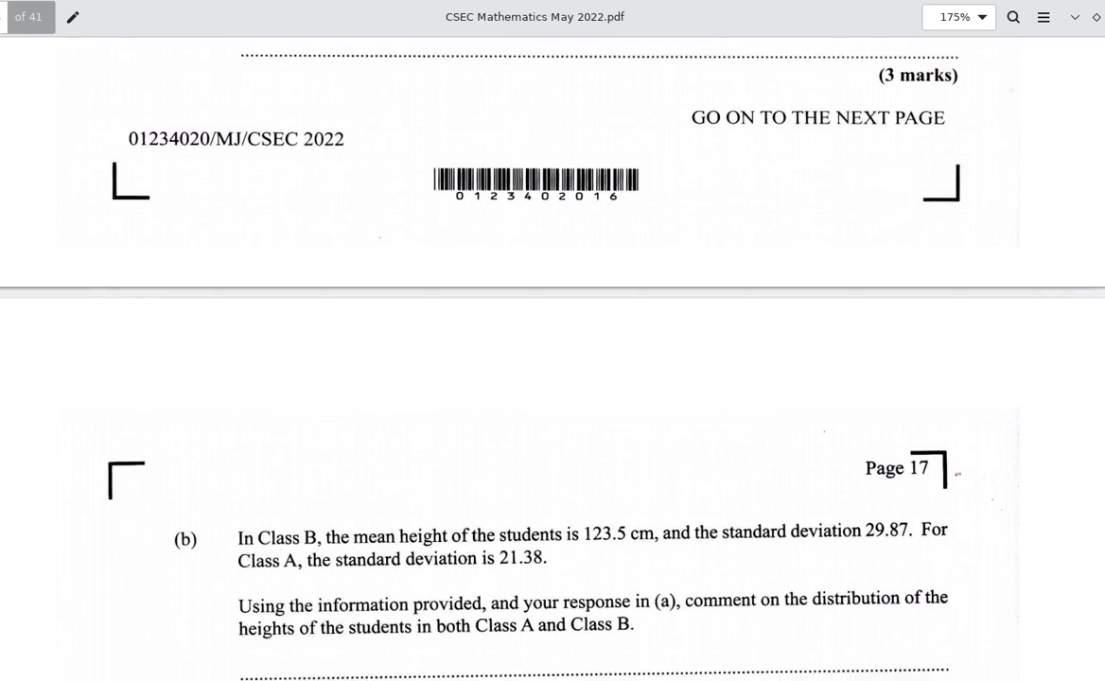
pyautogui.scroll(-3)
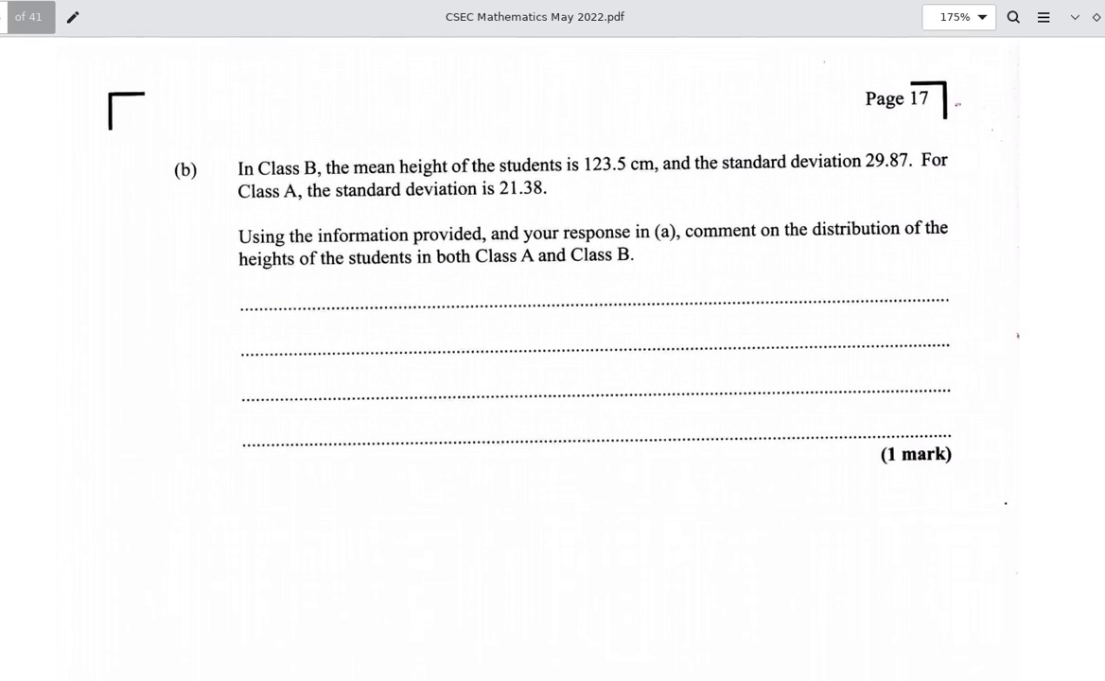
pyautogui.scroll(-3)
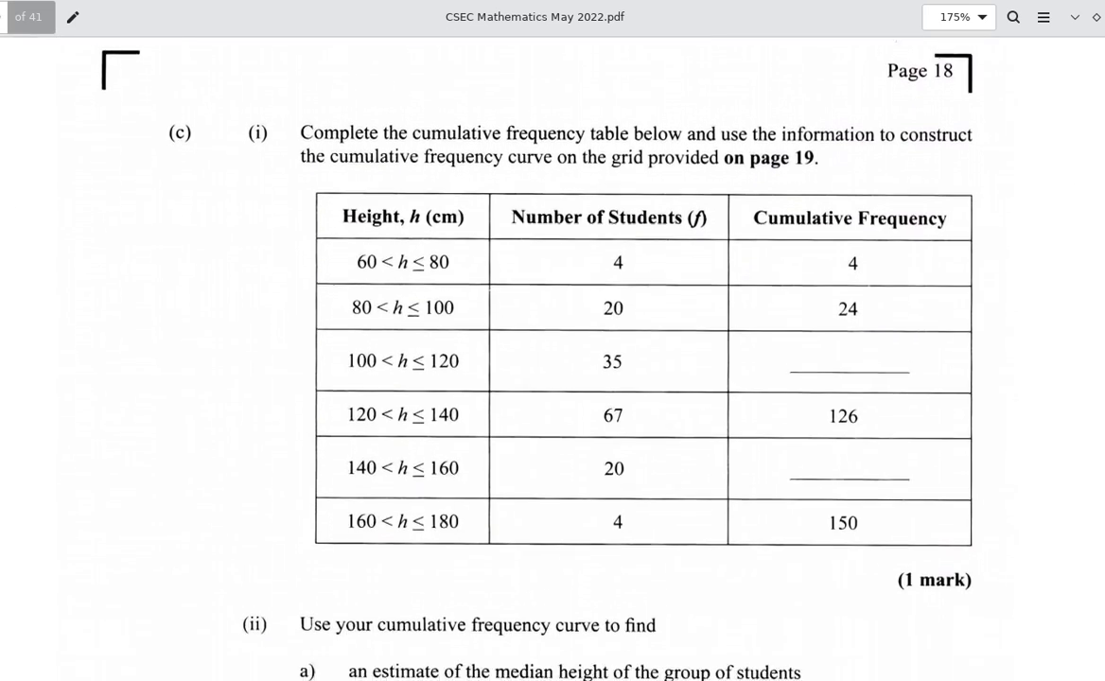
pyautogui.scroll(-3)
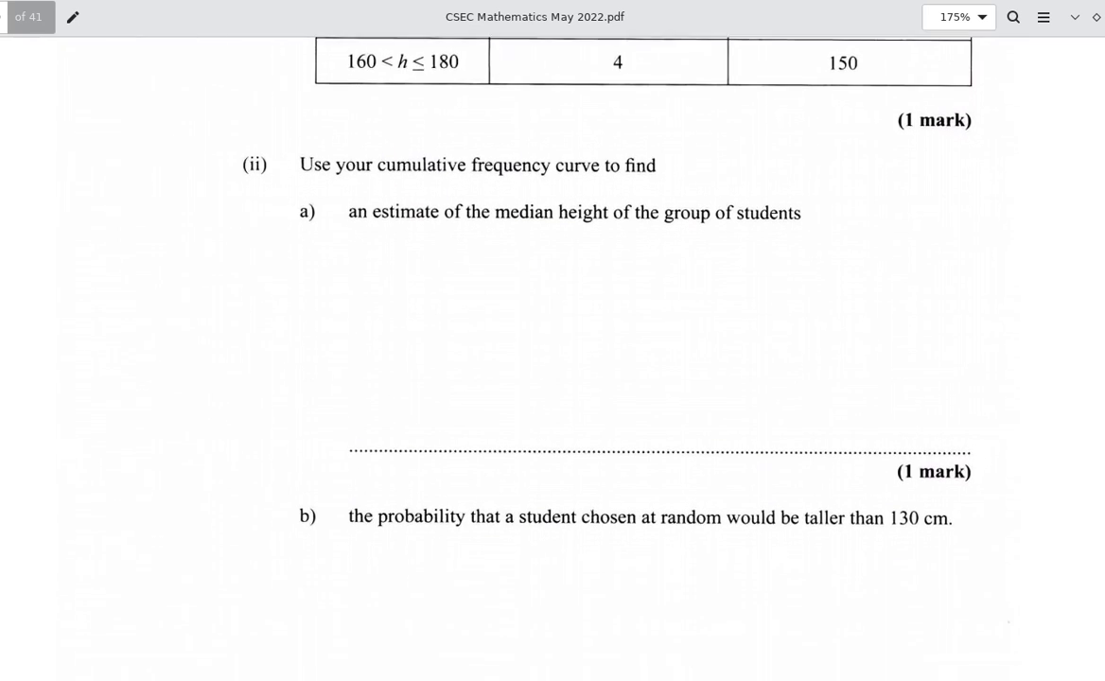
pyautogui.scroll(-3)
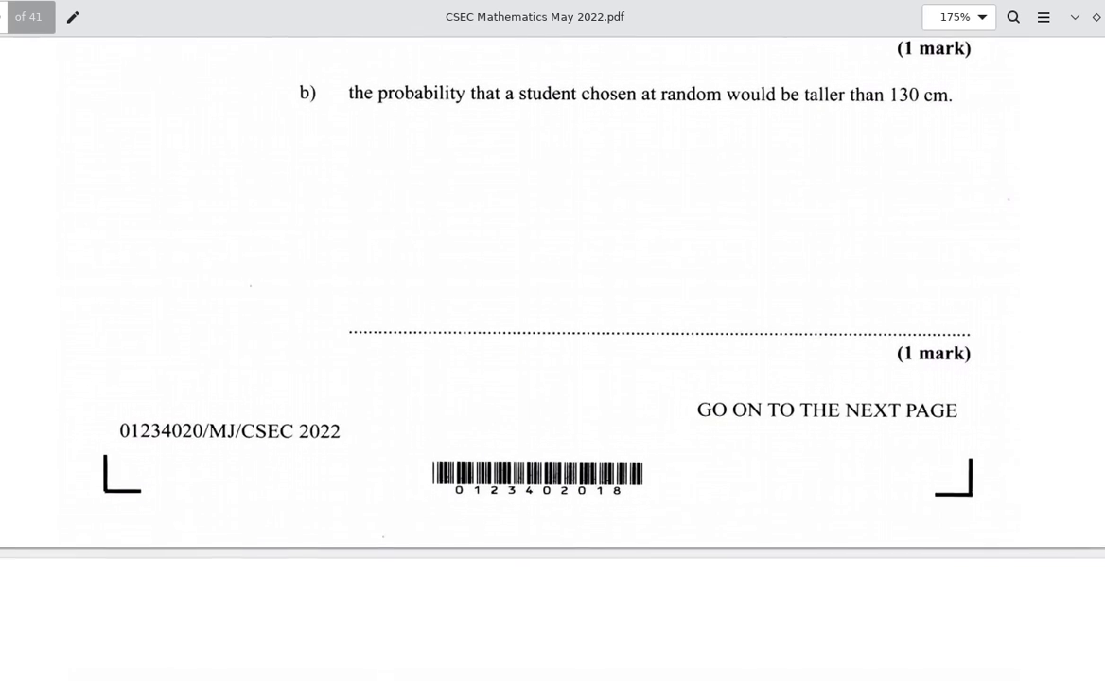
pyautogui.scroll(-3)
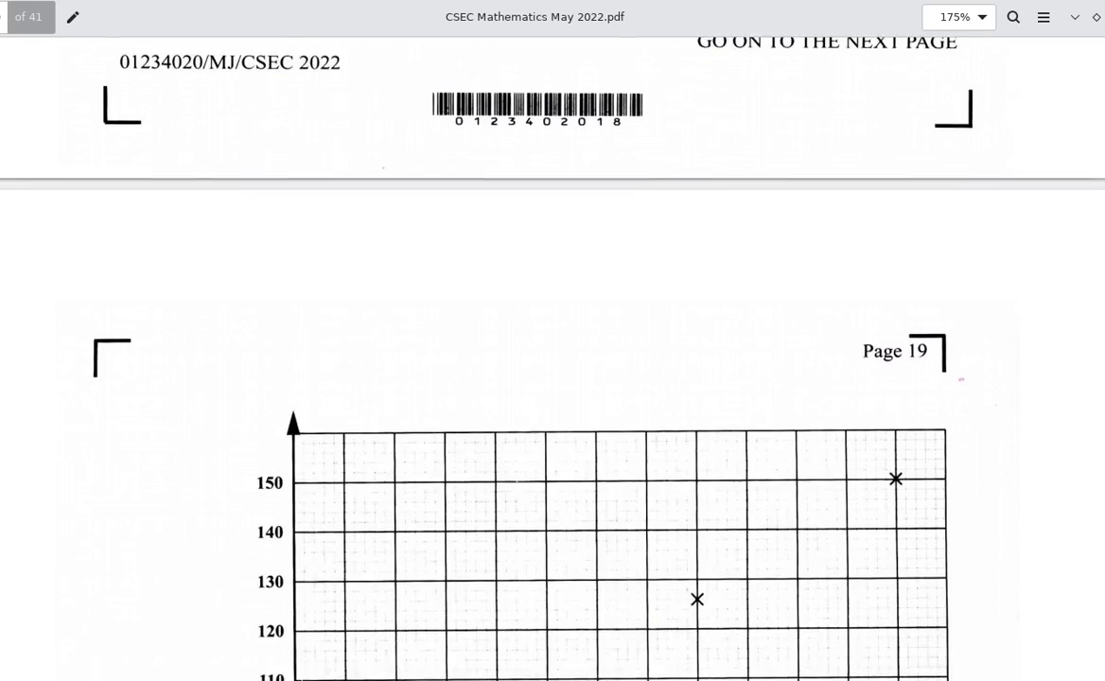
pyautogui.scroll(-3)
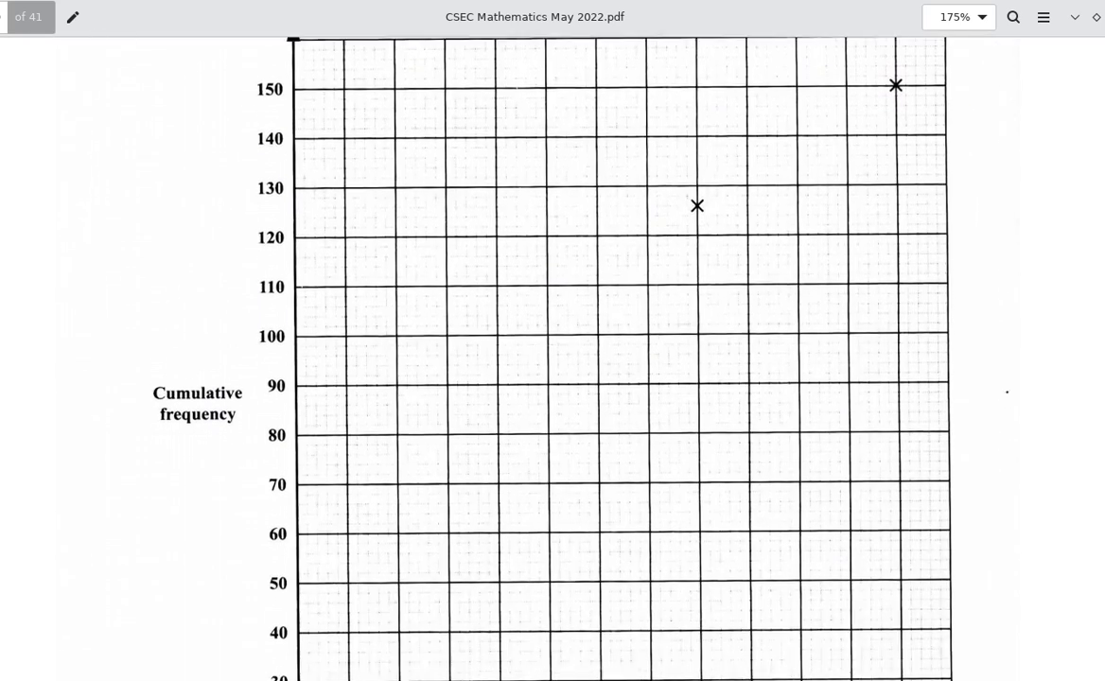
pyautogui.scroll(-3)
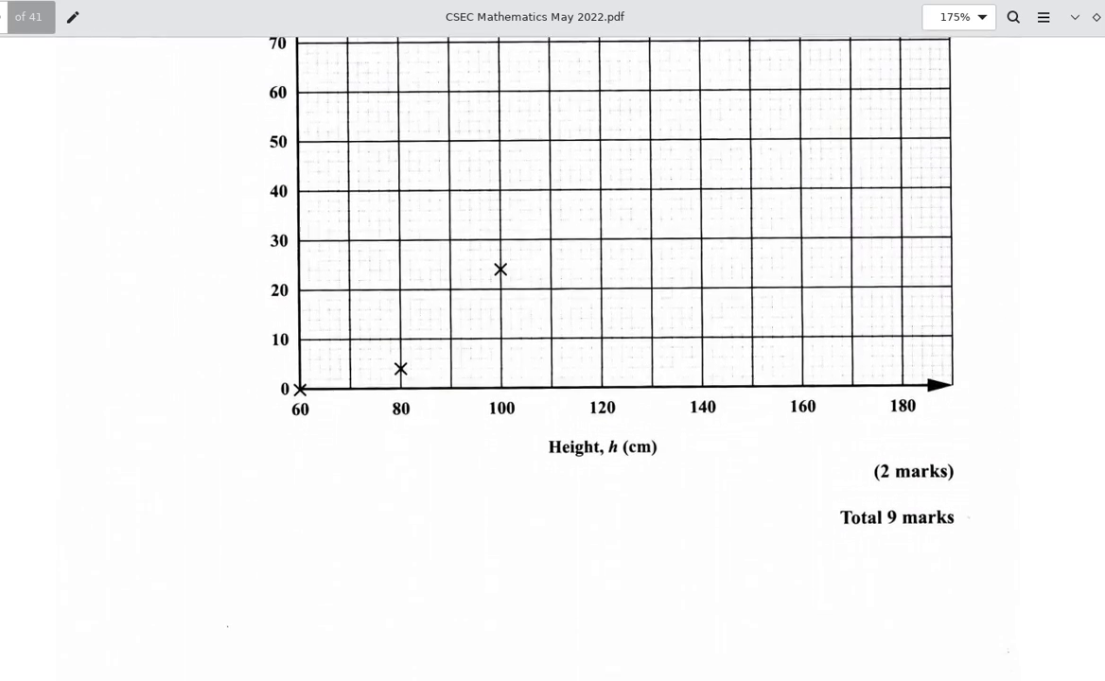
pyautogui.scroll(-3)
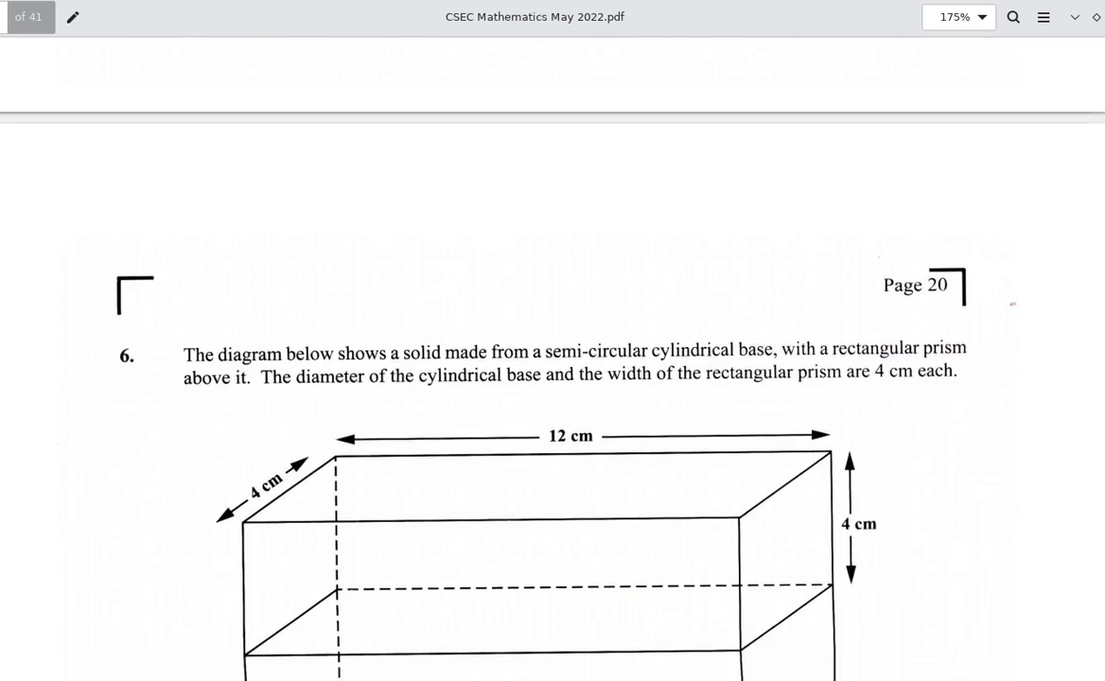
pyautogui.scroll(-3)
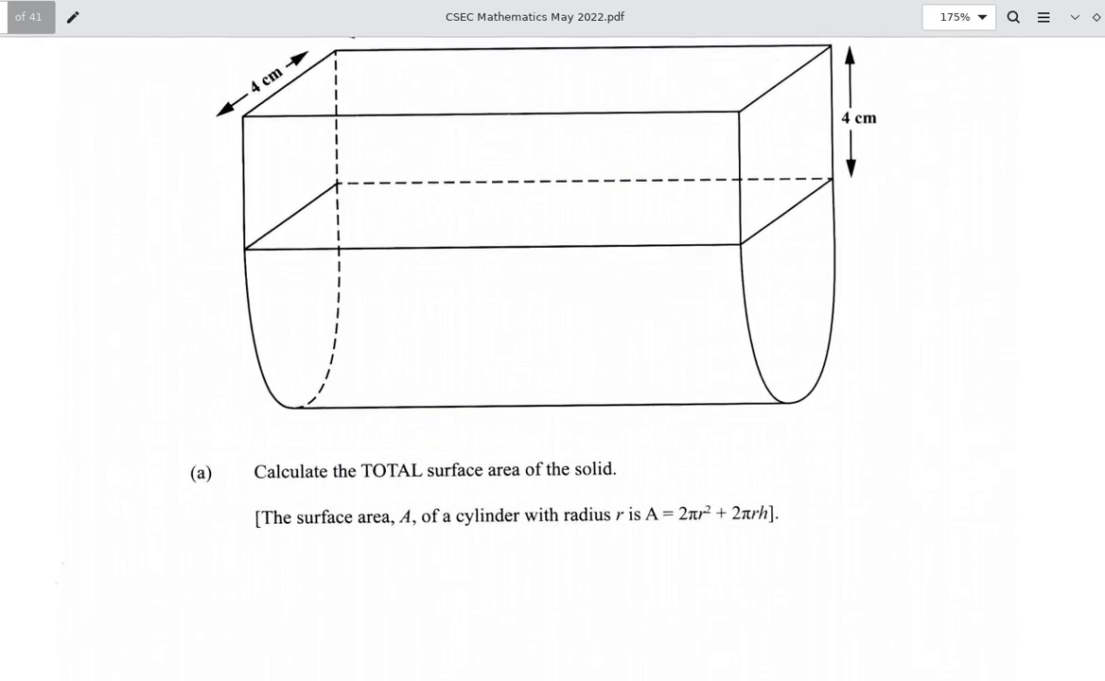
pyautogui.scroll(-3)
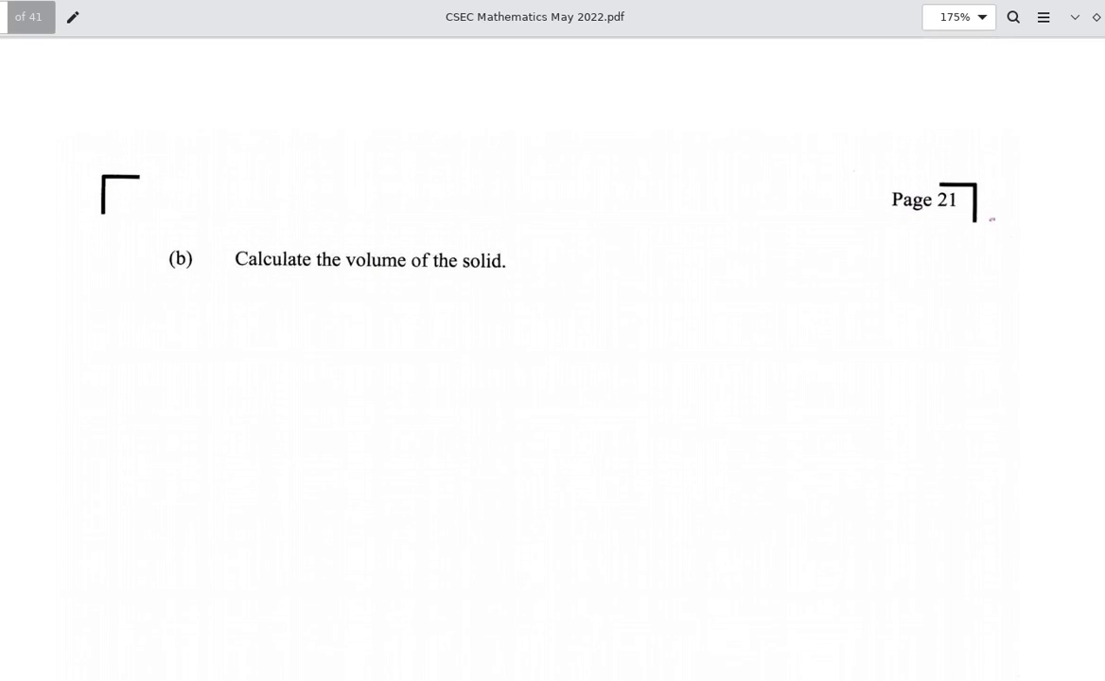
pyautogui.scroll(-3)
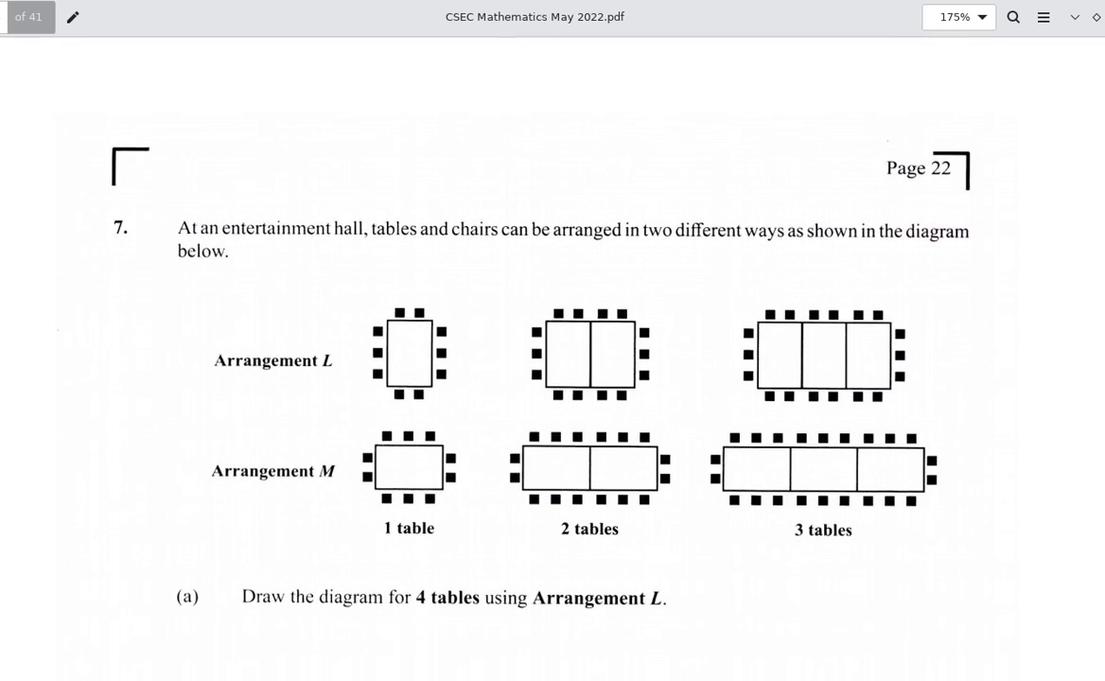
pyautogui.scroll(-3)
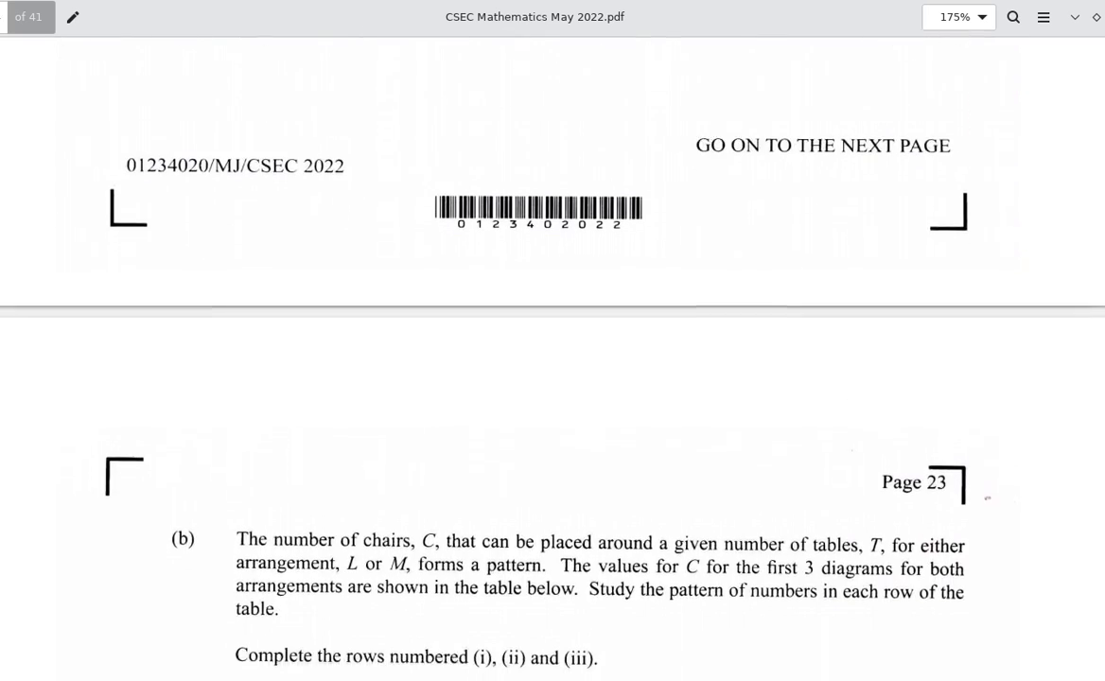
pyautogui.scroll(-3)
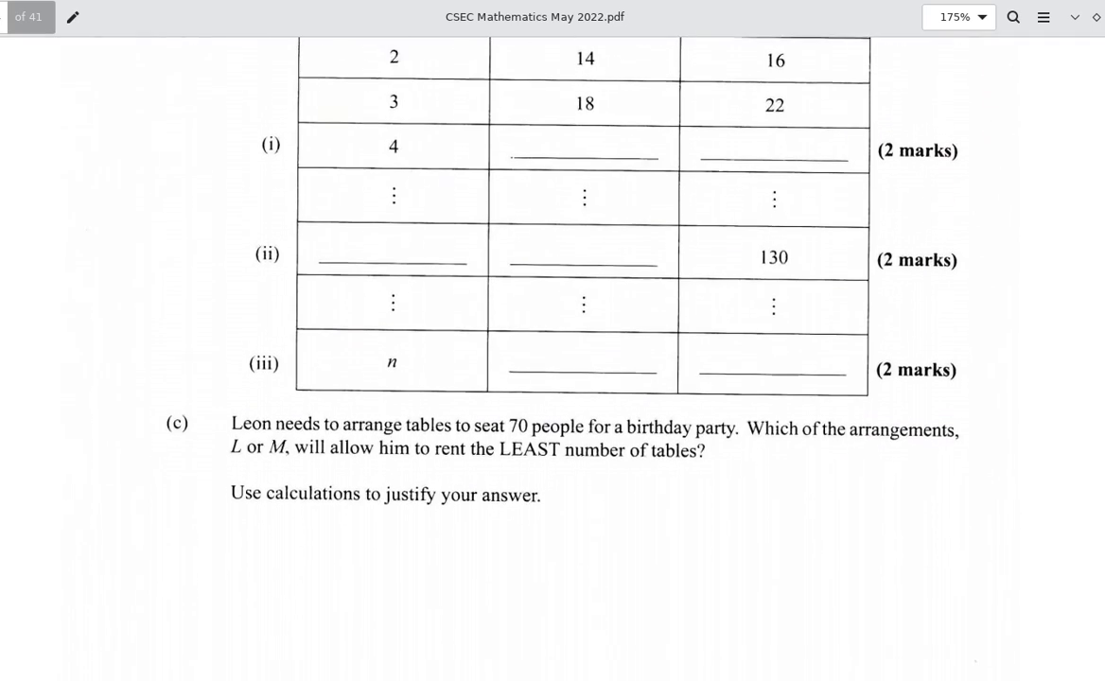
pyautogui.scroll(-3)
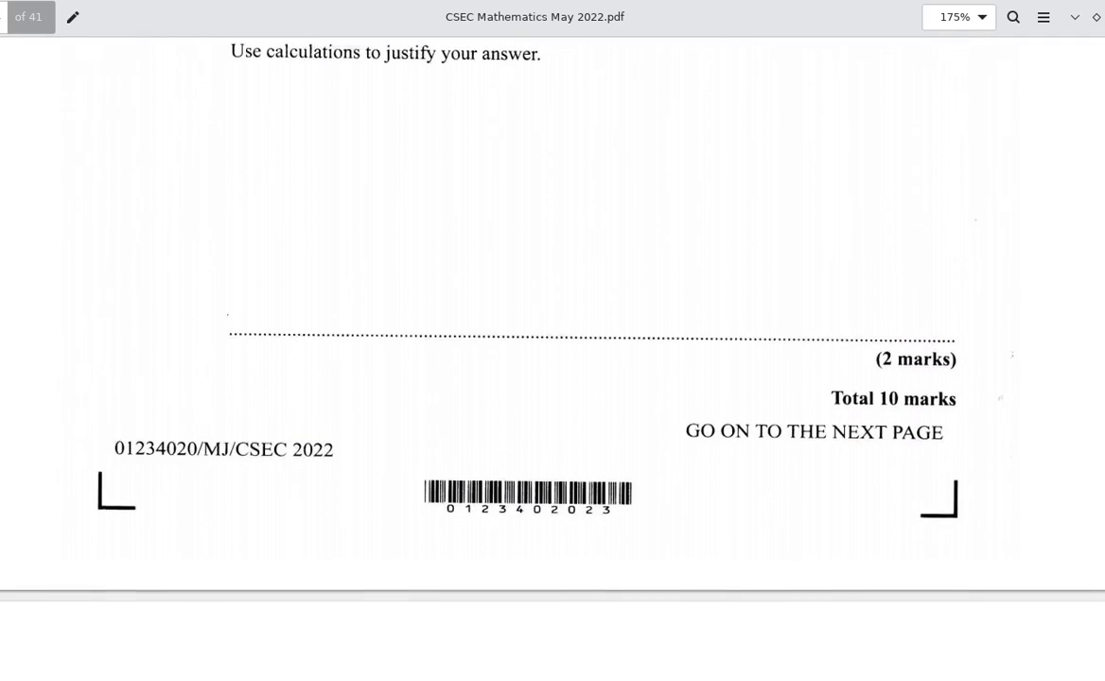
pyautogui.scroll(-3)
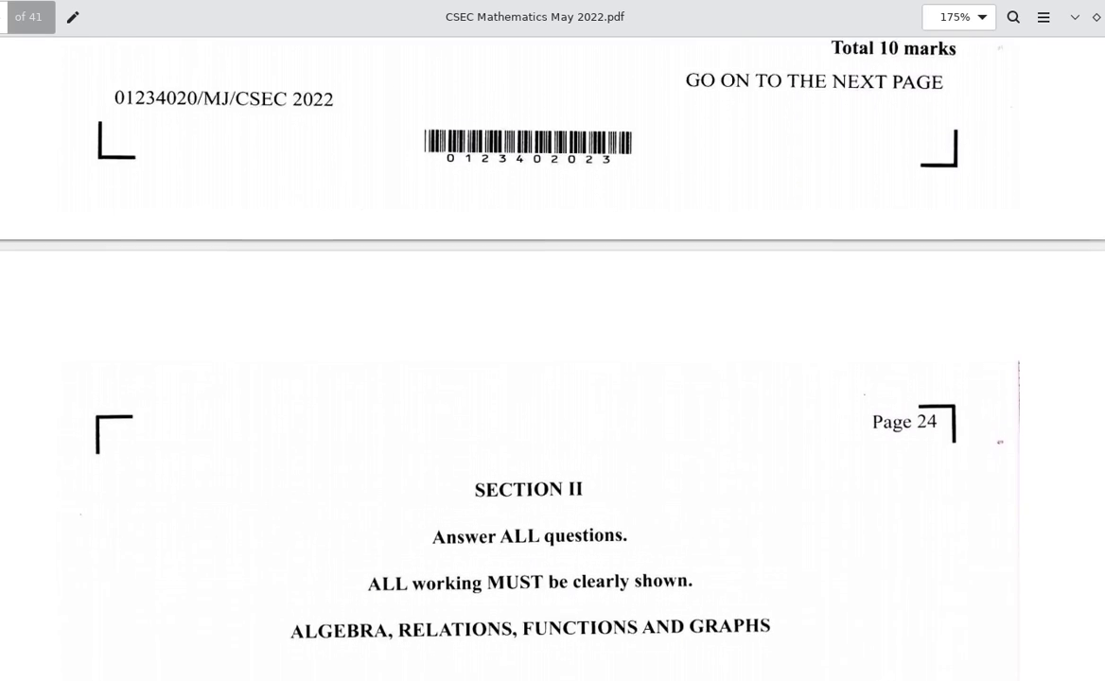
pyautogui.scroll(-3)
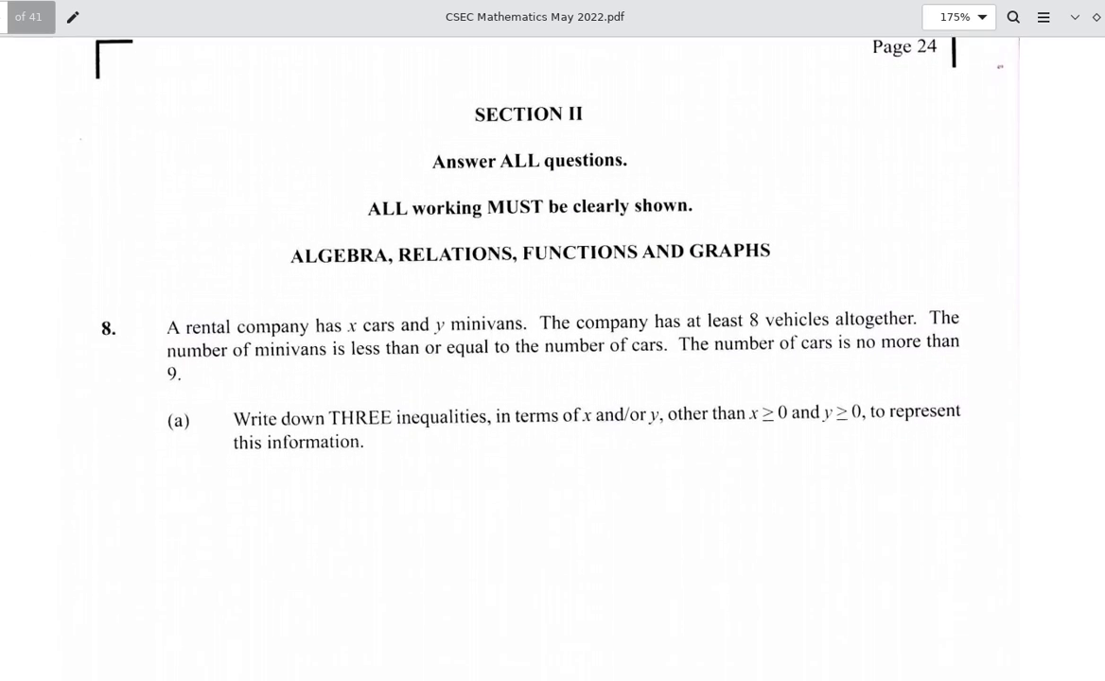
pyautogui.scroll(-3)
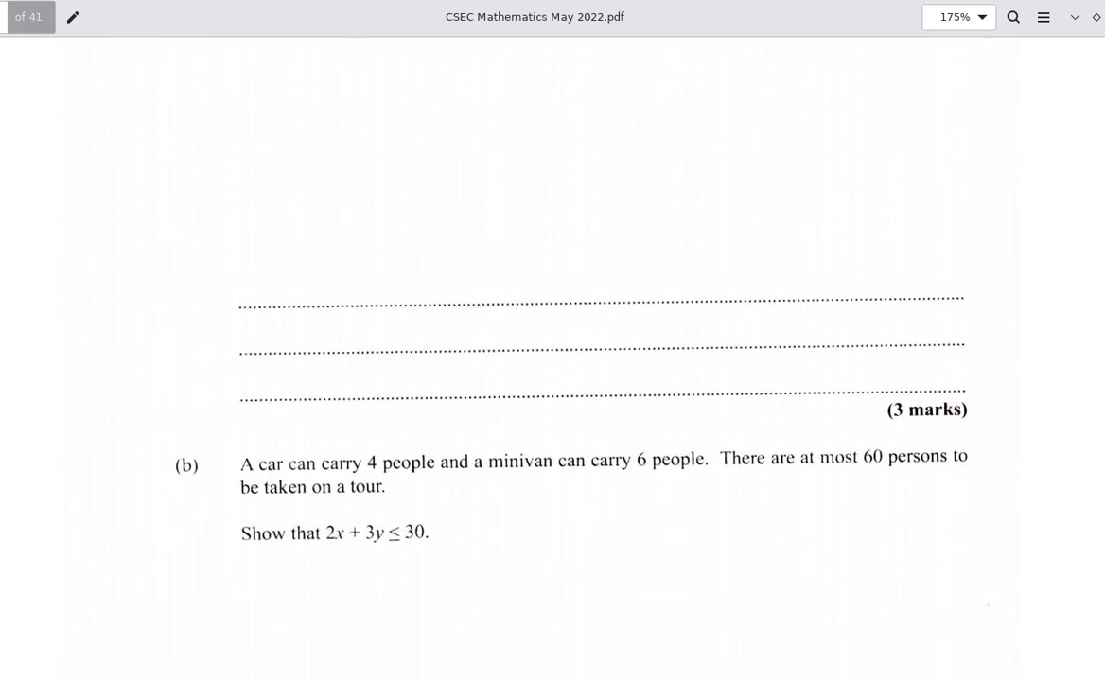
pyautogui.scroll(-3)
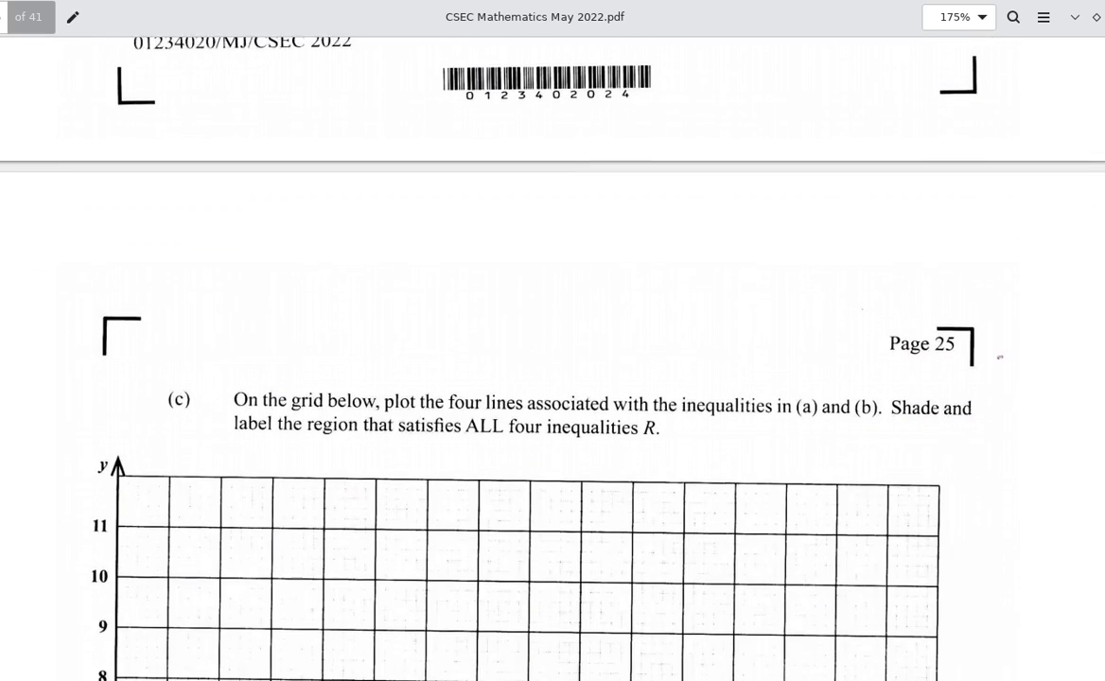
pyautogui.scroll(-3)
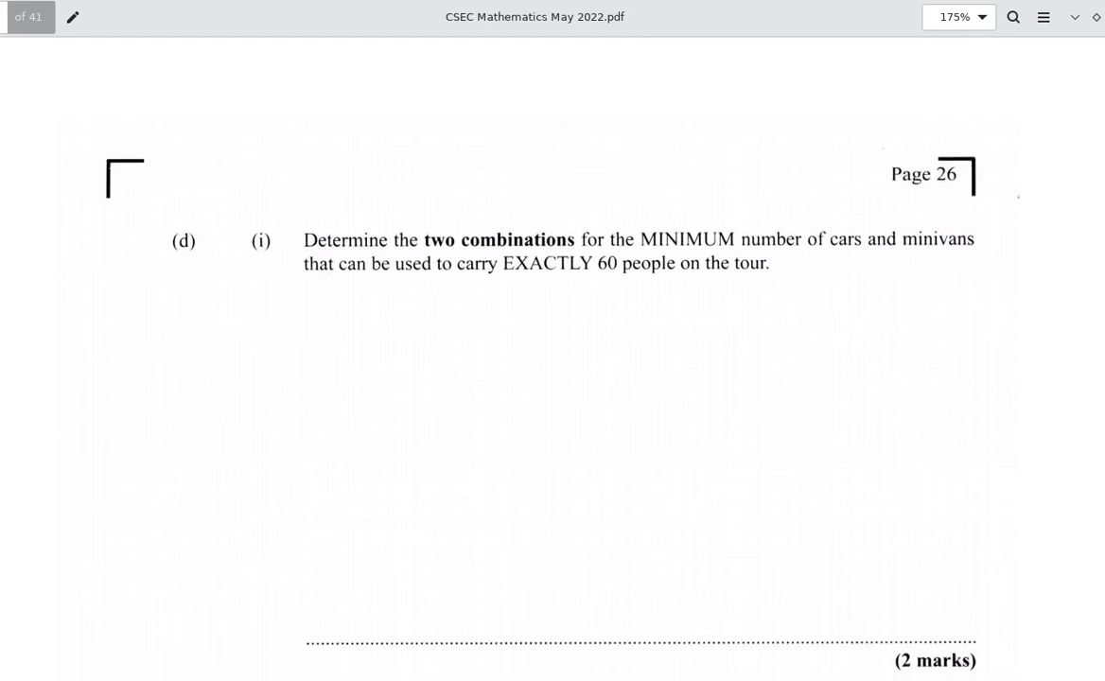
pyautogui.scroll(-3)
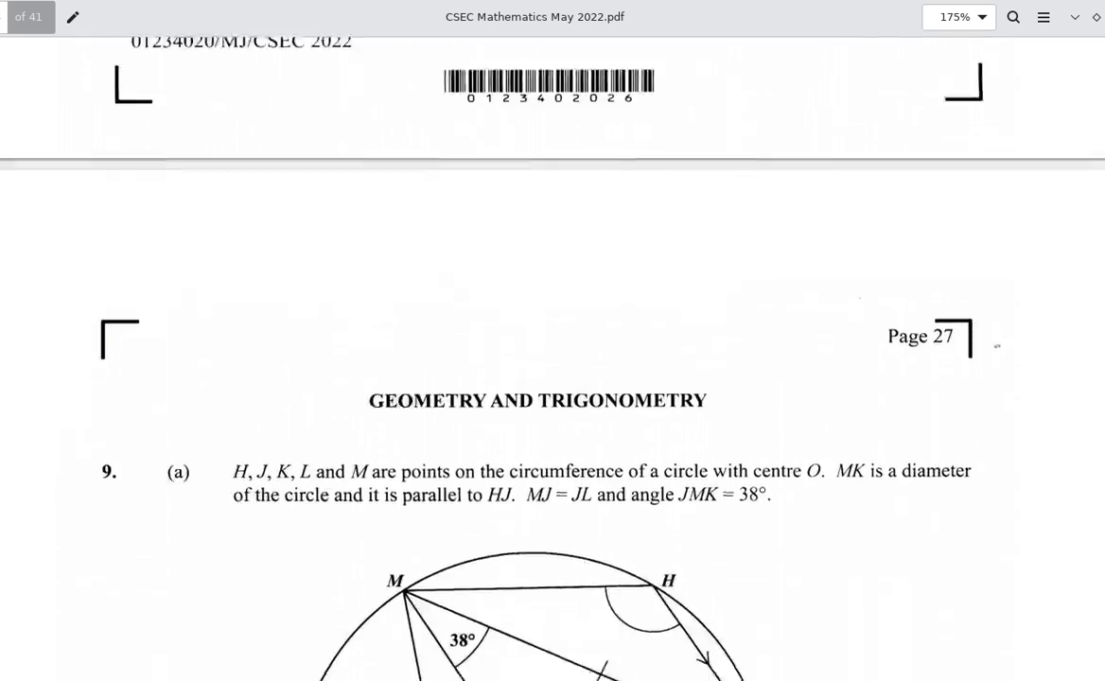
pyautogui.scroll(-3)
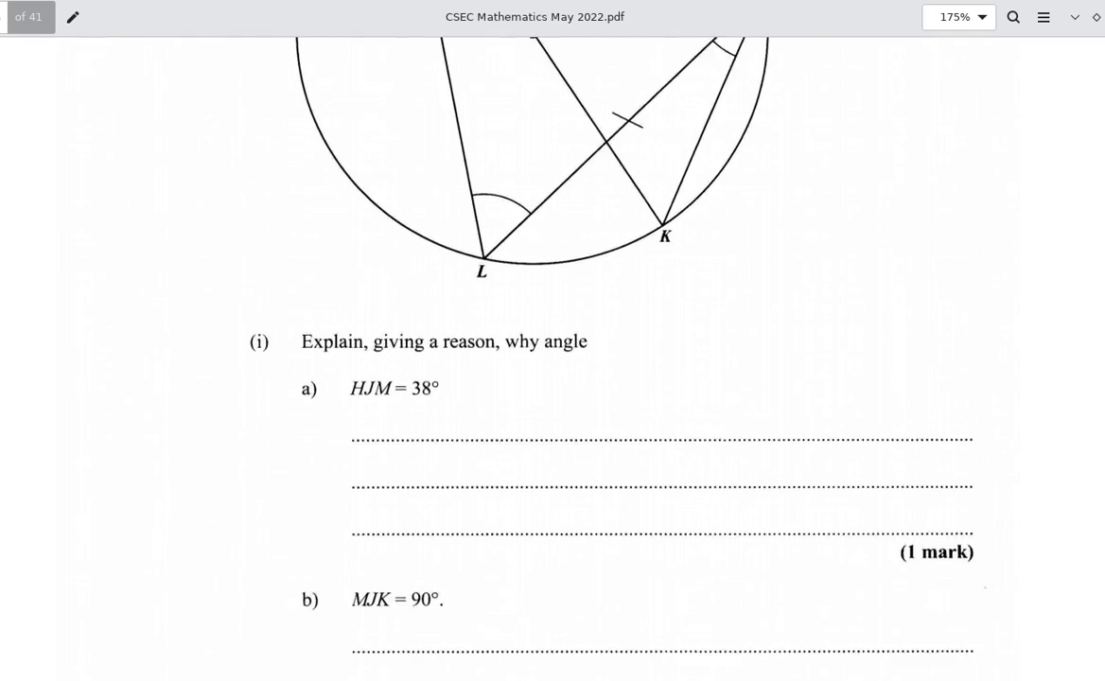
pyautogui.scroll(-3)
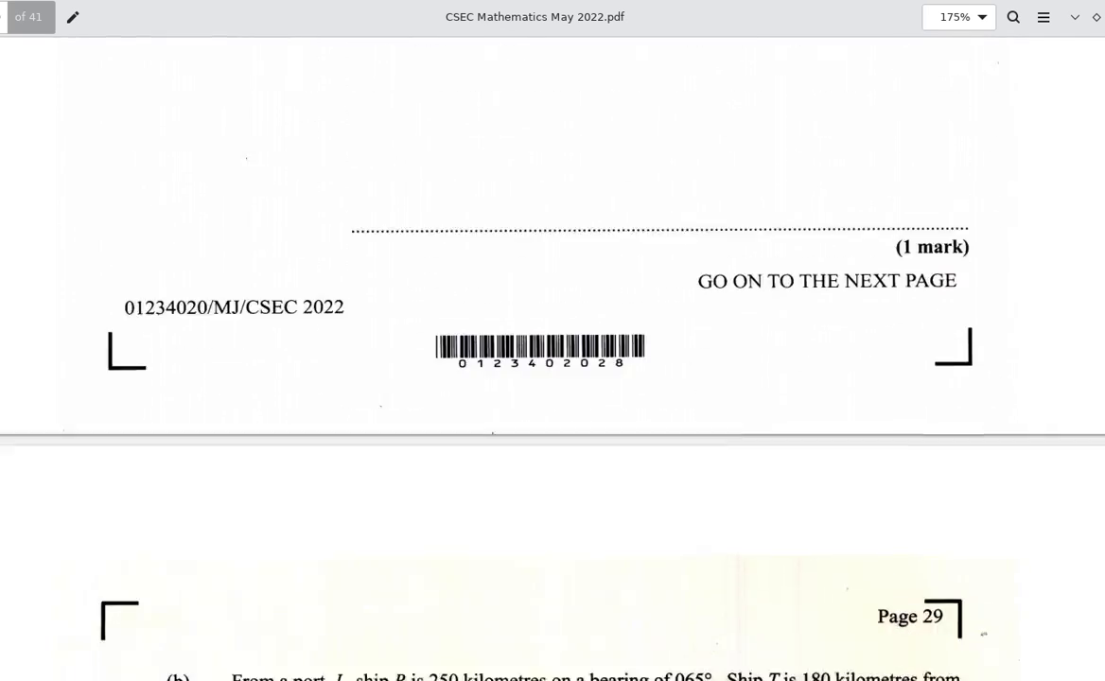
pyautogui.scroll(-3)
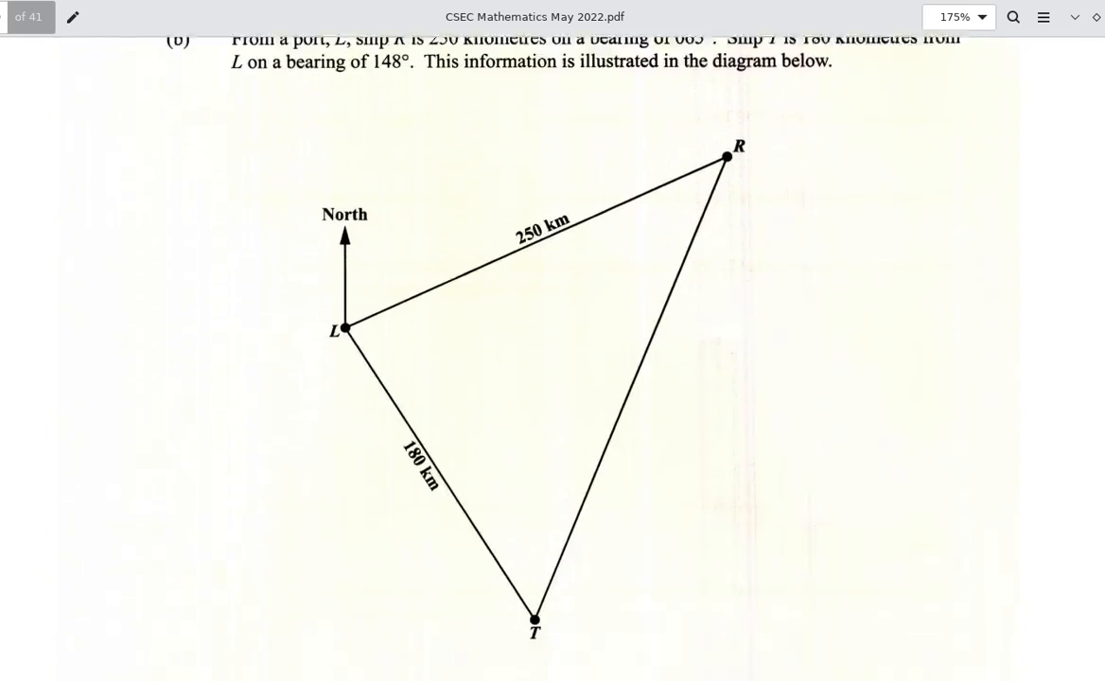
pyautogui.scroll(-3)
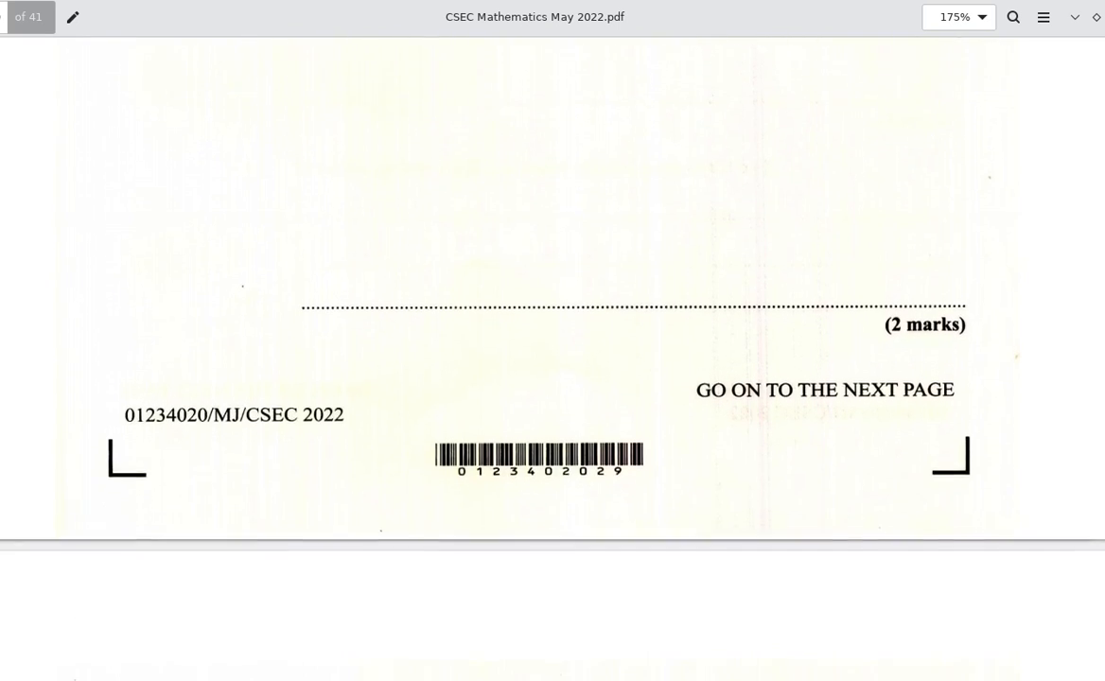
pyautogui.scroll(-3)
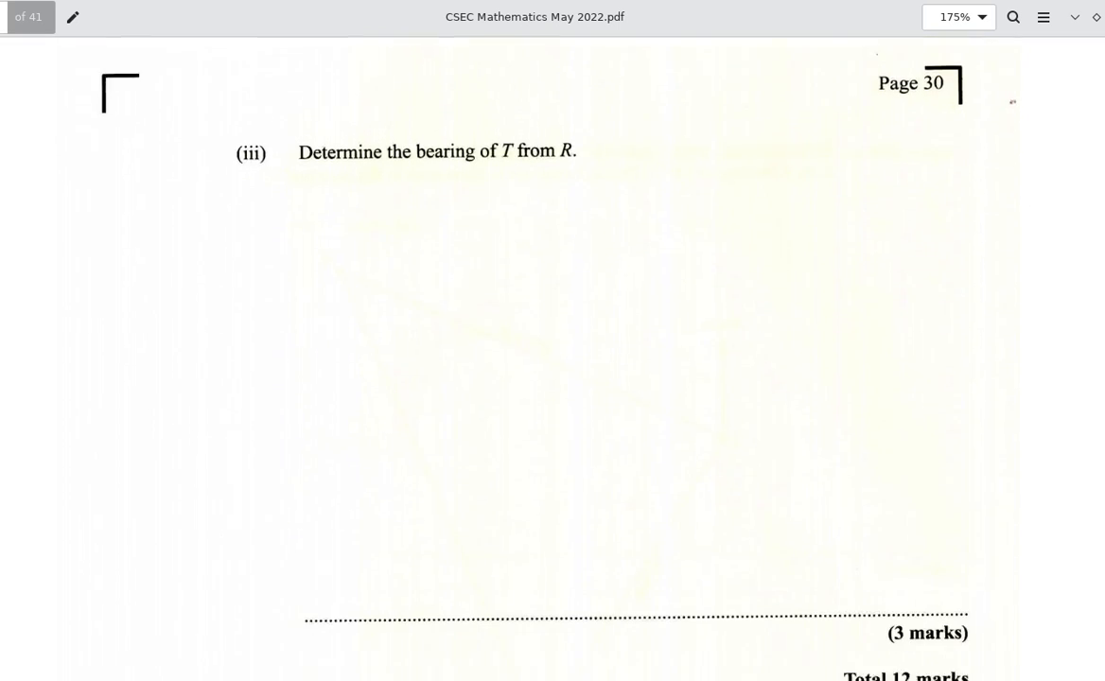
pyautogui.scroll(-3)
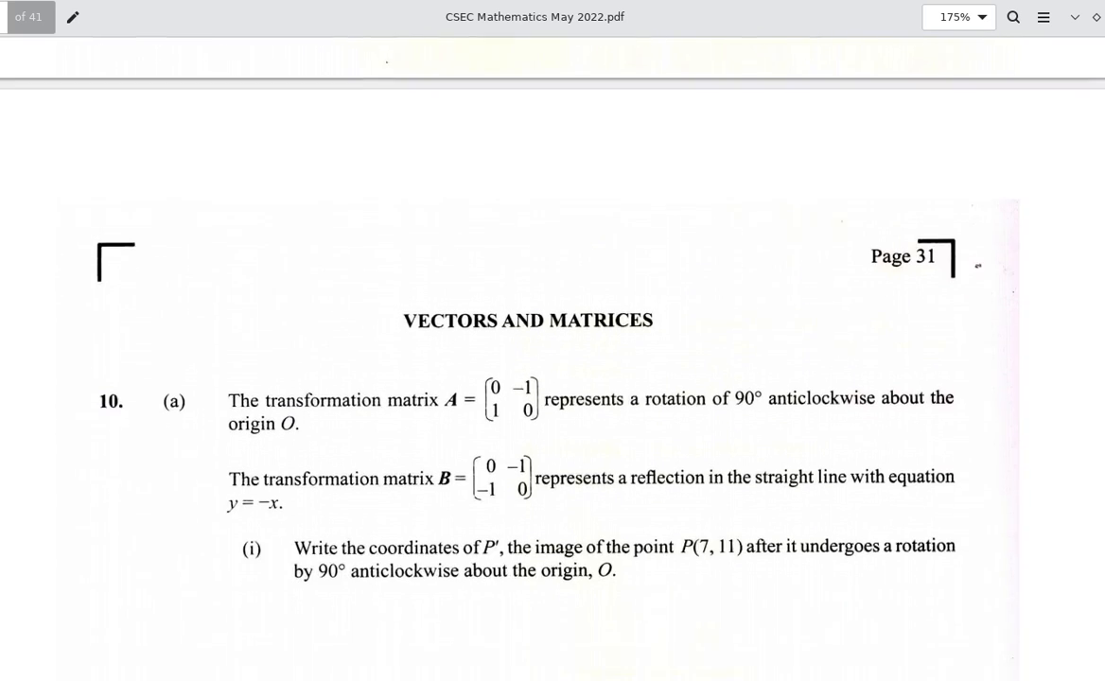
pyautogui.scroll(-3)
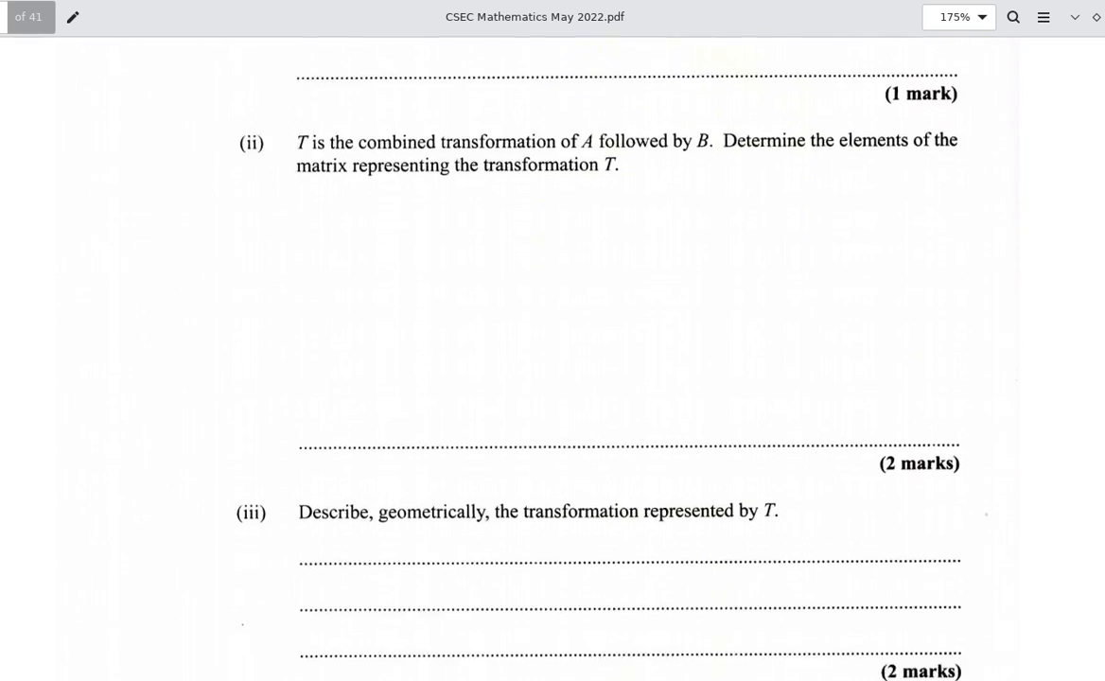
pyautogui.scroll(-3)
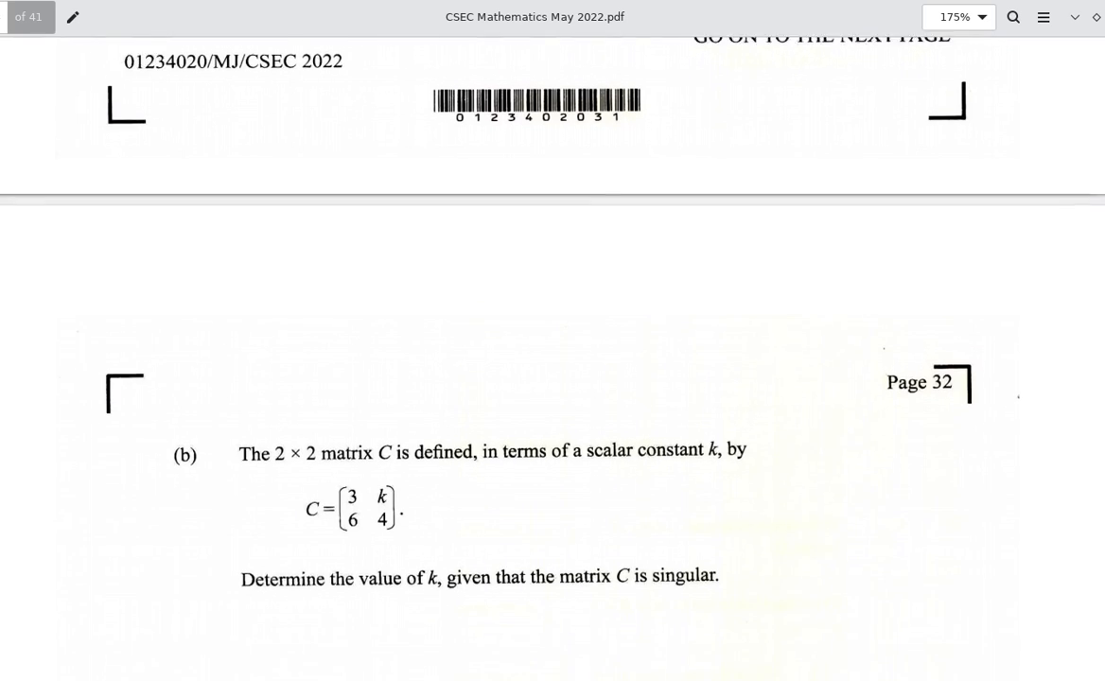
pyautogui.scroll(-3)
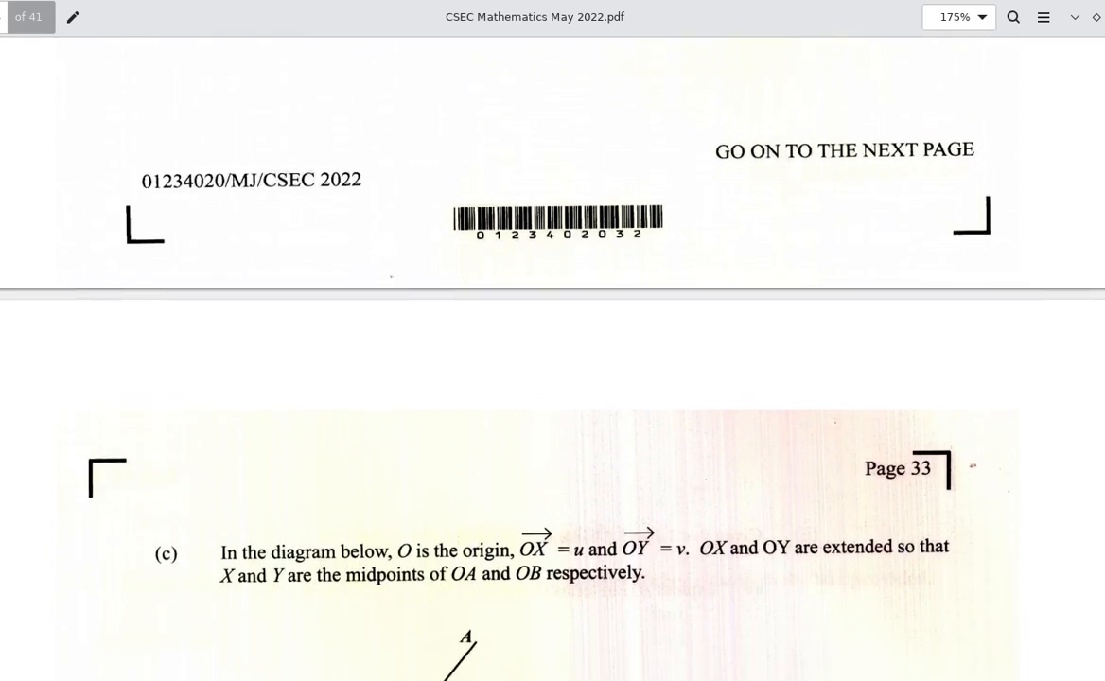
pyautogui.scroll(-3)
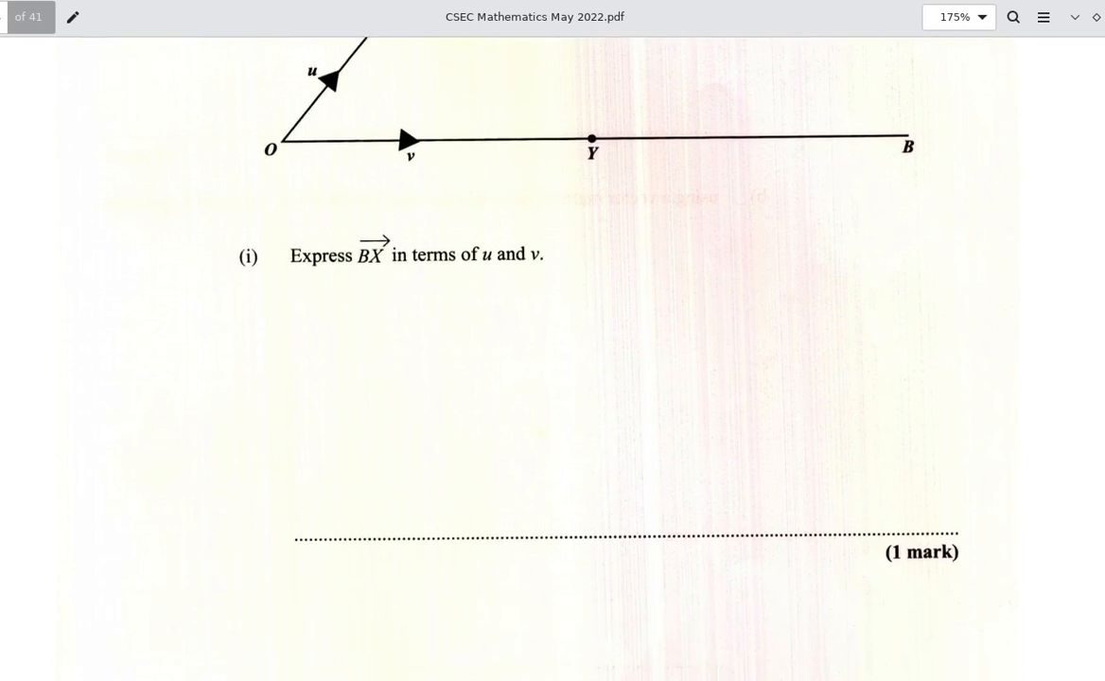
pyautogui.scroll(-3)
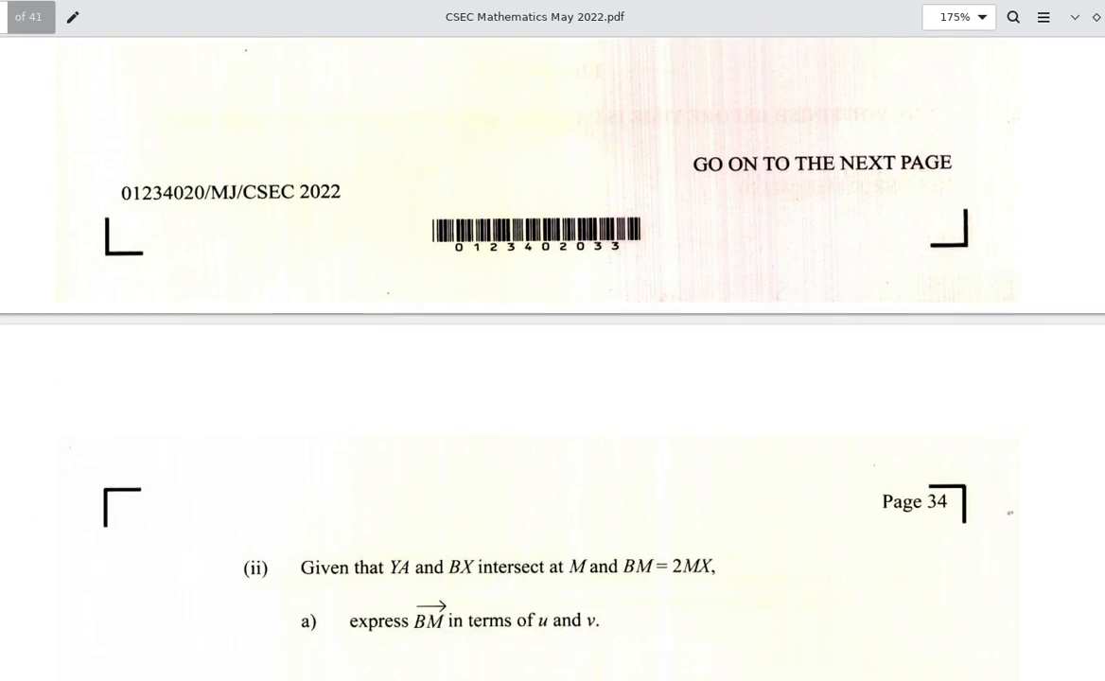
pyautogui.scroll(-3)
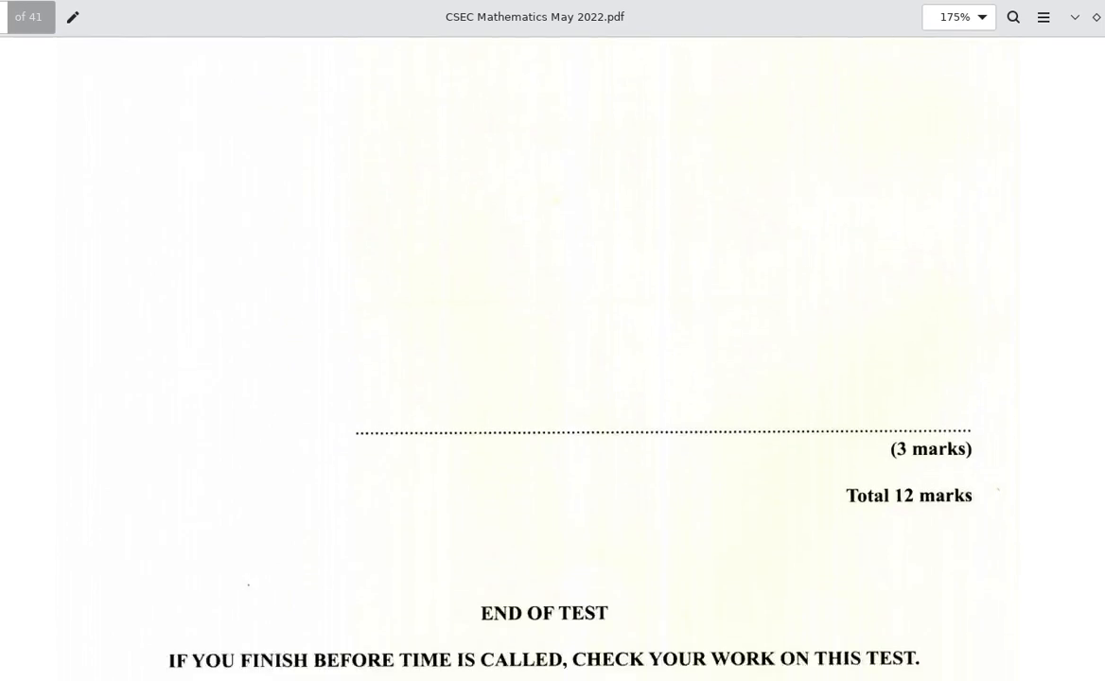
pyautogui.scroll(-3)
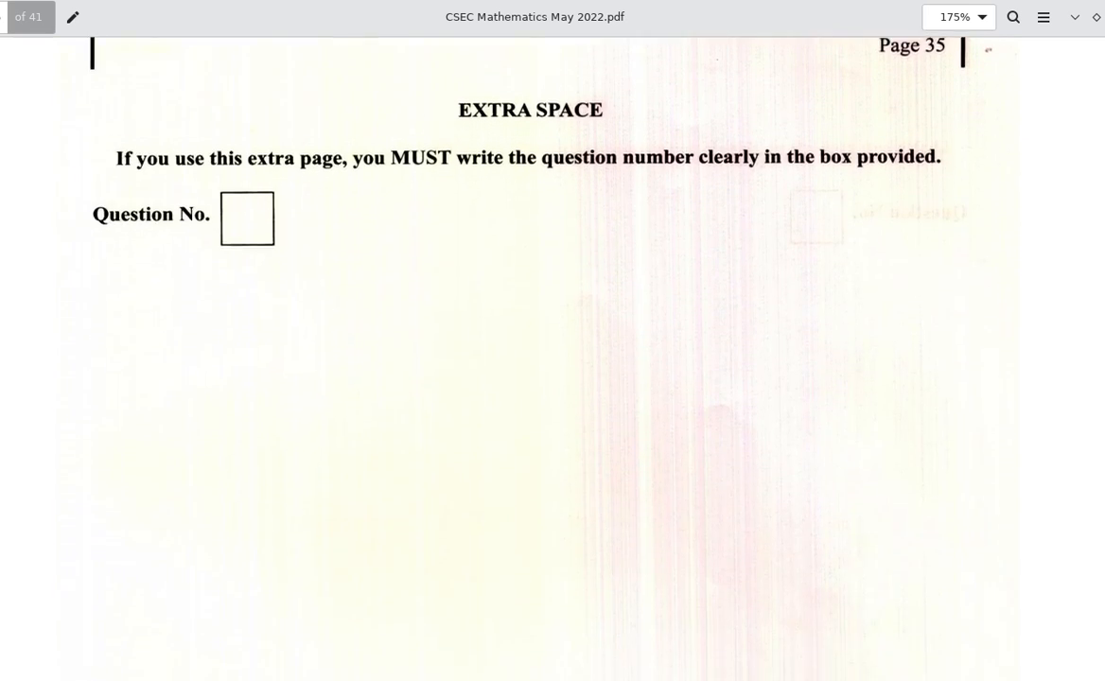
pyautogui.scroll(-3)
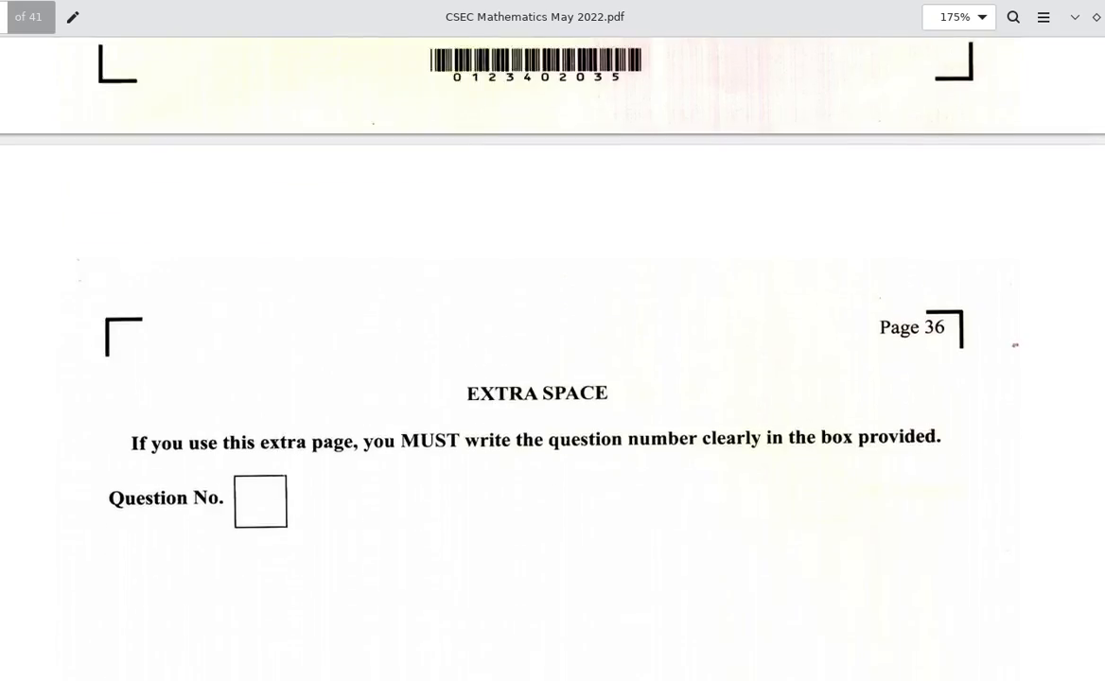
pyautogui.scroll(-3)
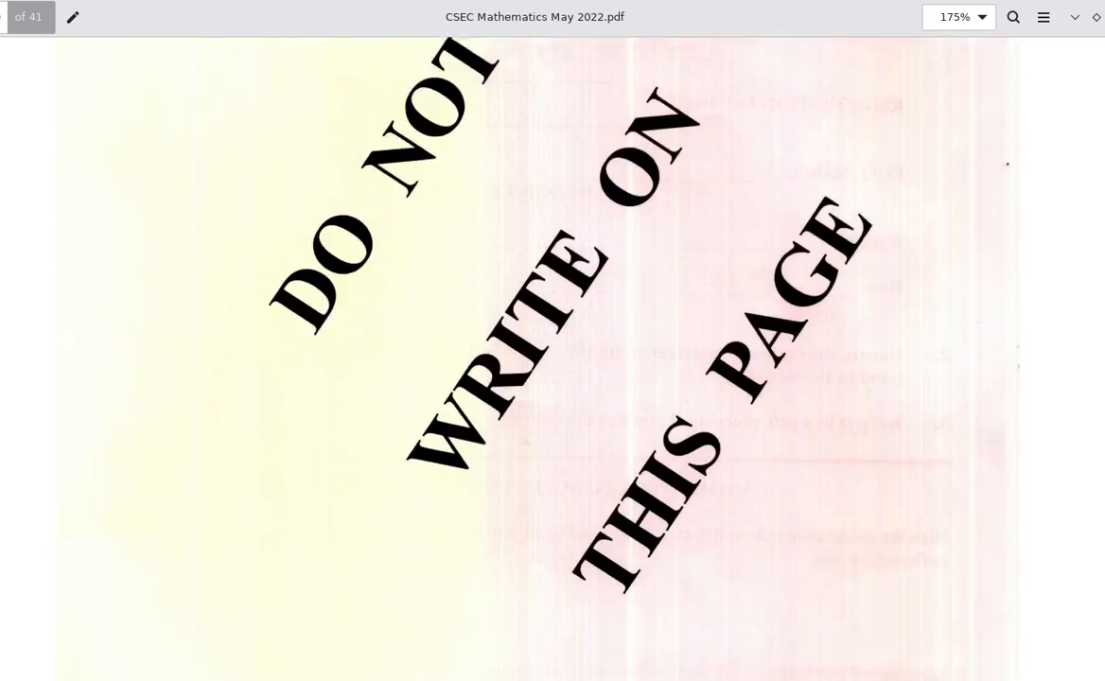
pyautogui.scroll(-3)
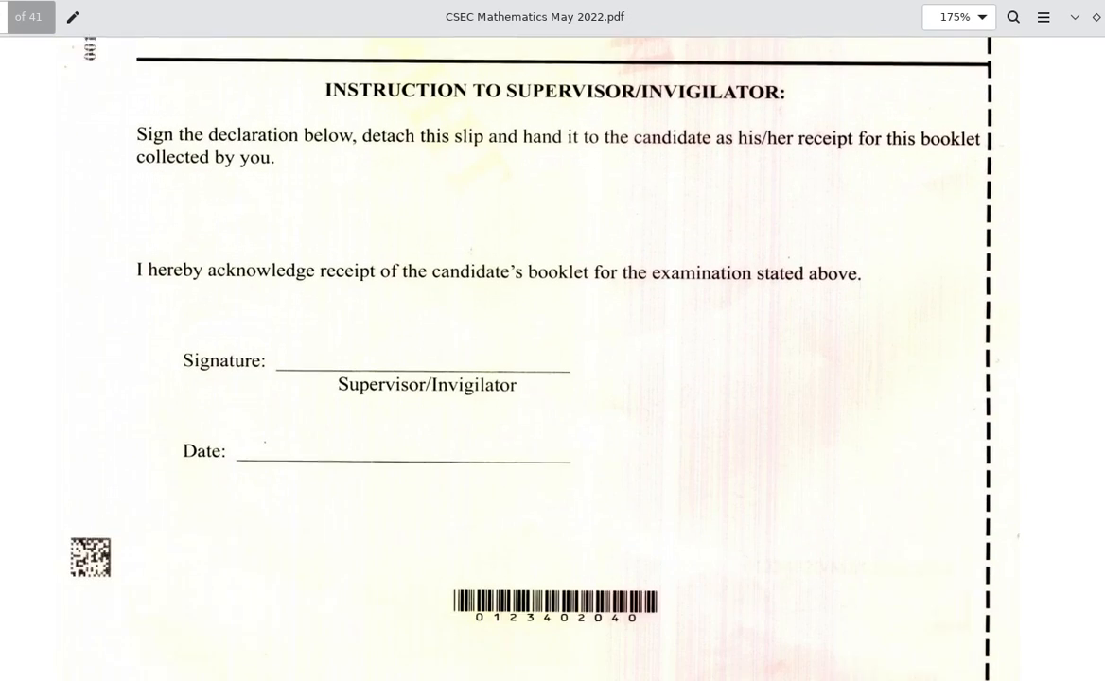
pyautogui.scroll(-3)
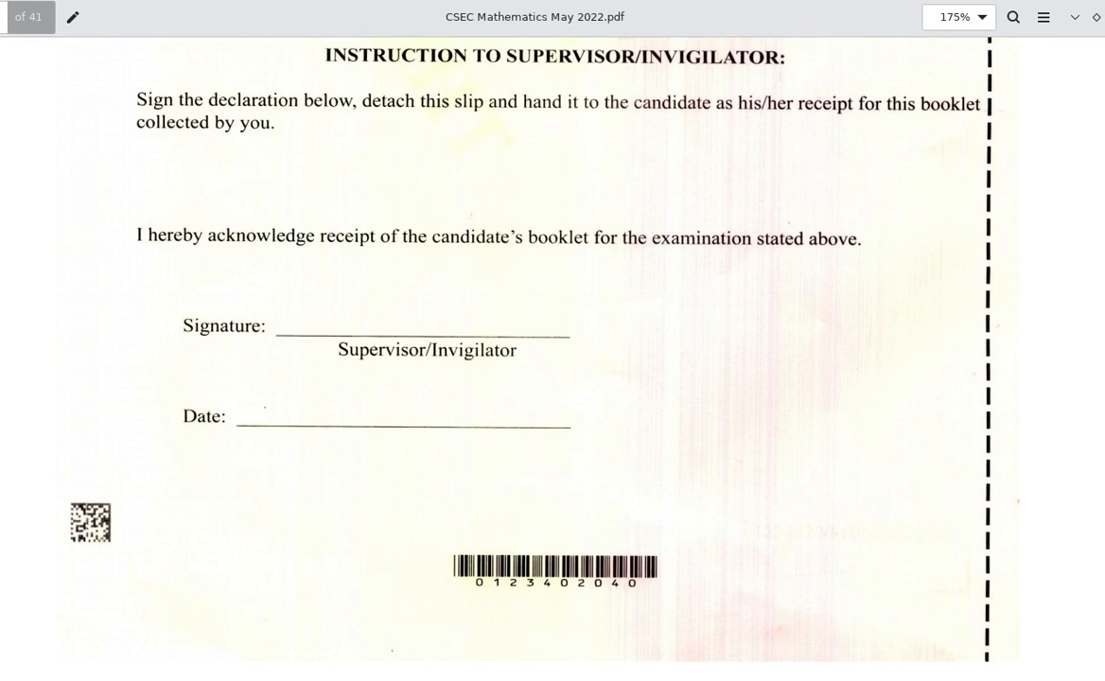